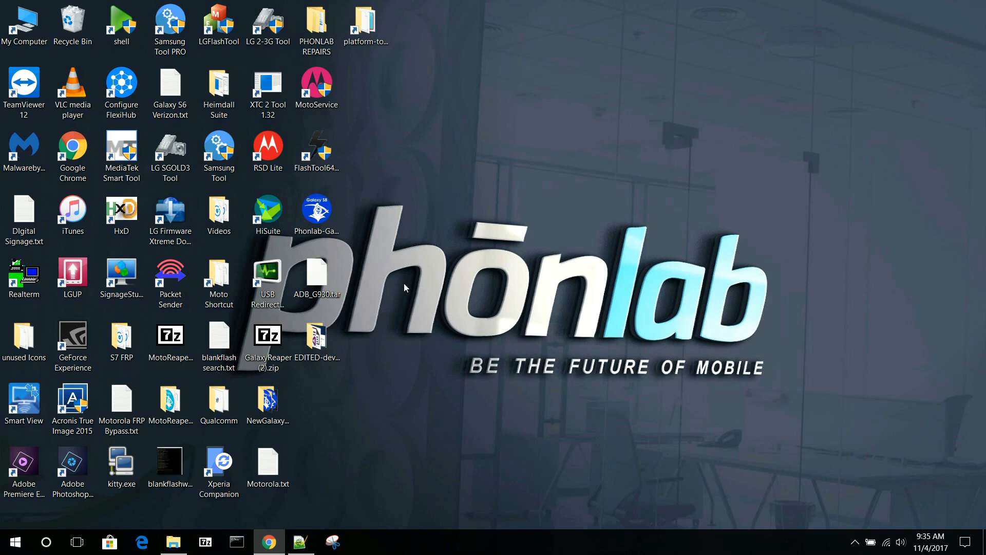
{"action": "mouse_move", "coordinate": [435, 240]}
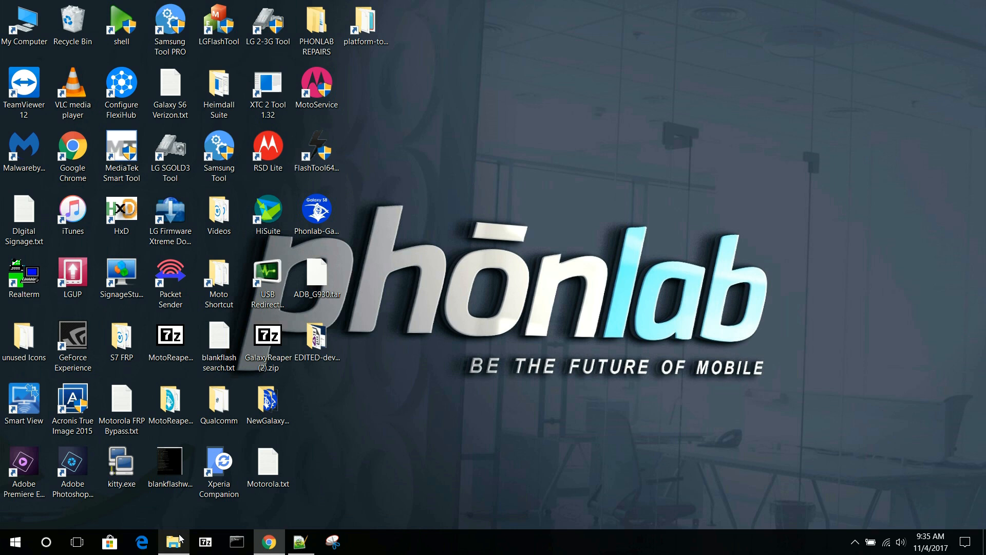
Open the Odin3_v3.12.7 folder under PHONLAB REPAIRS > SAMSUNG > G955U > Firmware in File Explorer
{"action": "left_click", "coordinate": [173, 541]}
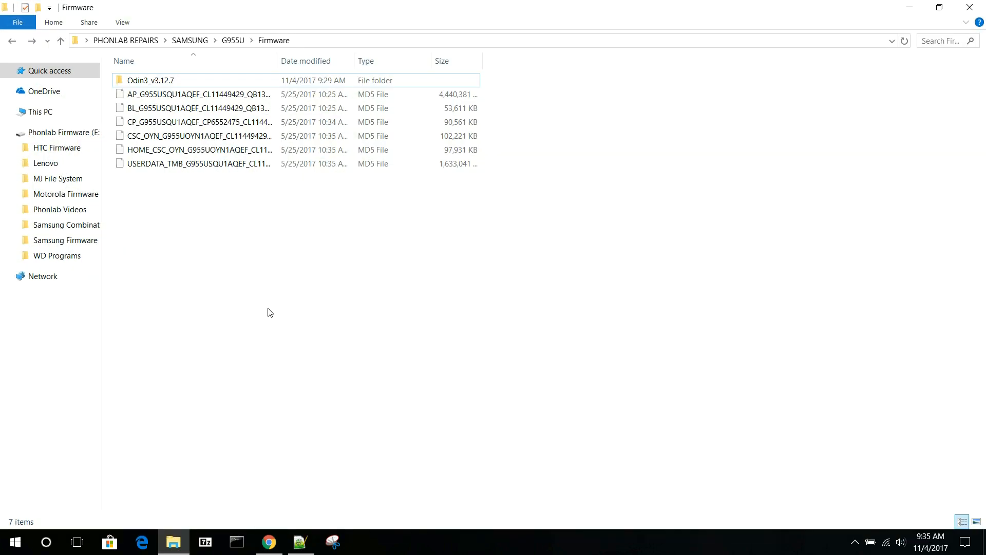
{"action": "mouse_move", "coordinate": [263, 235]}
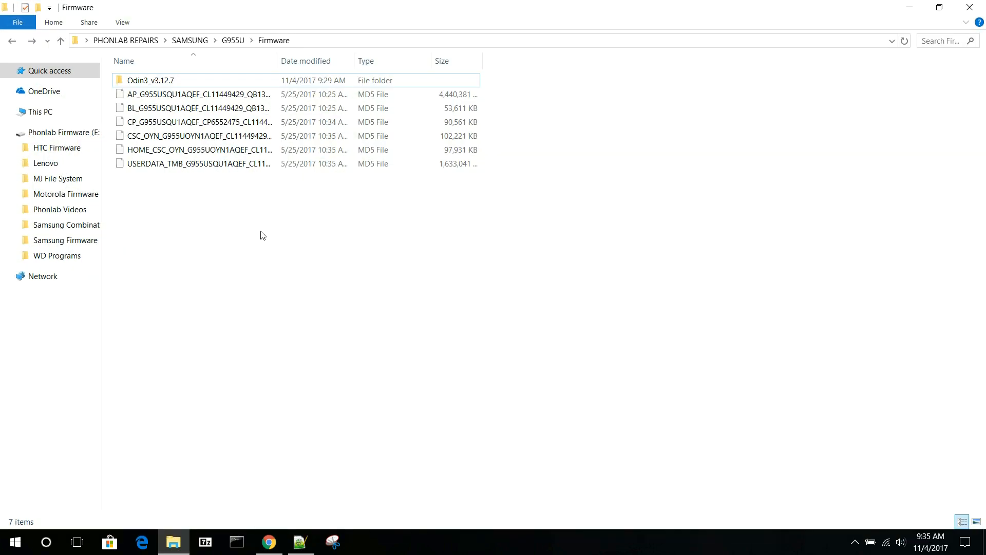
{"action": "mouse_move", "coordinate": [245, 207]}
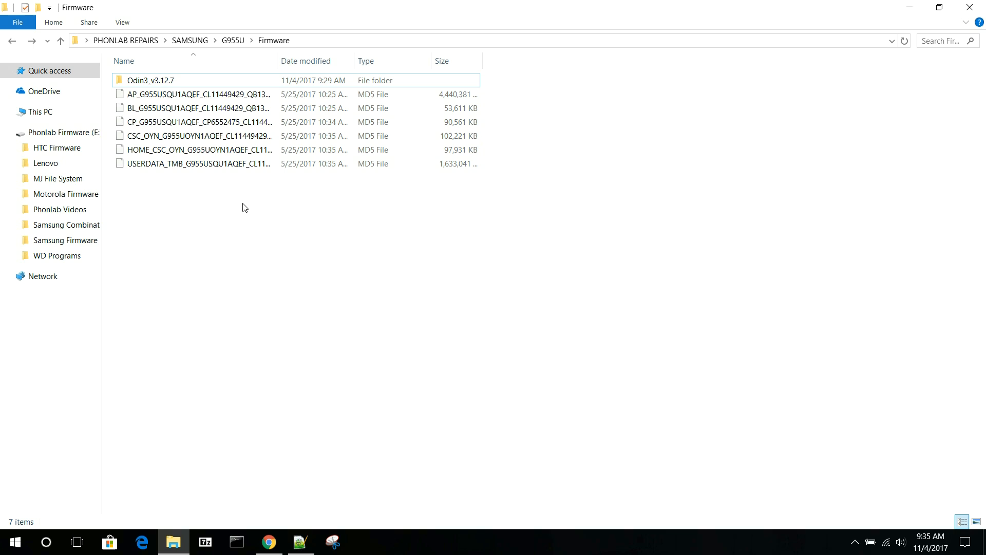
{"action": "mouse_move", "coordinate": [195, 209]}
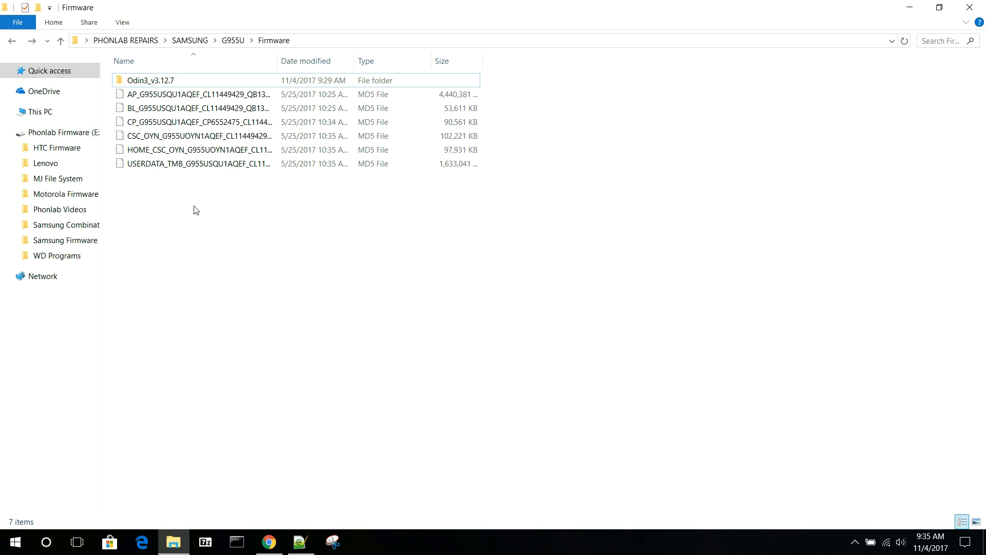
{"action": "left_click", "coordinate": [149, 80]}
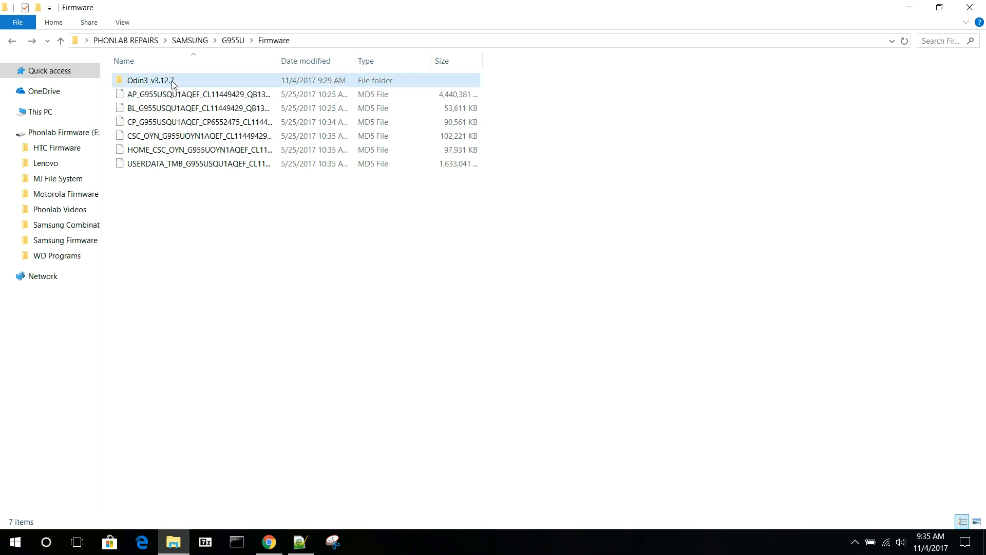
{"action": "double_click", "coordinate": [153, 81]}
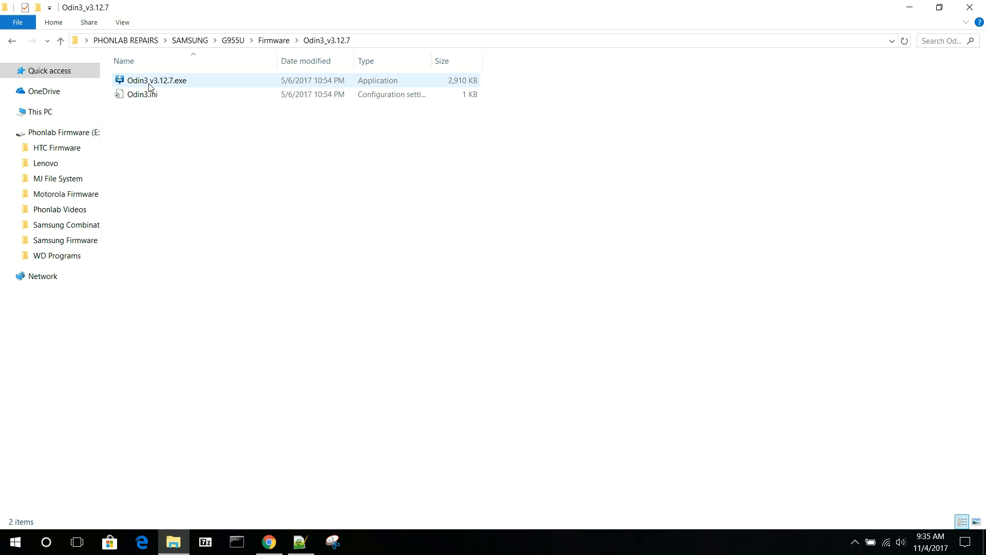
Launch Odin3 v3.12.7, view its Options and Pit tabs, and return to the Log
{"action": "double_click", "coordinate": [154, 80]}
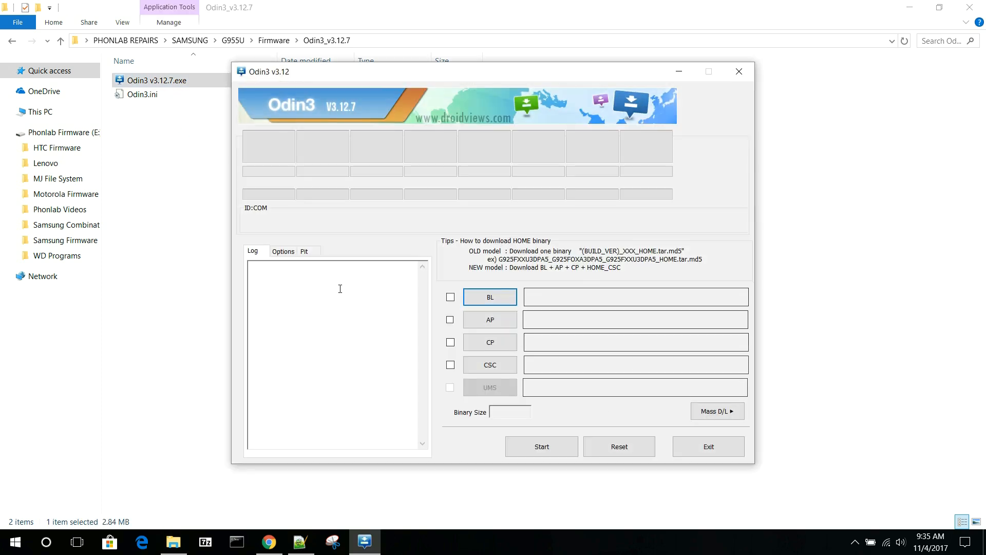
{"action": "mouse_move", "coordinate": [438, 256]}
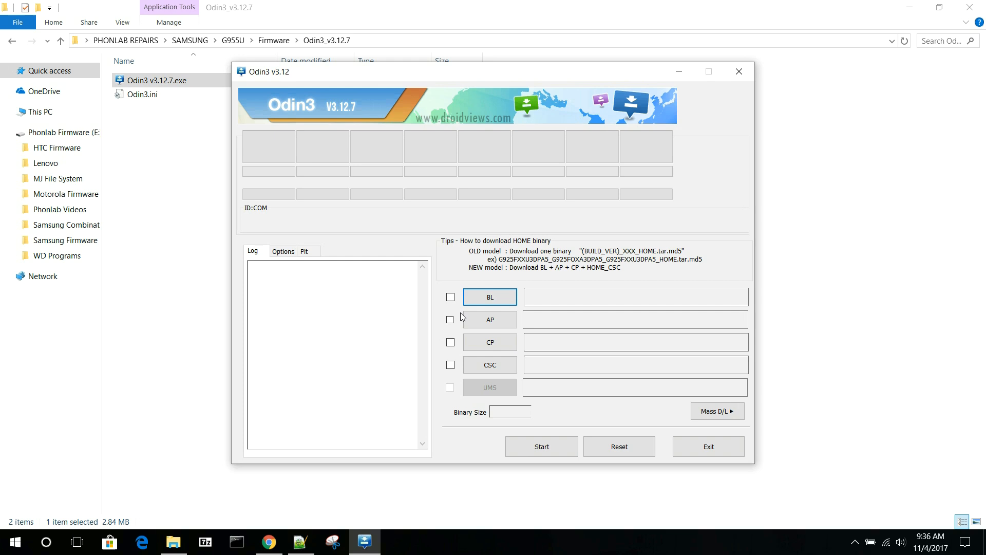
{"action": "mouse_move", "coordinate": [491, 300]}
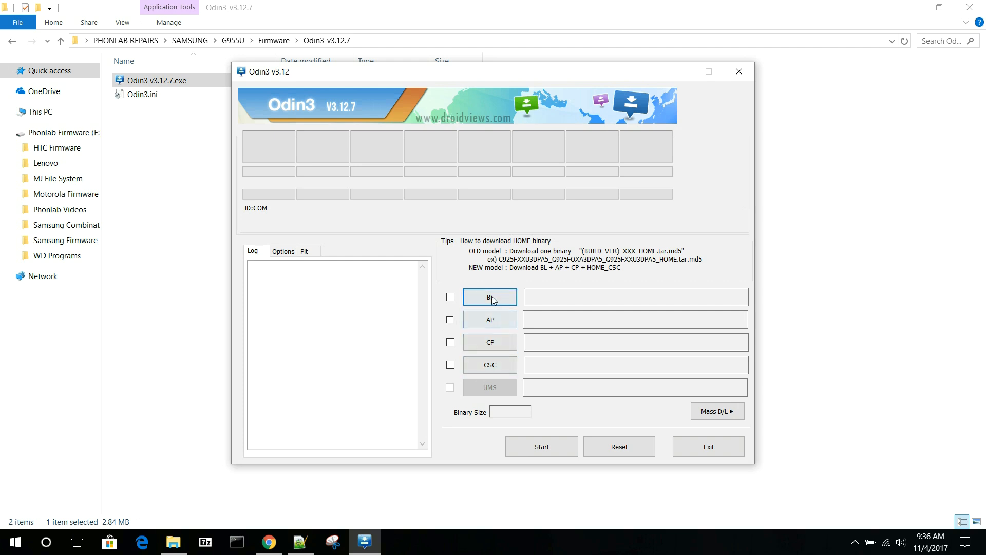
{"action": "mouse_move", "coordinate": [489, 326]}
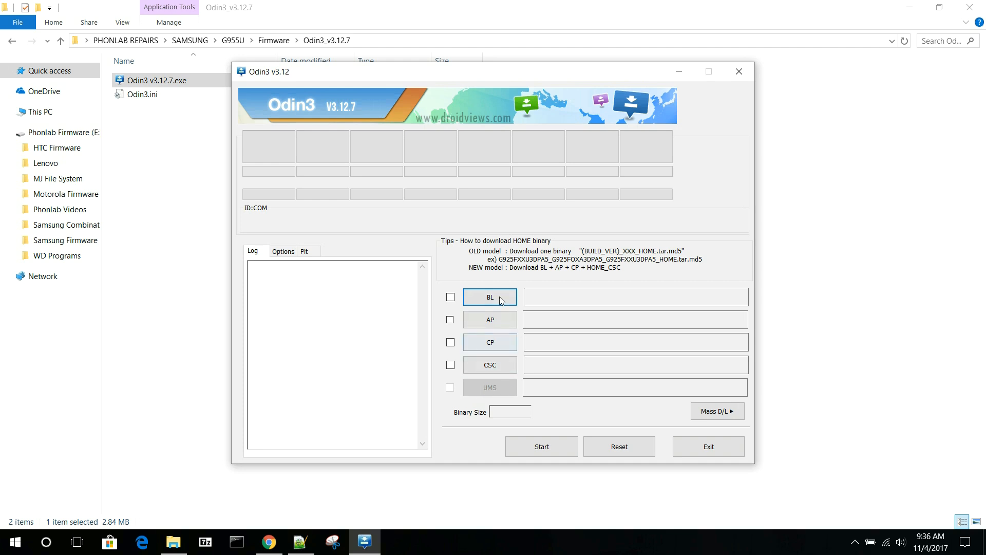
{"action": "mouse_move", "coordinate": [272, 251]}
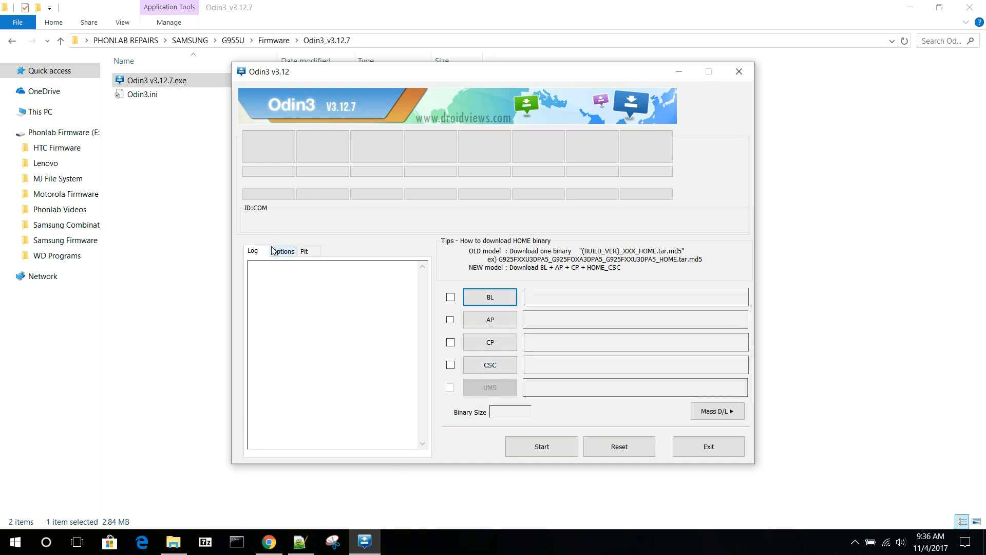
{"action": "left_click", "coordinate": [304, 251]}
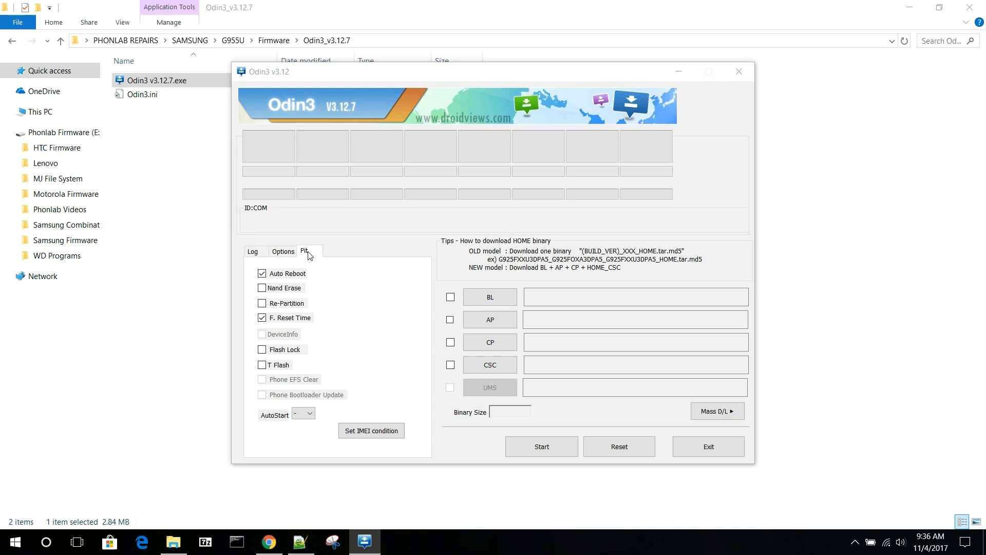
{"action": "left_click", "coordinate": [304, 251]}
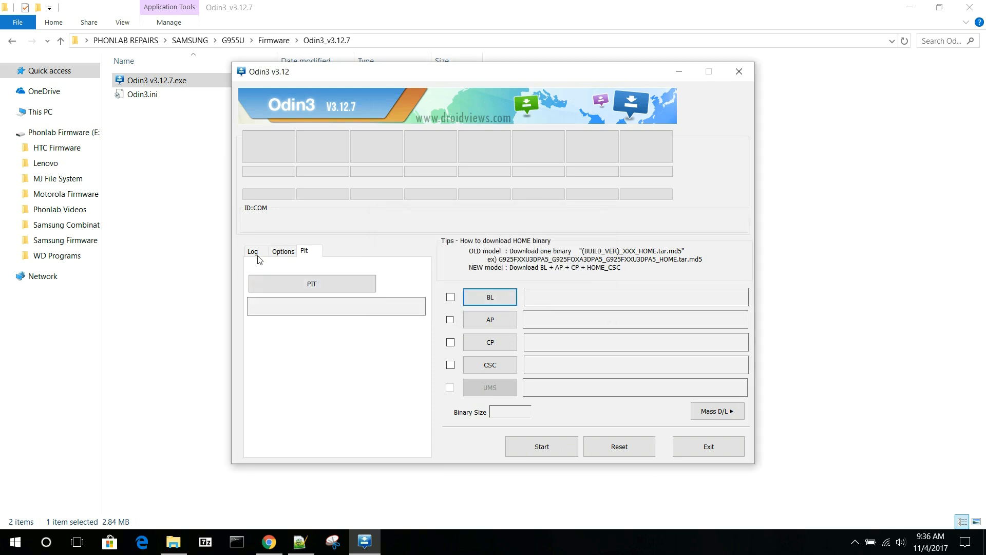
{"action": "left_click", "coordinate": [252, 251]}
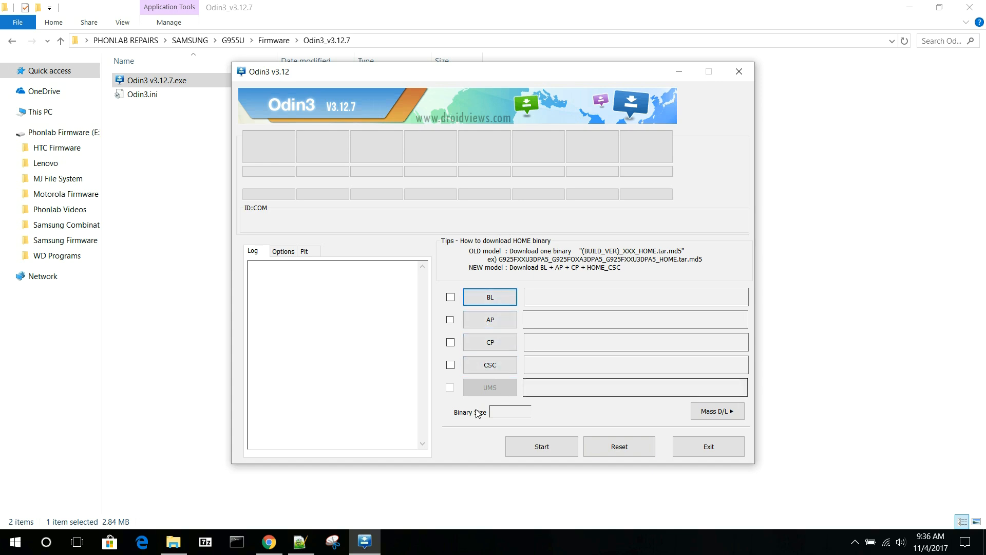
{"action": "mouse_move", "coordinate": [484, 352]}
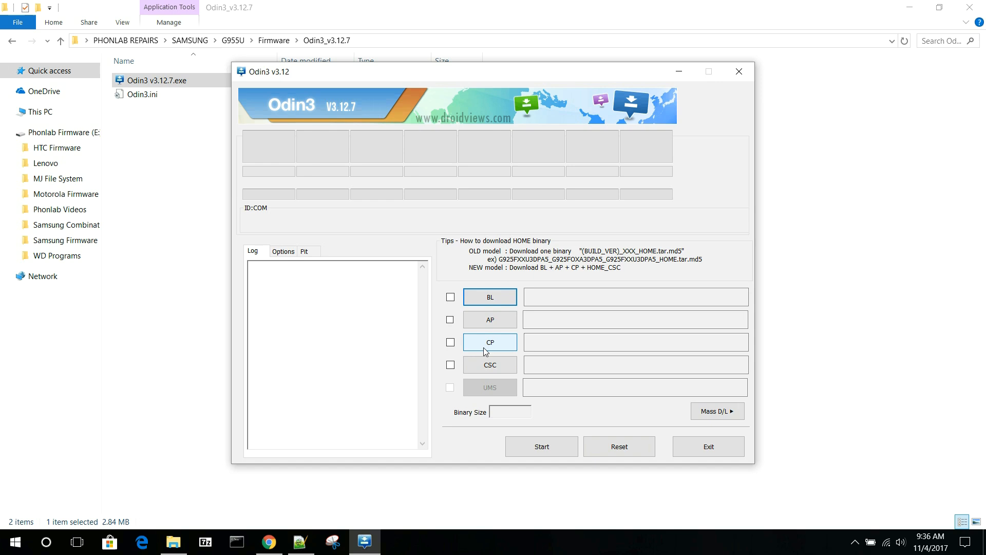
{"action": "mouse_move", "coordinate": [500, 194]}
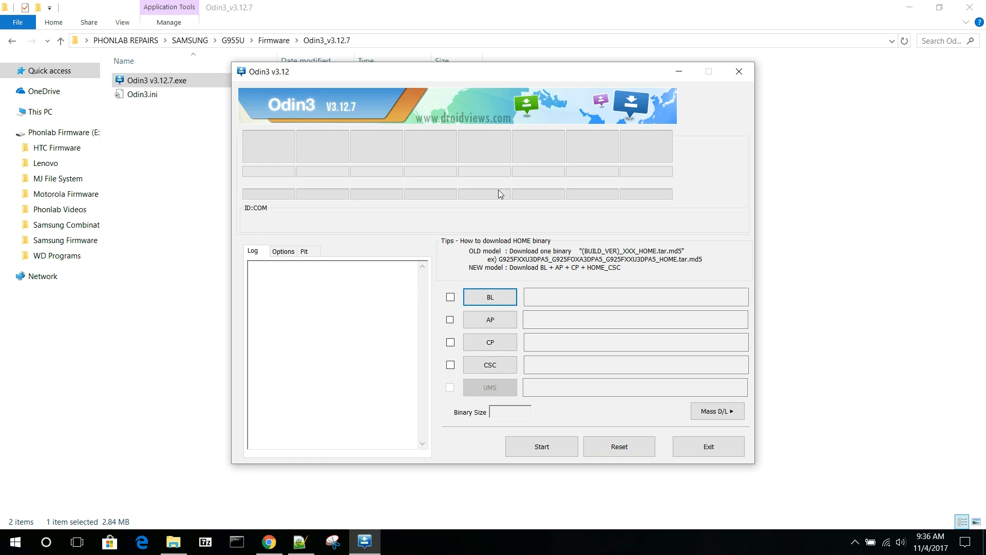
{"action": "mouse_move", "coordinate": [479, 78]}
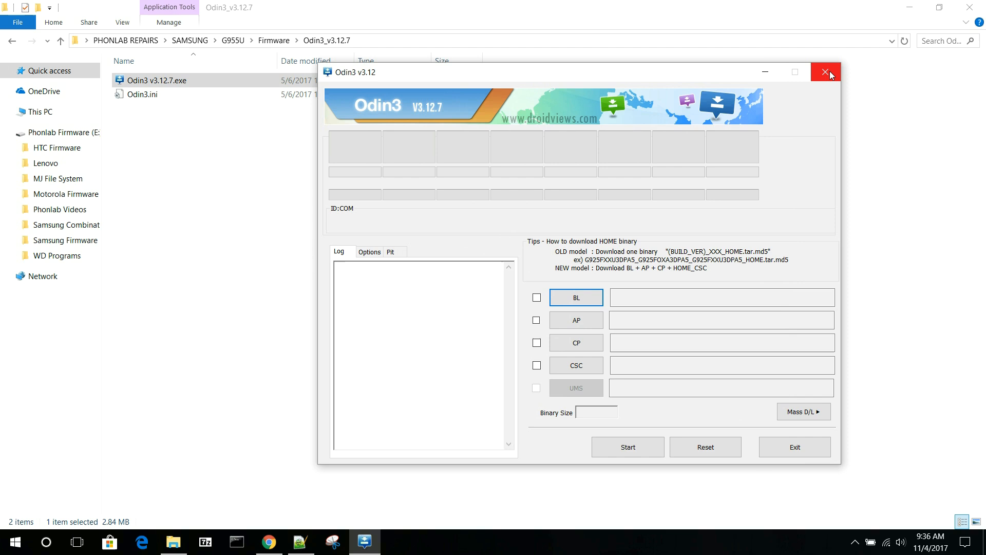
{"action": "left_click", "coordinate": [827, 71]}
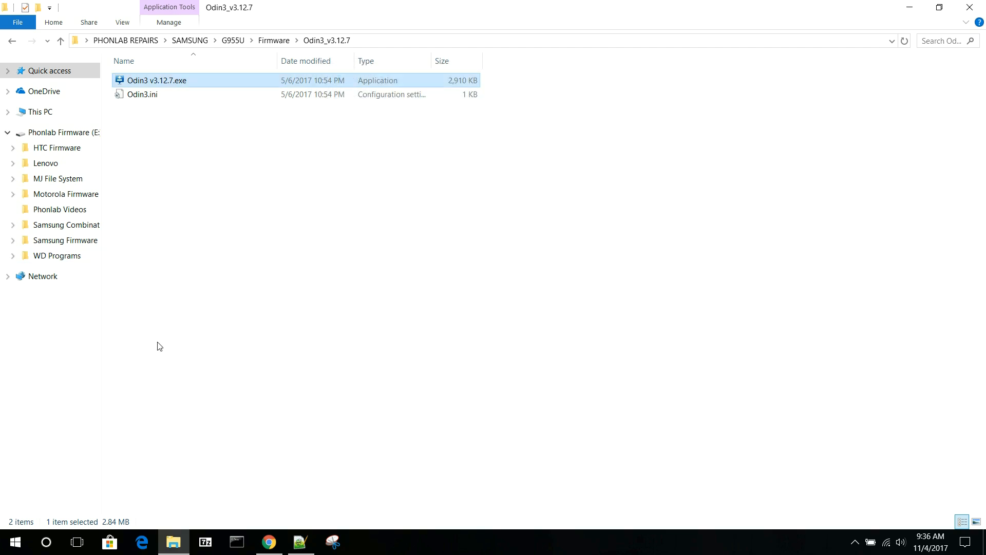
{"action": "left_click", "coordinate": [142, 95]}
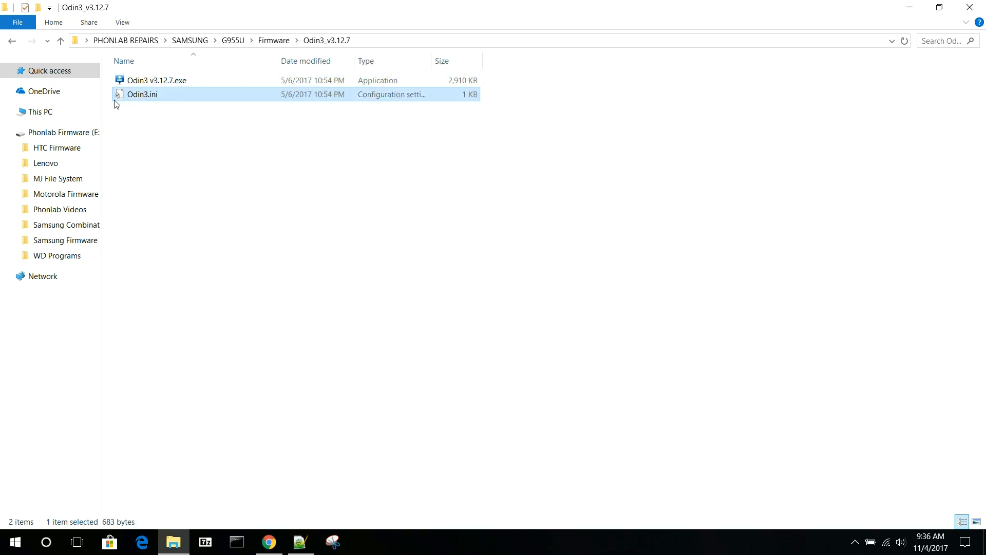
{"action": "mouse_move", "coordinate": [161, 99]}
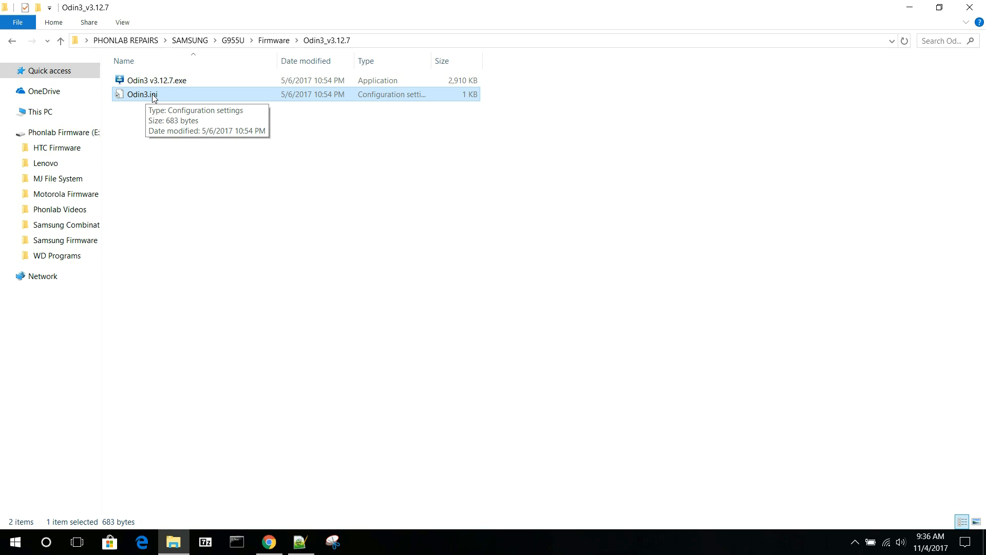
{"action": "mouse_move", "coordinate": [169, 98]}
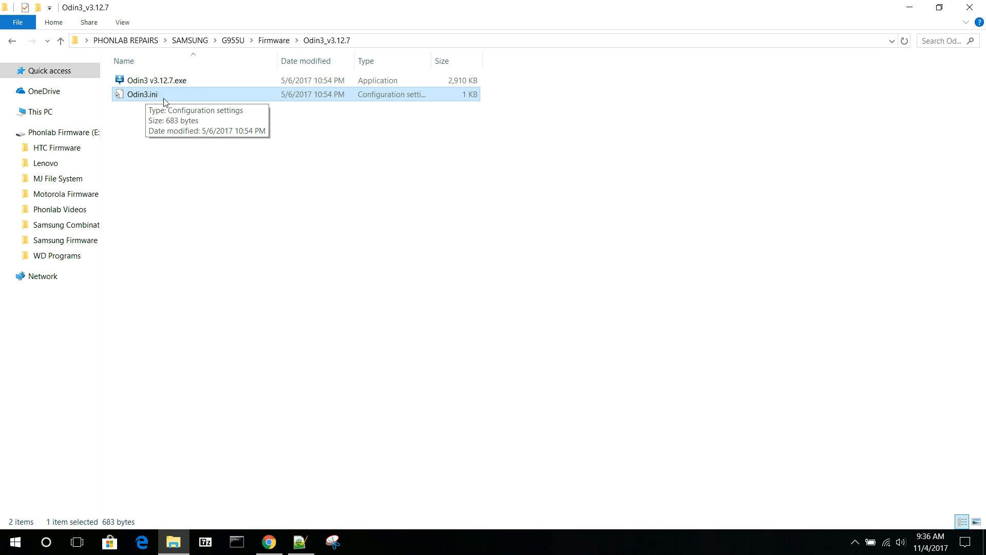
{"action": "mouse_move", "coordinate": [169, 130]}
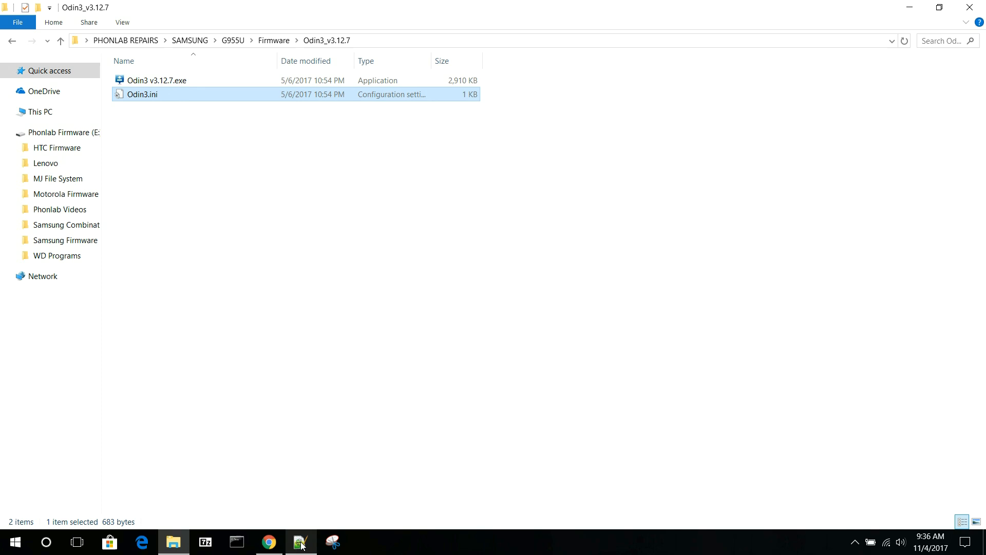
{"action": "mouse_move", "coordinate": [155, 98]}
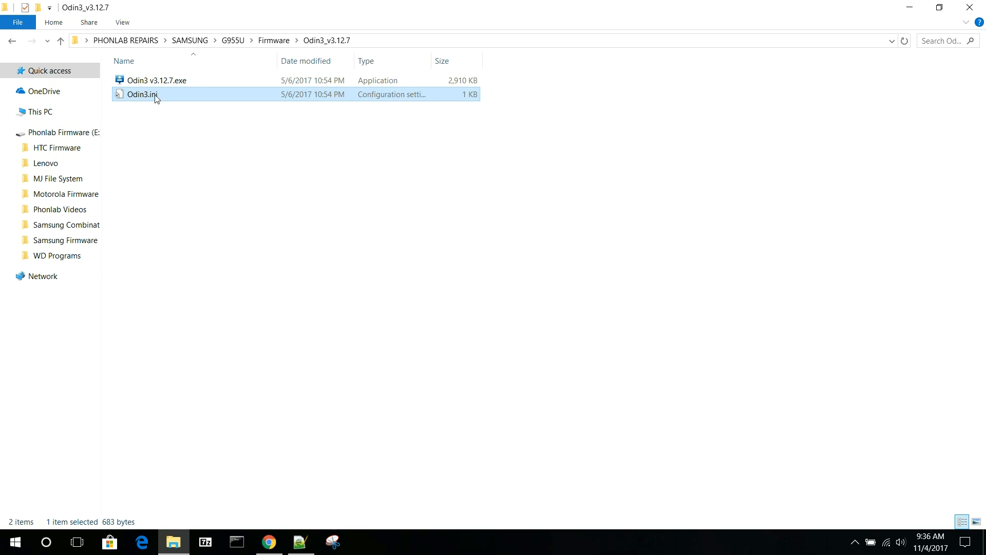
{"action": "mouse_move", "coordinate": [169, 99]}
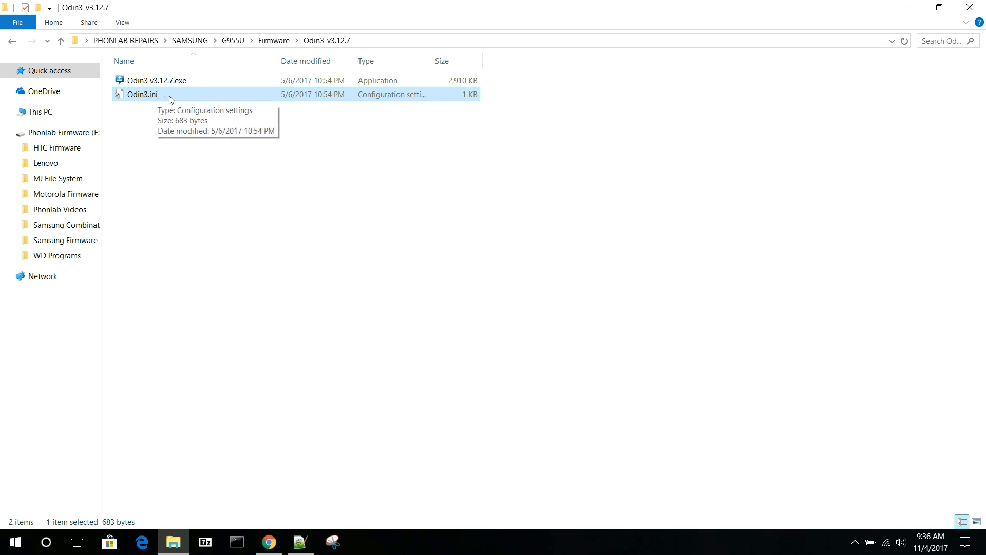
{"action": "mouse_move", "coordinate": [161, 96]}
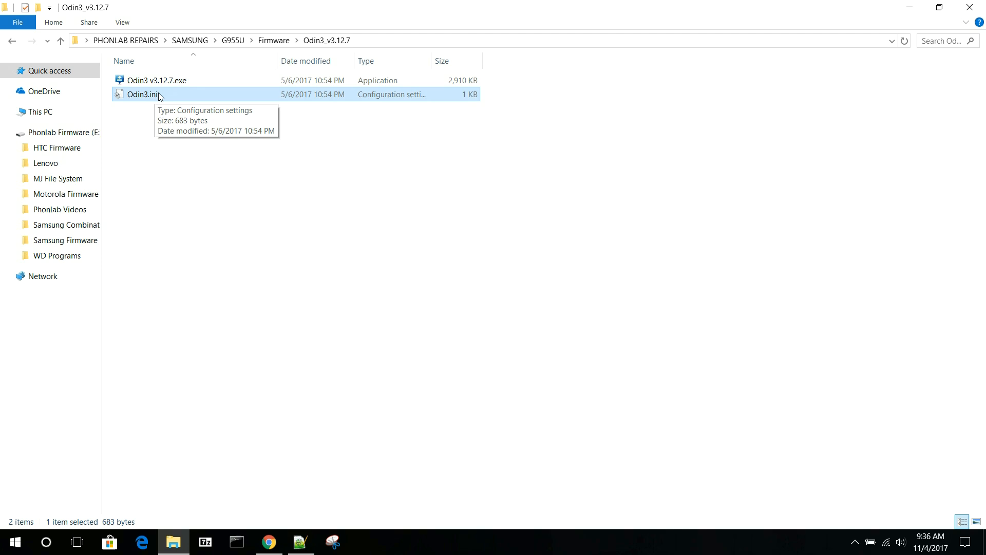
{"action": "right_click", "coordinate": [162, 96]}
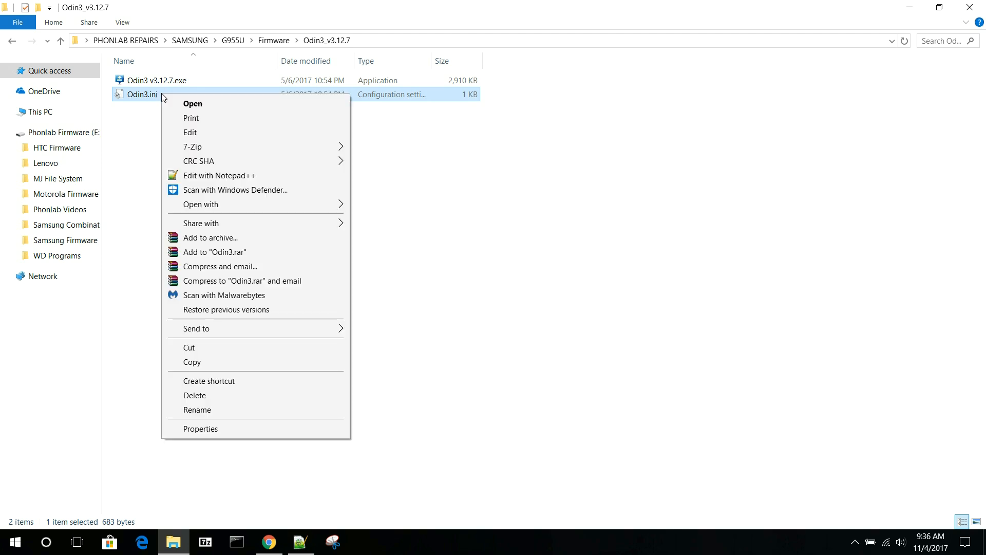
{"action": "mouse_move", "coordinate": [139, 92]}
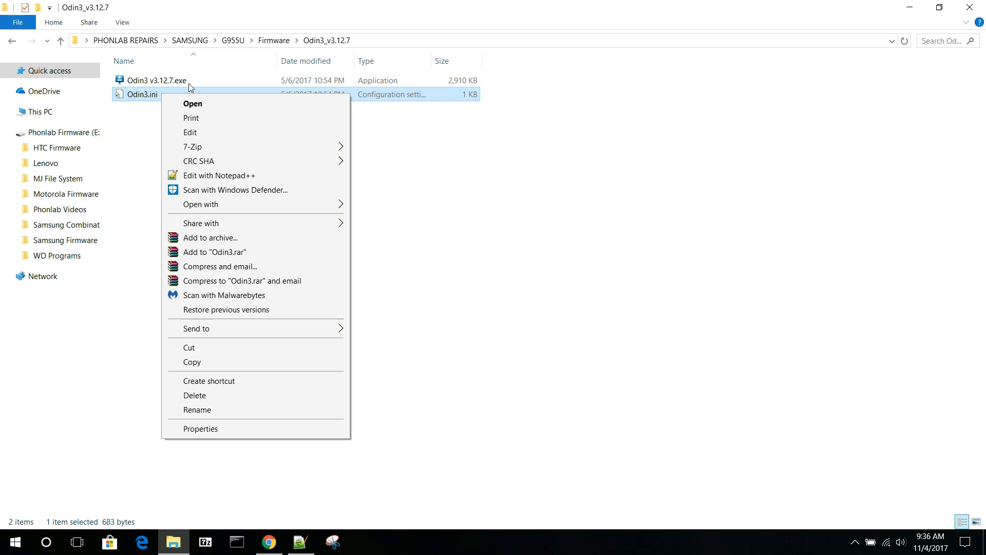
{"action": "mouse_move", "coordinate": [149, 92]}
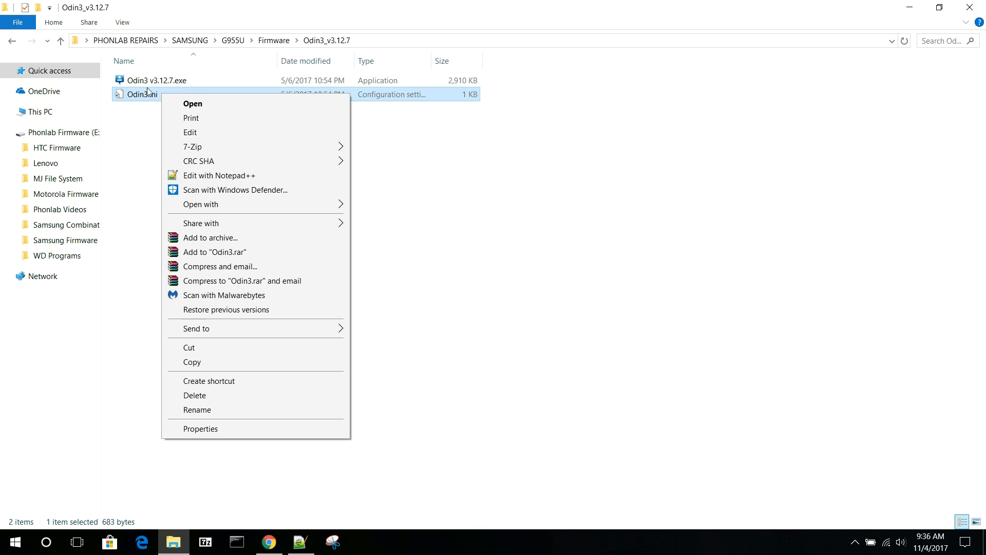
{"action": "mouse_move", "coordinate": [156, 95]}
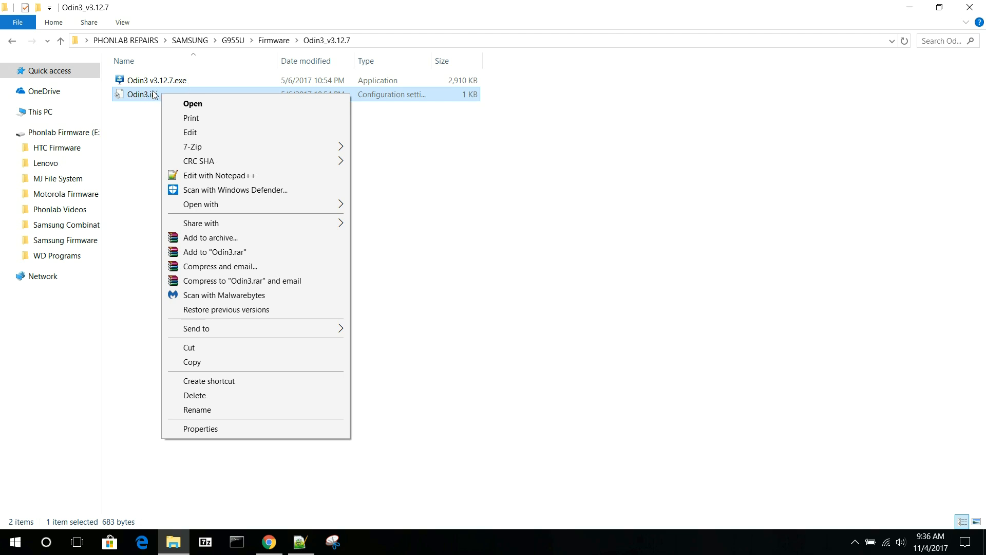
{"action": "mouse_move", "coordinate": [221, 178]}
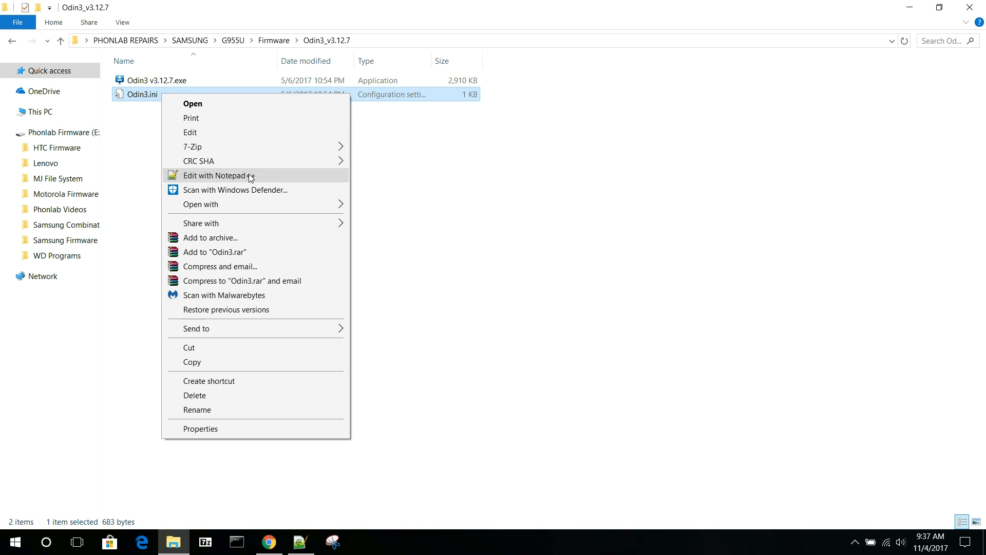
{"action": "mouse_move", "coordinate": [208, 205]}
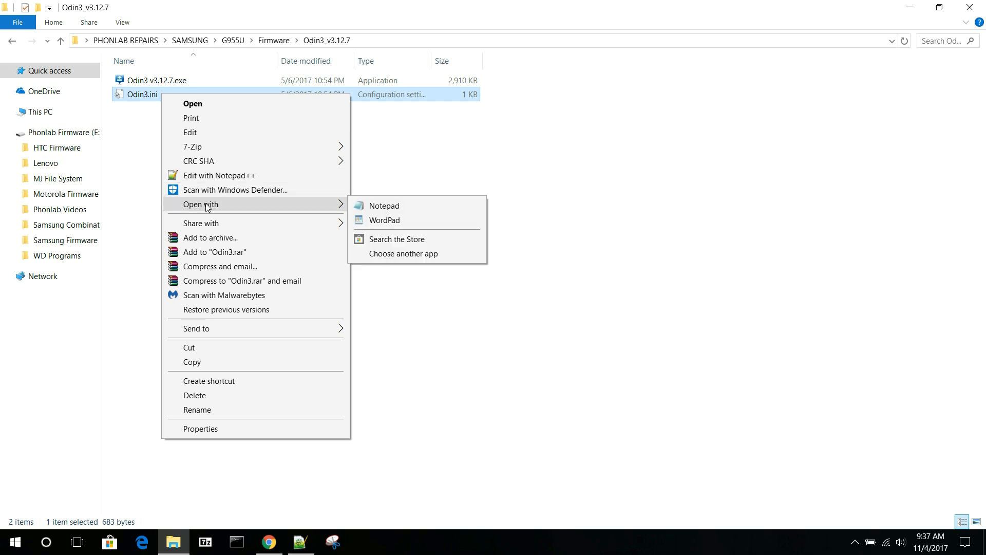
{"action": "mouse_move", "coordinate": [218, 196]}
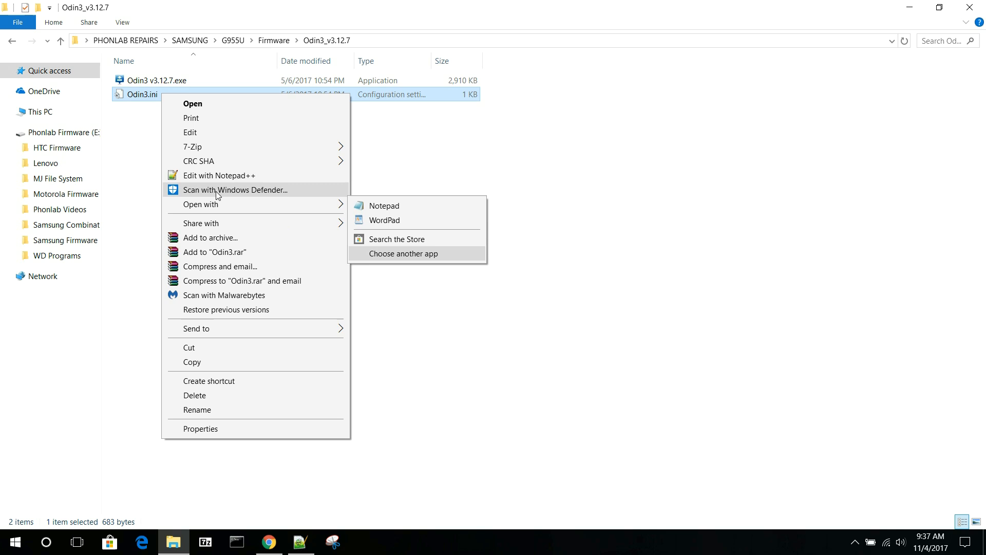
{"action": "left_click", "coordinate": [215, 176]}
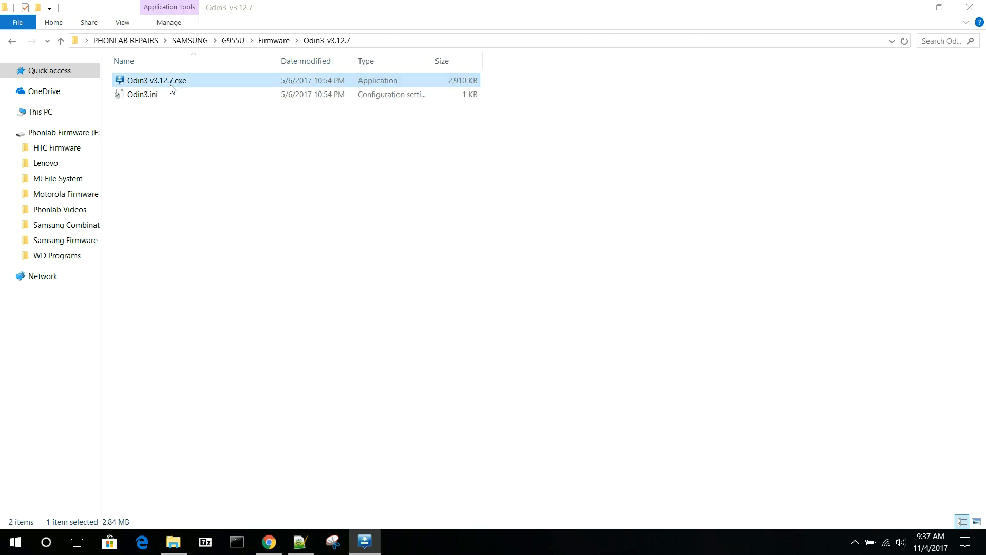
Relaunch Odin3 on its Options tab and bring Odin3.ini up in Notepad++
{"action": "double_click", "coordinate": [159, 80]}
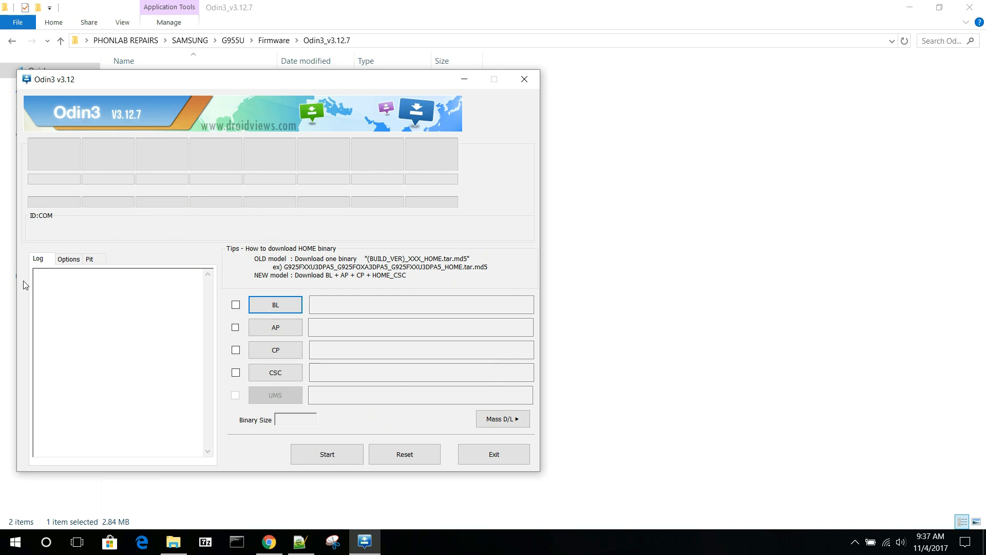
{"action": "left_click", "coordinate": [69, 259]}
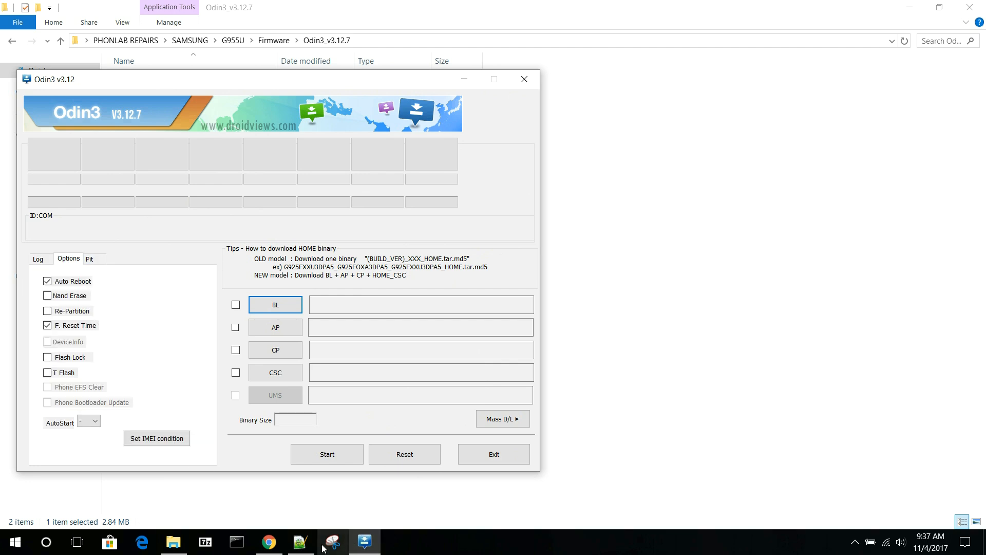
{"action": "left_click", "coordinate": [300, 542]}
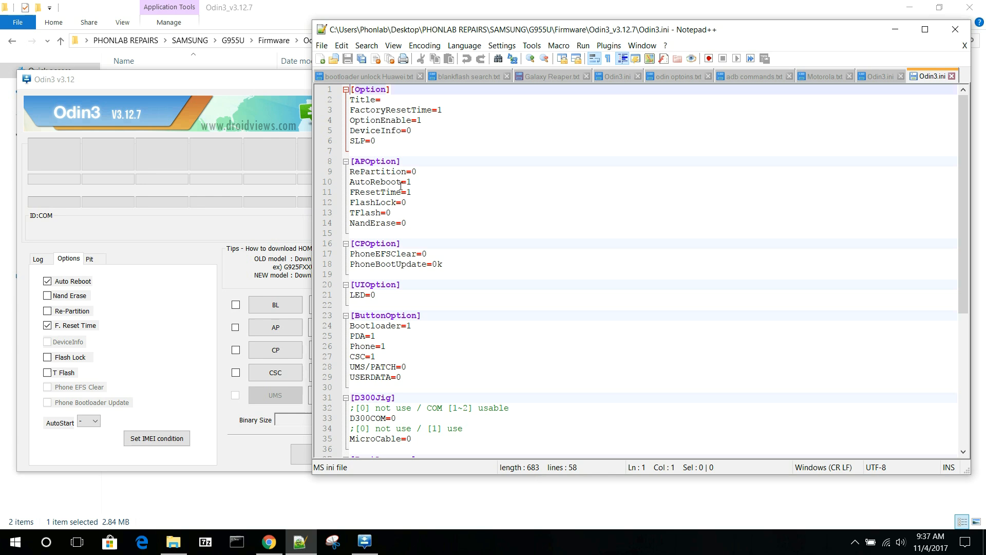
{"action": "left_click", "coordinate": [445, 110]}
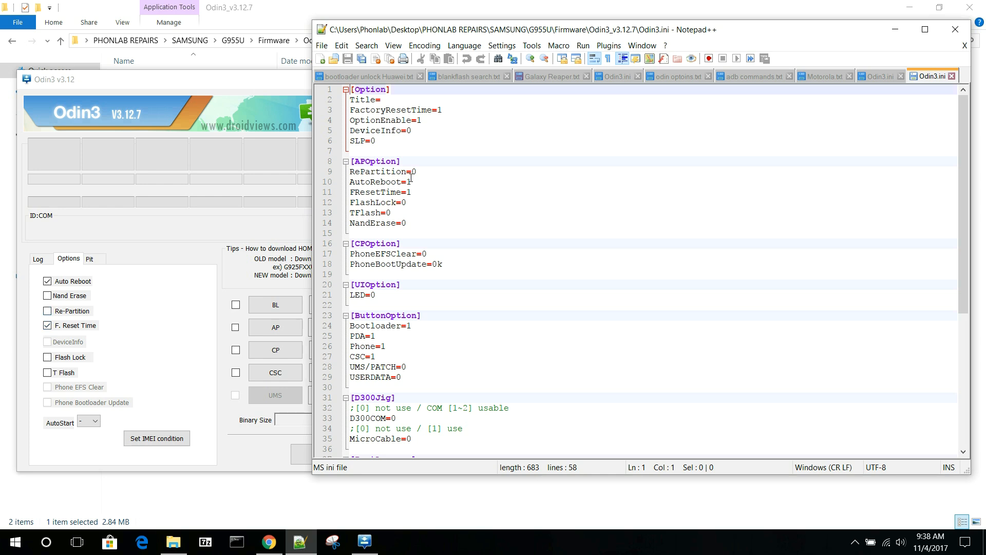
{"action": "scroll", "scroll_direction": "down", "scroll_amount": 3}
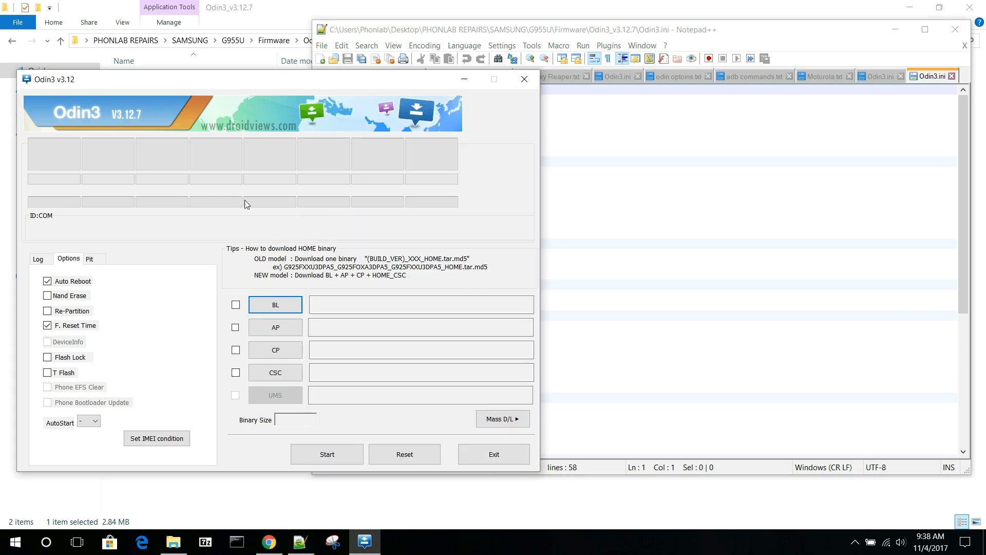
{"action": "mouse_move", "coordinate": [285, 397]}
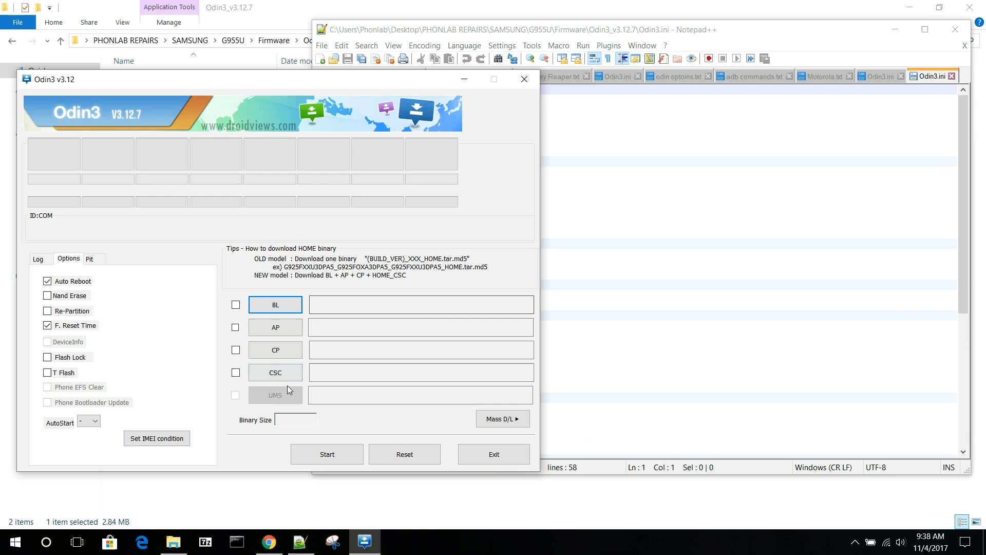
{"action": "mouse_move", "coordinate": [612, 193]}
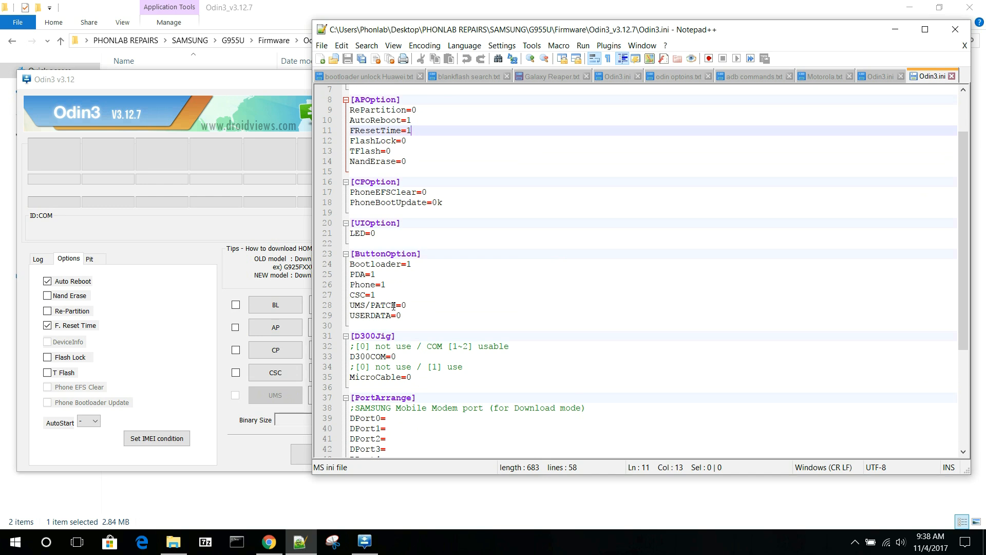
{"action": "mouse_move", "coordinate": [366, 315]}
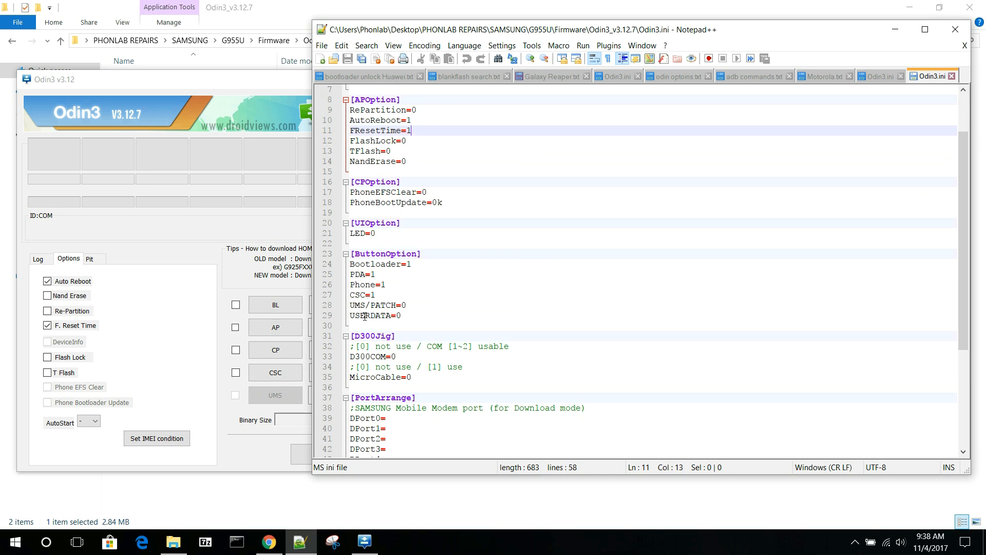
Change UMS/PATCH and USERDATA to 1 in Odin3.ini, save, and check Odin3's options
{"action": "left_click", "coordinate": [420, 305]}
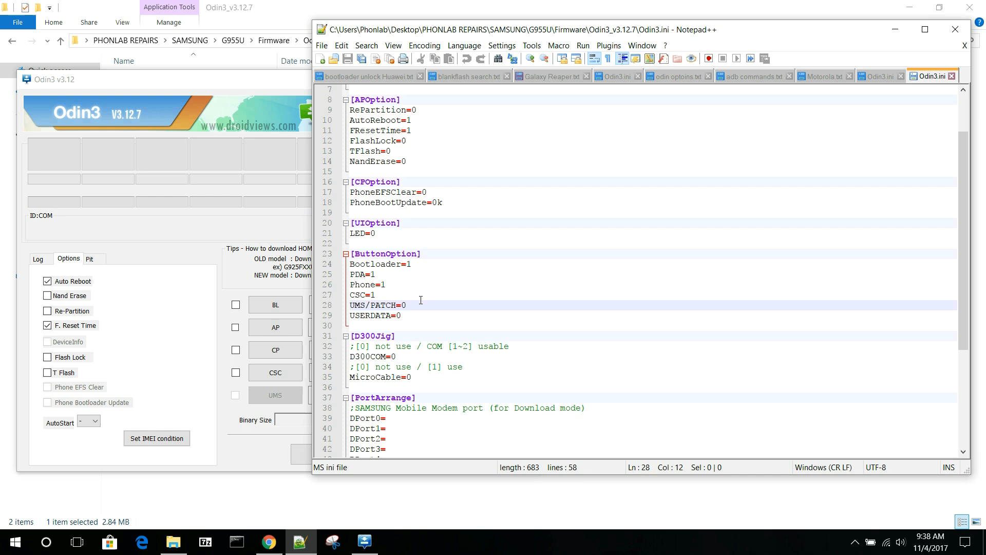
{"action": "type", "text": "1"}
{"action": "left_click", "coordinate": [652, 316]}
{"action": "type", "text": "1"}
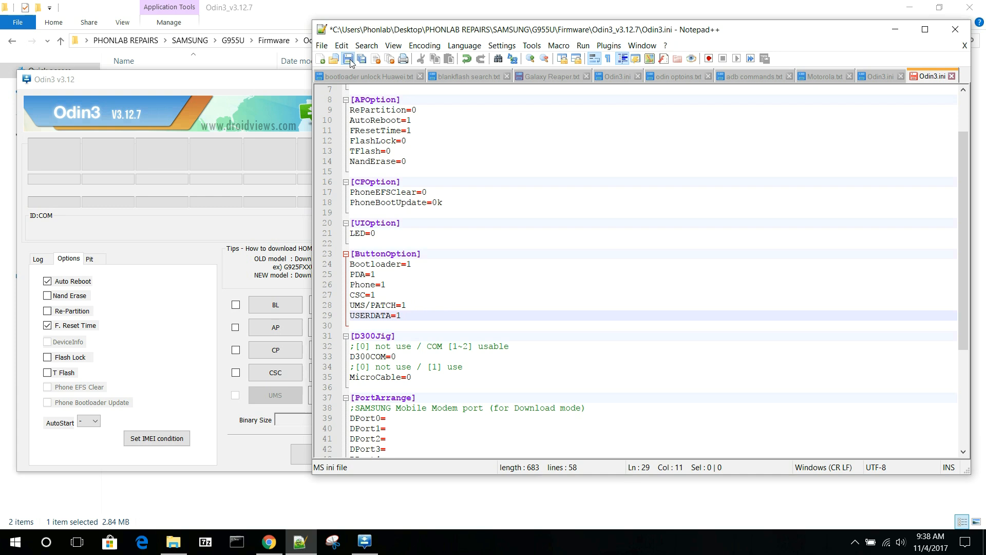
{"action": "left_click", "coordinate": [353, 59]}
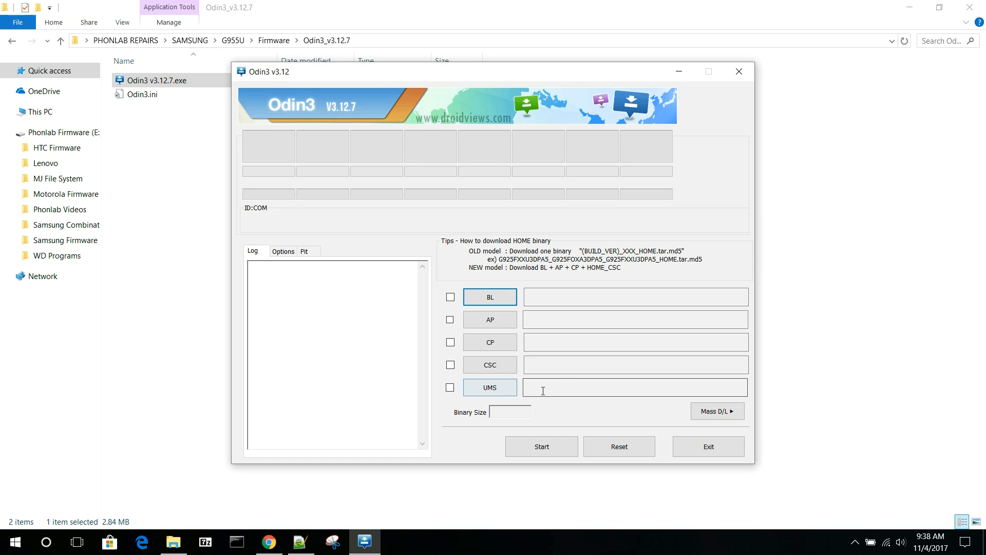
{"action": "mouse_move", "coordinate": [504, 396]}
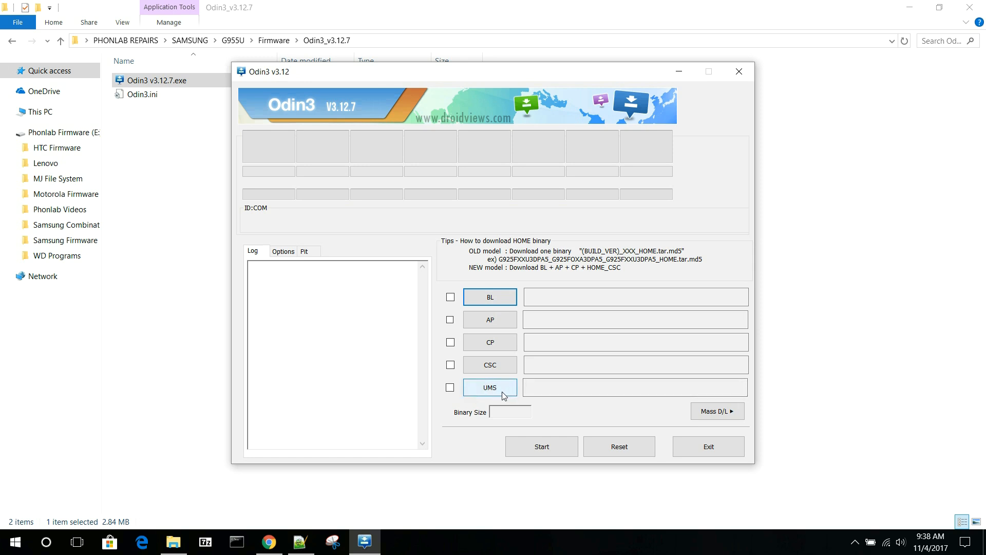
{"action": "left_click", "coordinate": [283, 251]}
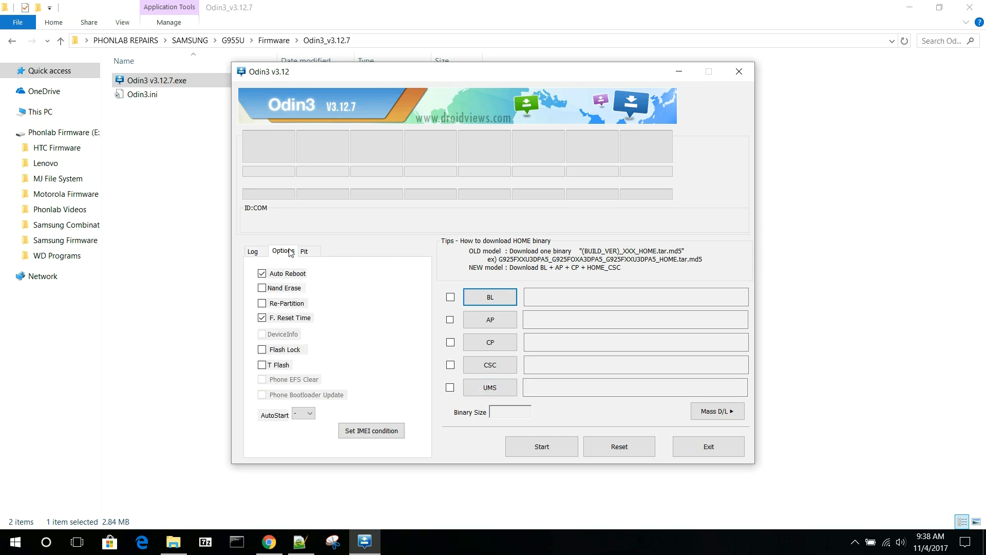
{"action": "mouse_move", "coordinate": [278, 381]}
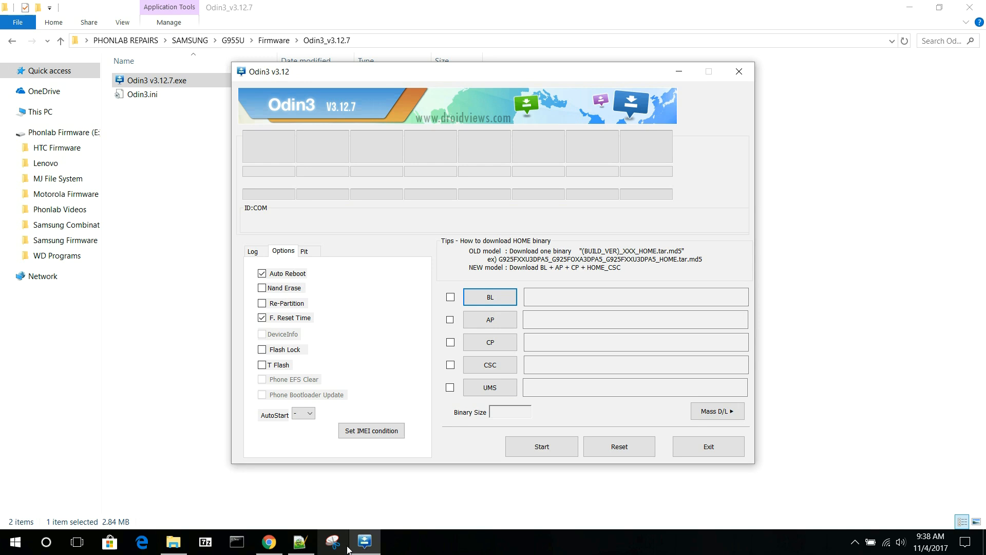
{"action": "left_click", "coordinate": [301, 542]}
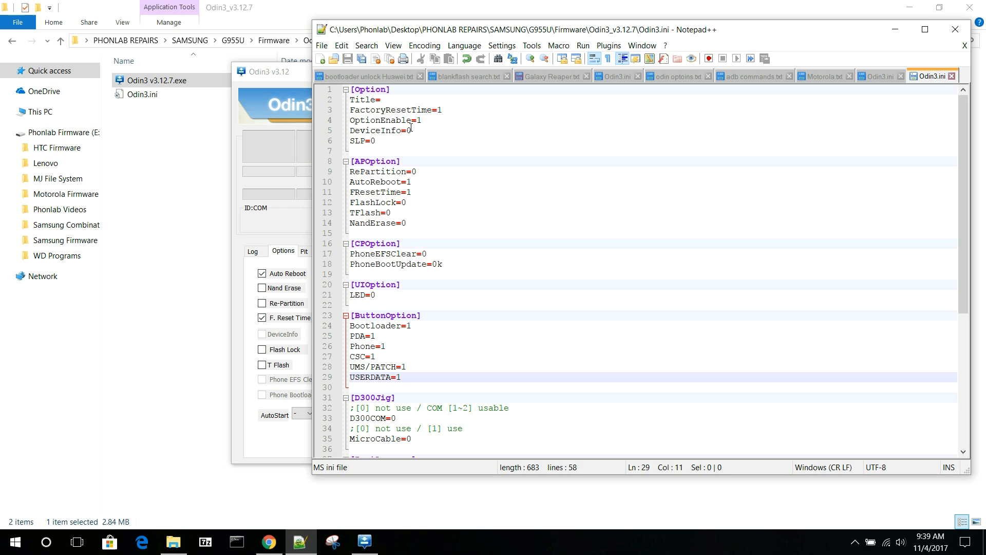
Change DeviceInfo from 0 to 1 and confirm the option in Odin3
{"action": "key", "text": "Backspace"}
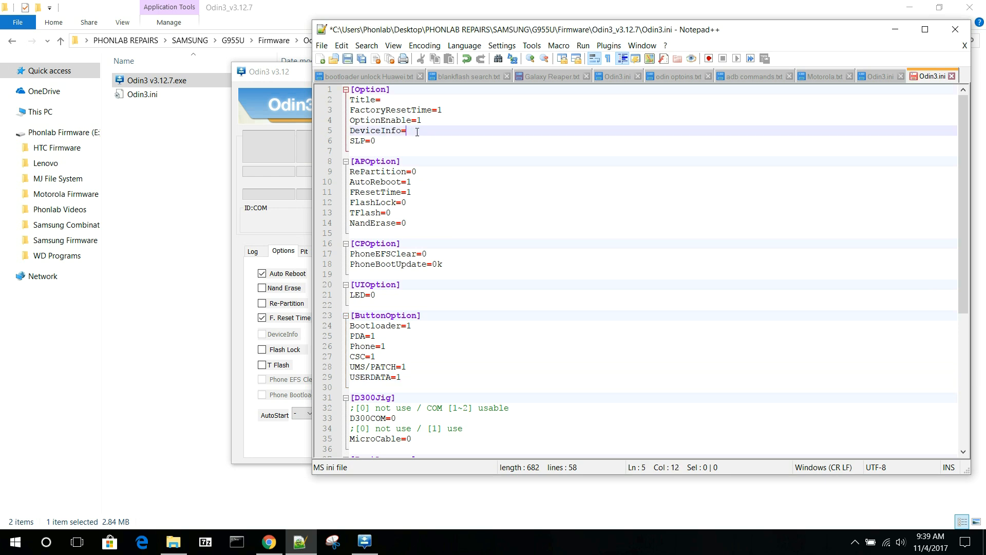
{"action": "type", "text": "1"}
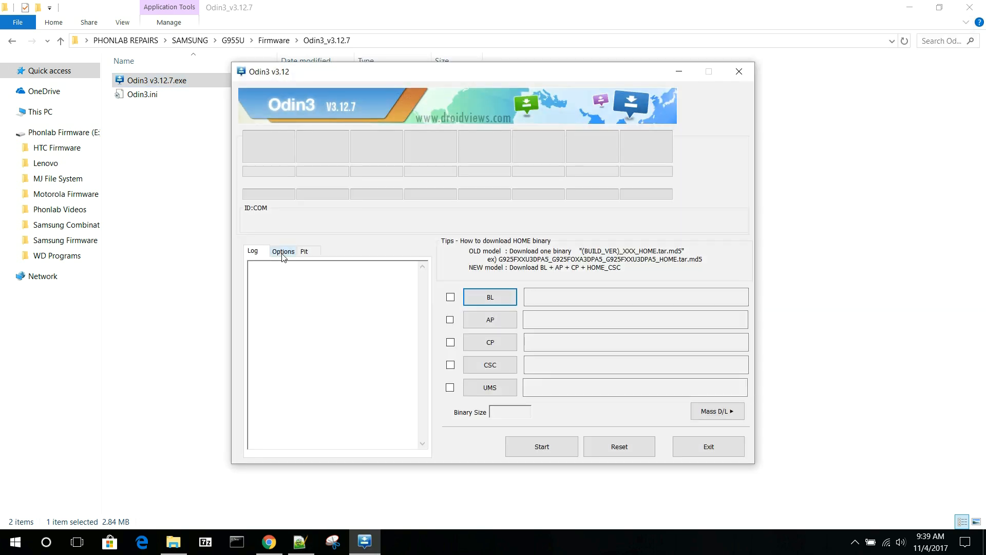
{"action": "left_click", "coordinate": [283, 252]}
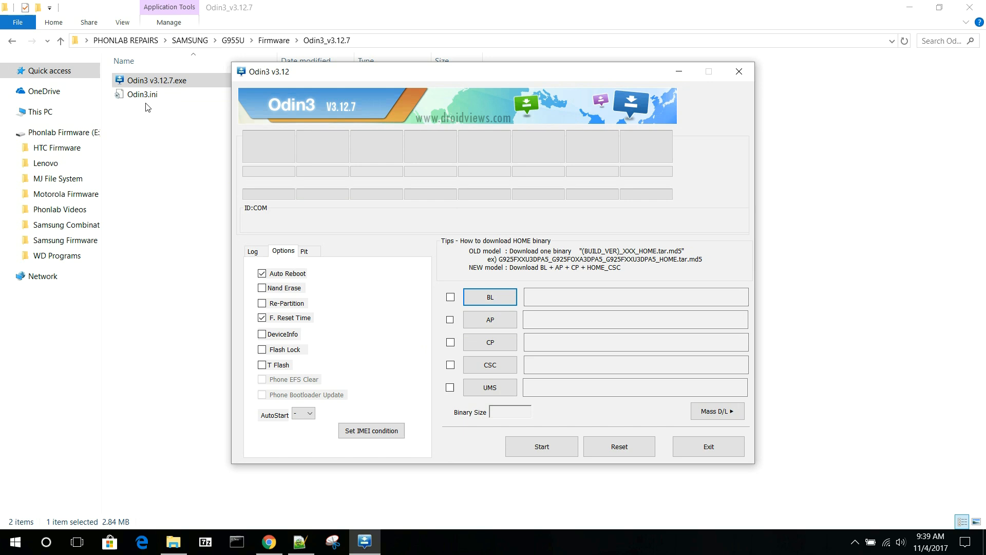
Reopen Odin3.ini in Notepad++ and scroll to the [Option] section showing DeviceInfo=1
{"action": "left_click", "coordinate": [141, 94]}
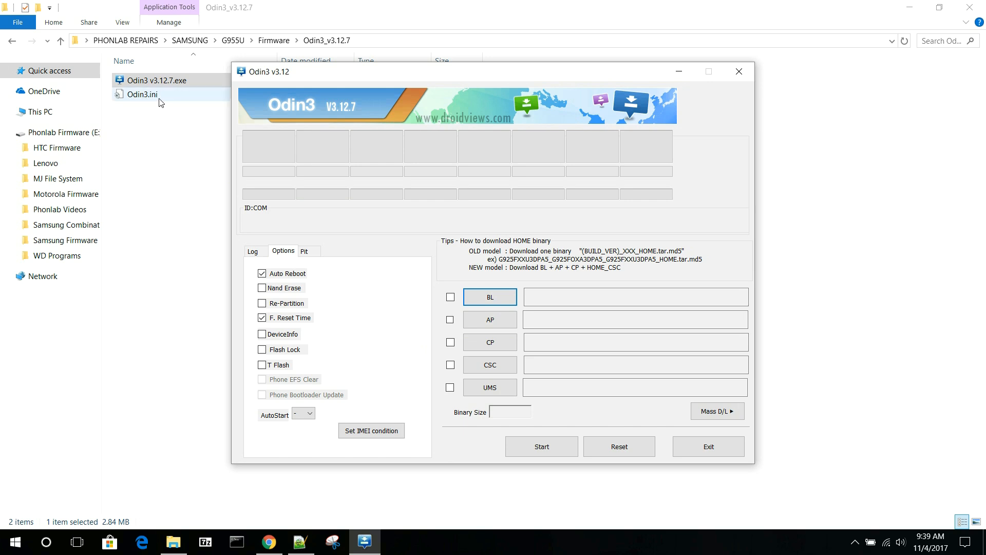
{"action": "double_click", "coordinate": [143, 94]}
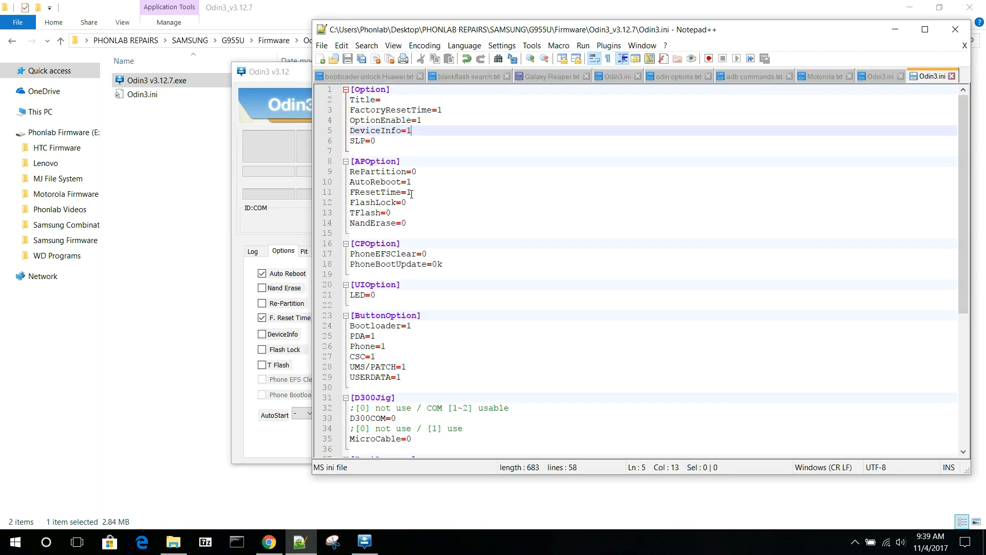
{"action": "scroll", "scroll_direction": "down", "scroll_amount": 3}
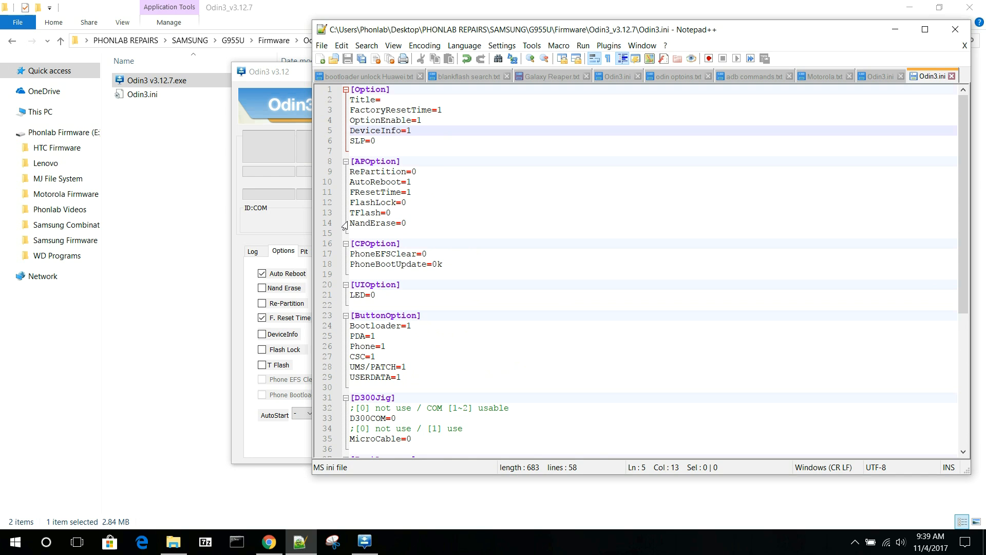
{"action": "mouse_move", "coordinate": [386, 254]}
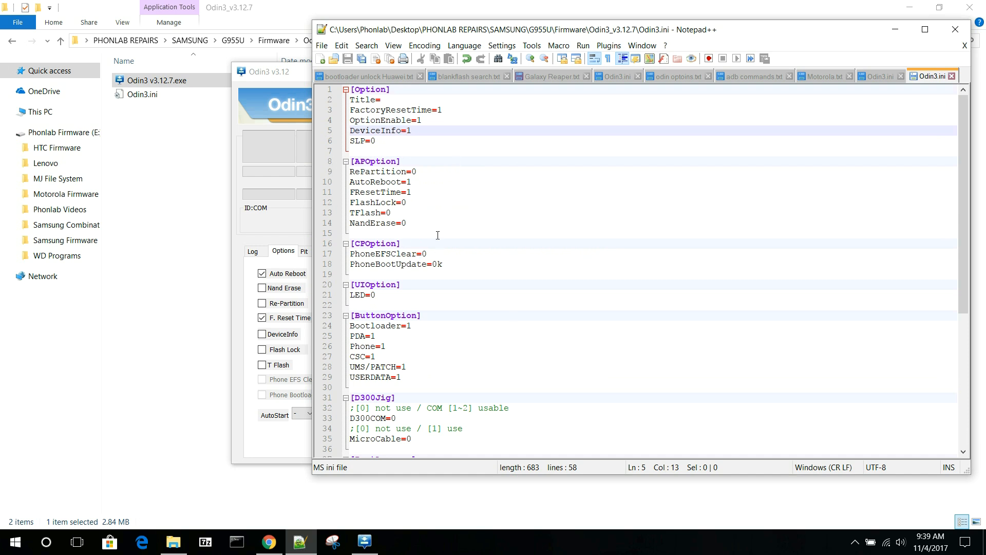
{"action": "mouse_move", "coordinate": [398, 192]}
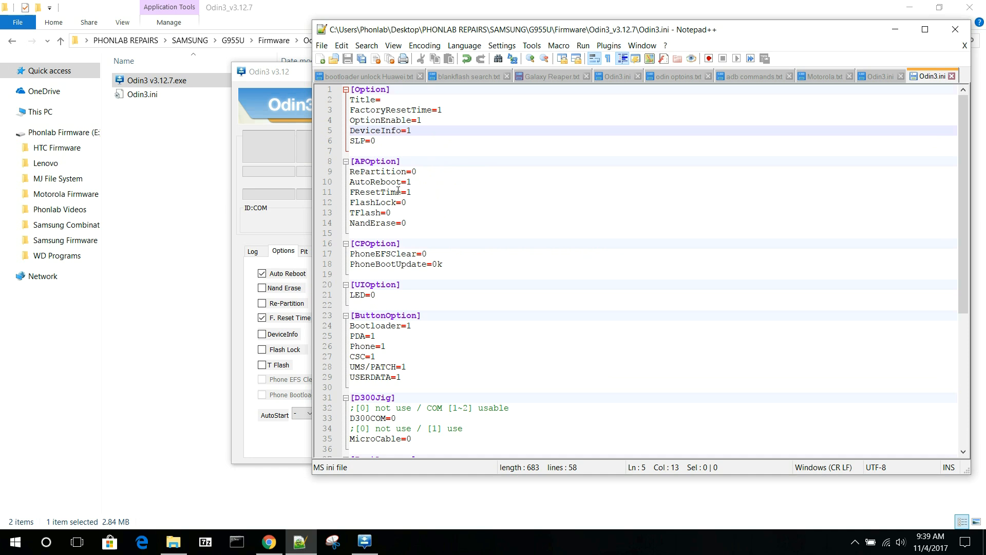
{"action": "mouse_move", "coordinate": [971, 80]}
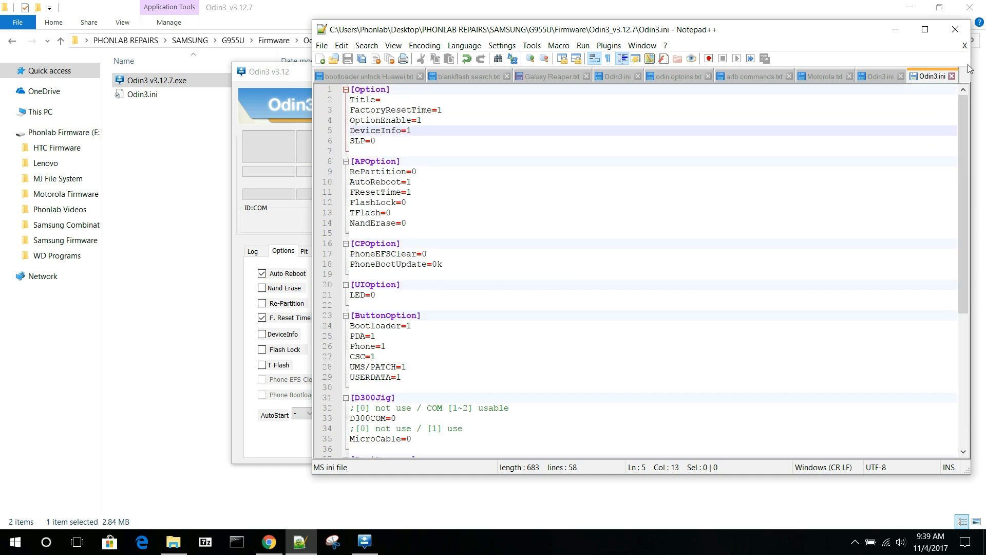
{"action": "mouse_move", "coordinate": [930, 76]}
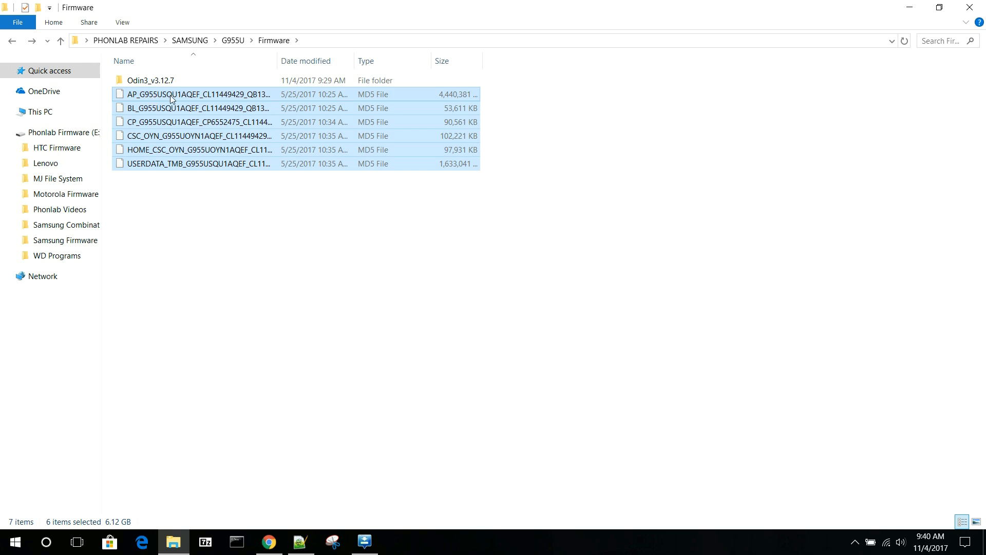
{"action": "mouse_move", "coordinate": [155, 100]}
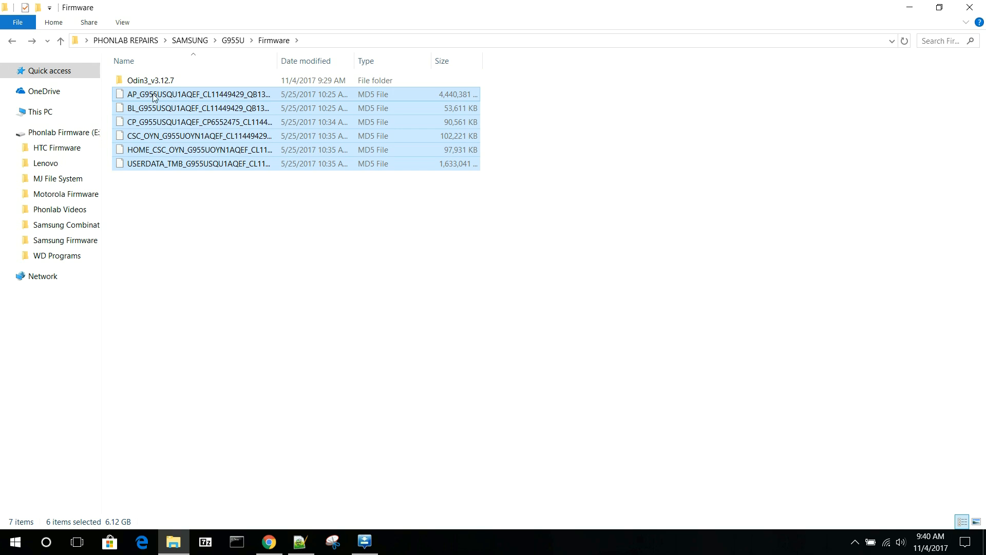
{"action": "mouse_move", "coordinate": [186, 97]}
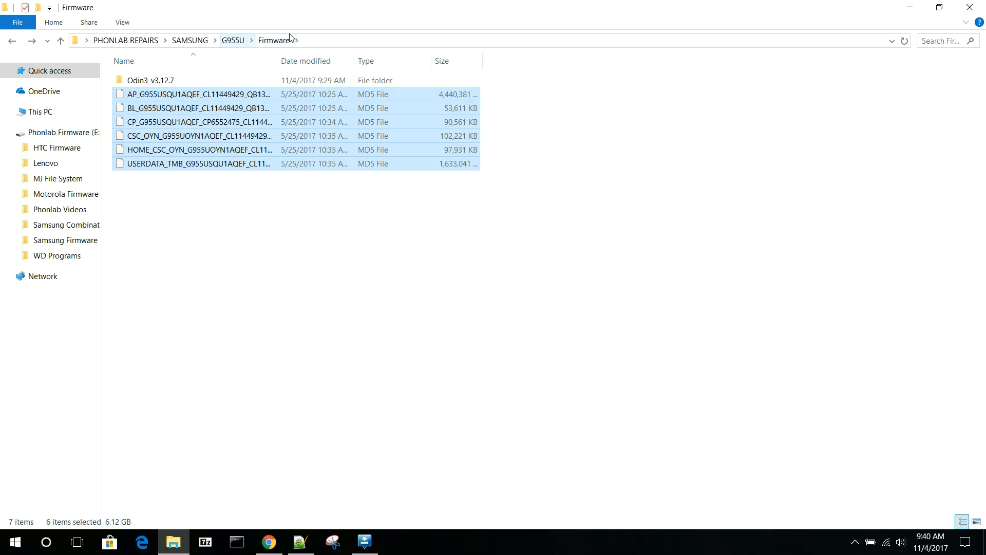
Select the AP firmware file among the six MD5 files in the Firmware folder
{"action": "left_click", "coordinate": [189, 180]}
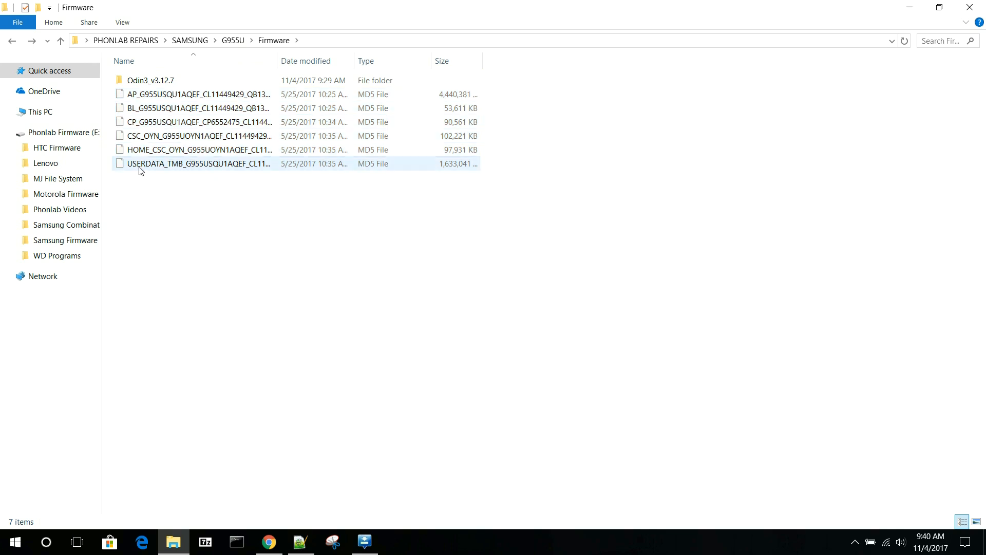
{"action": "left_click", "coordinate": [188, 163]}
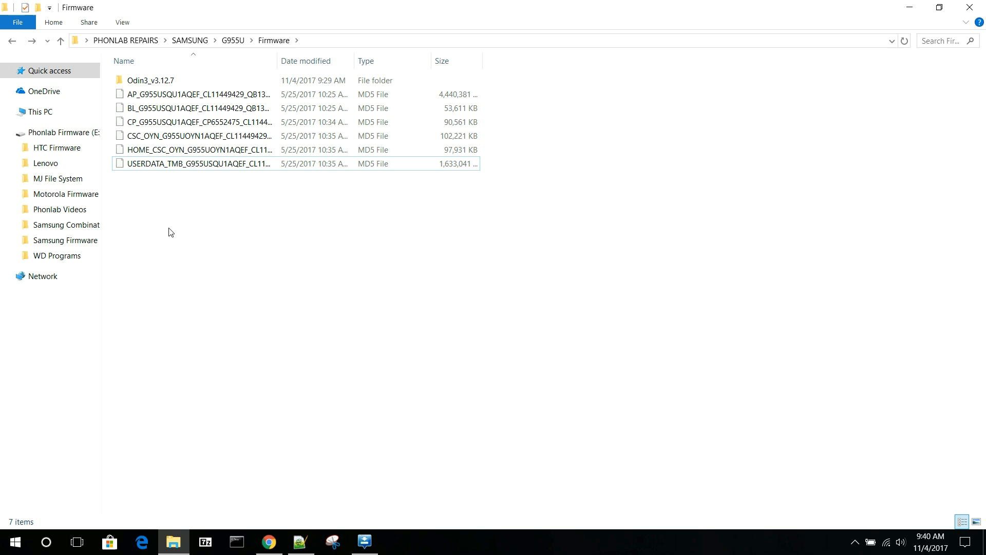
{"action": "left_click", "coordinate": [192, 95]}
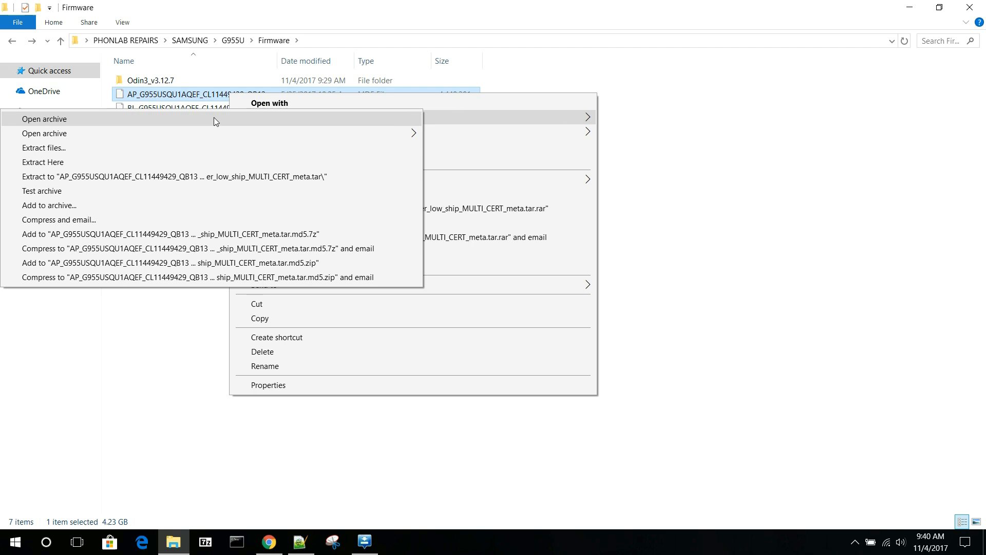
{"action": "mouse_move", "coordinate": [131, 123]}
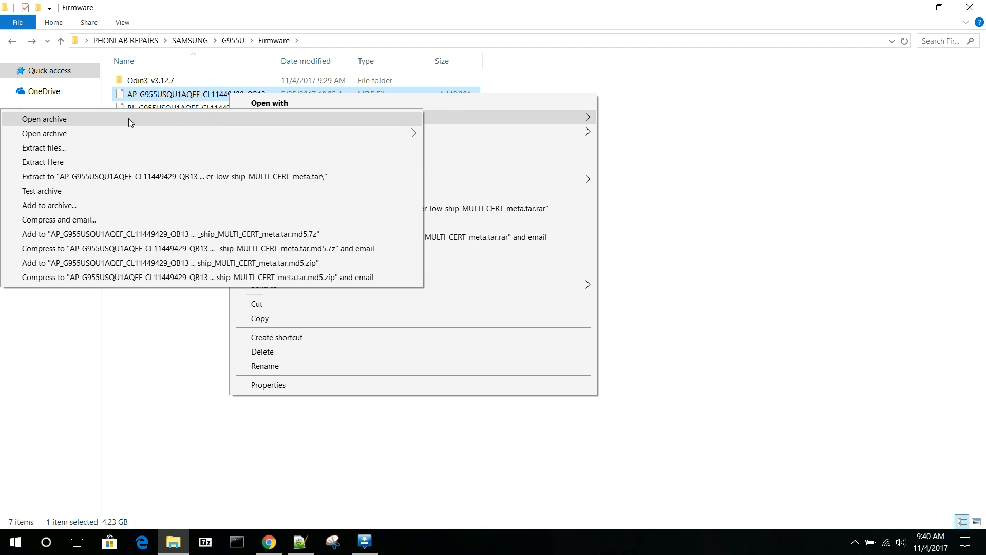
Open the AP archive in 7-Zip to view its boot, recovery, persist and system images, then close it
{"action": "left_click", "coordinate": [45, 119]}
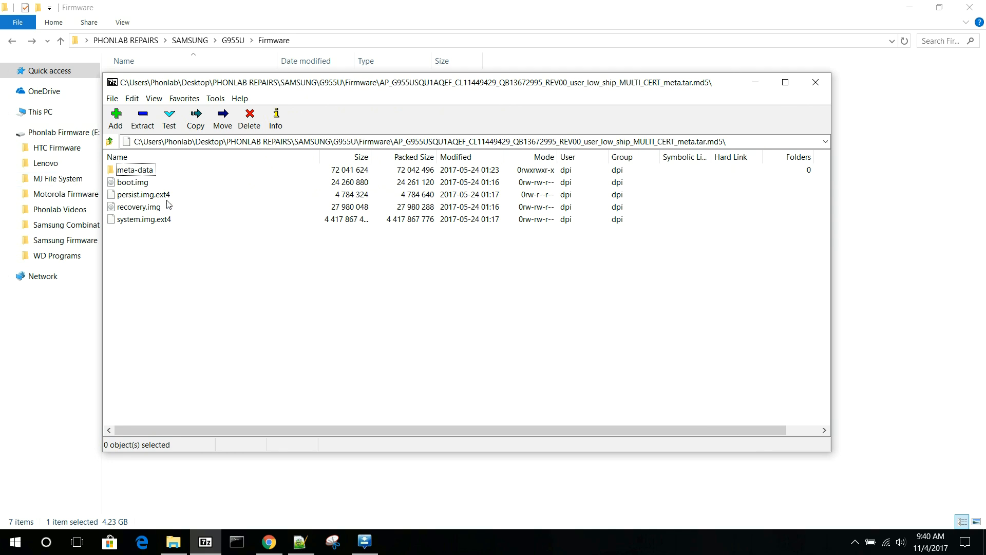
{"action": "mouse_move", "coordinate": [139, 224]}
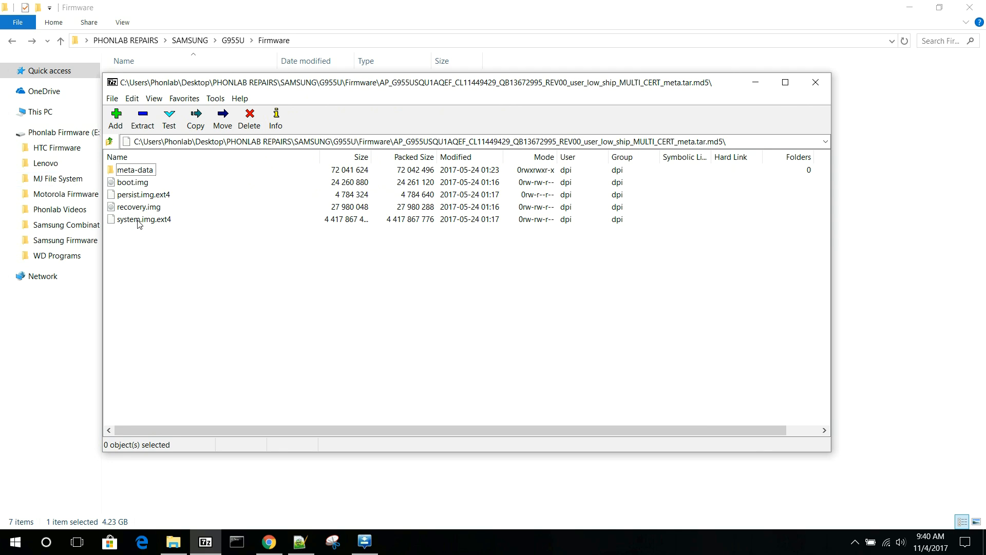
{"action": "mouse_move", "coordinate": [118, 209]}
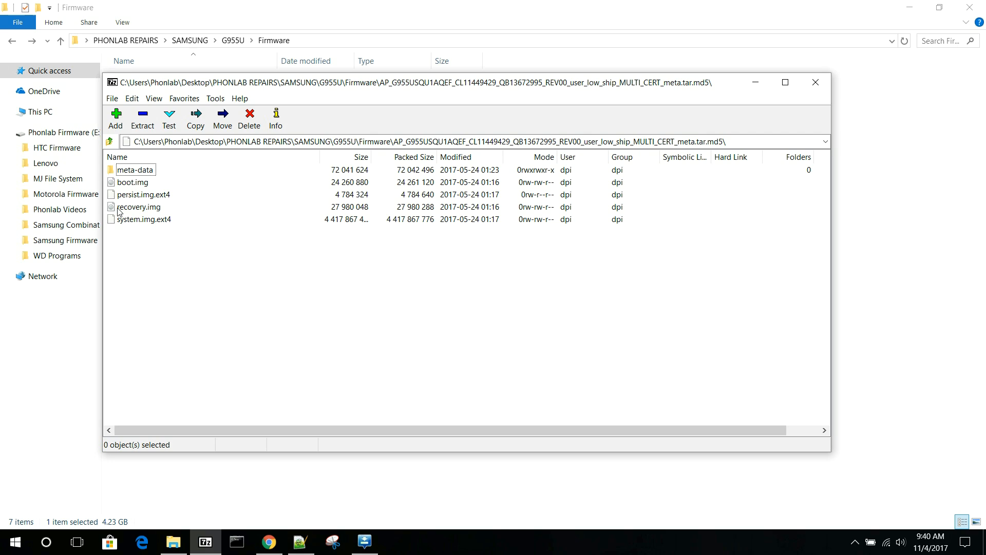
{"action": "mouse_move", "coordinate": [137, 185]}
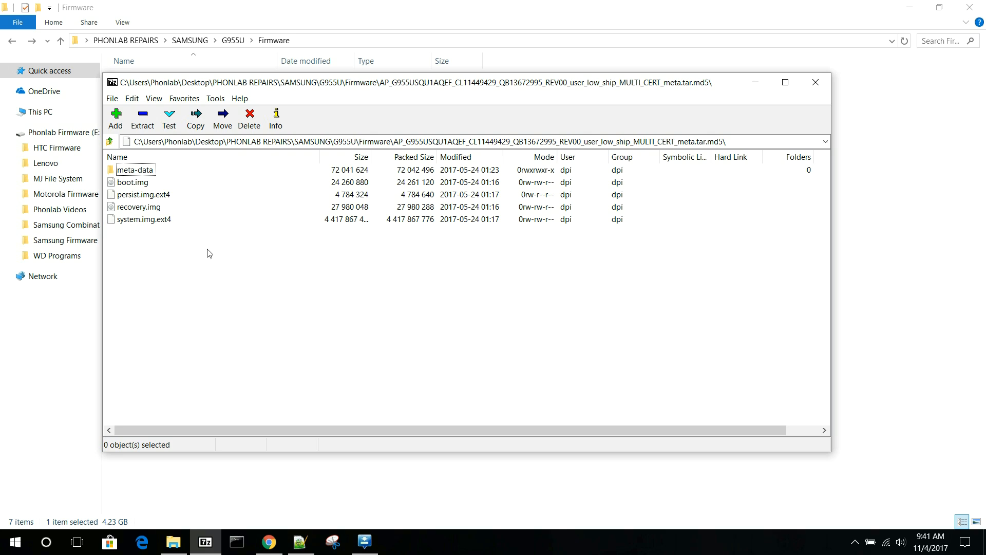
{"action": "mouse_move", "coordinate": [151, 185]}
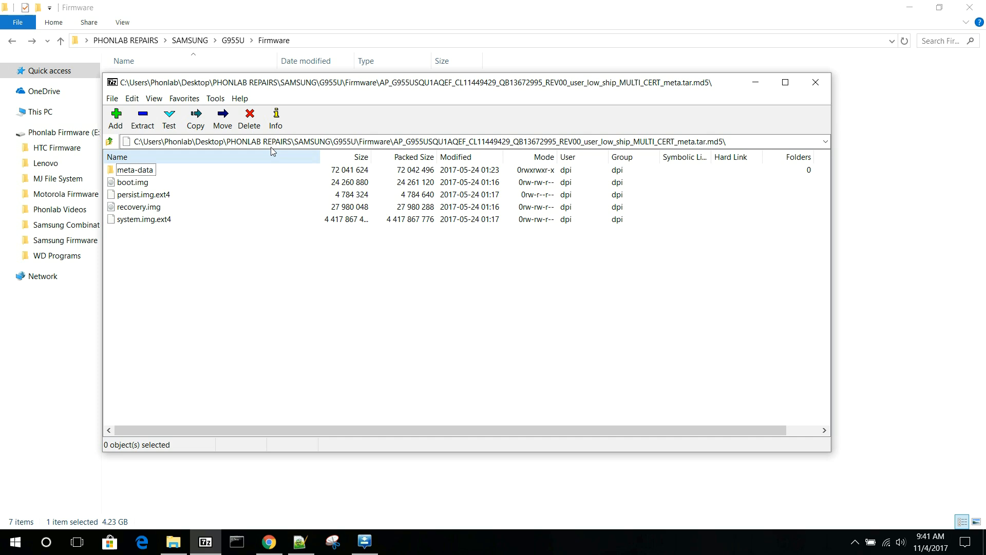
{"action": "mouse_move", "coordinate": [816, 85]}
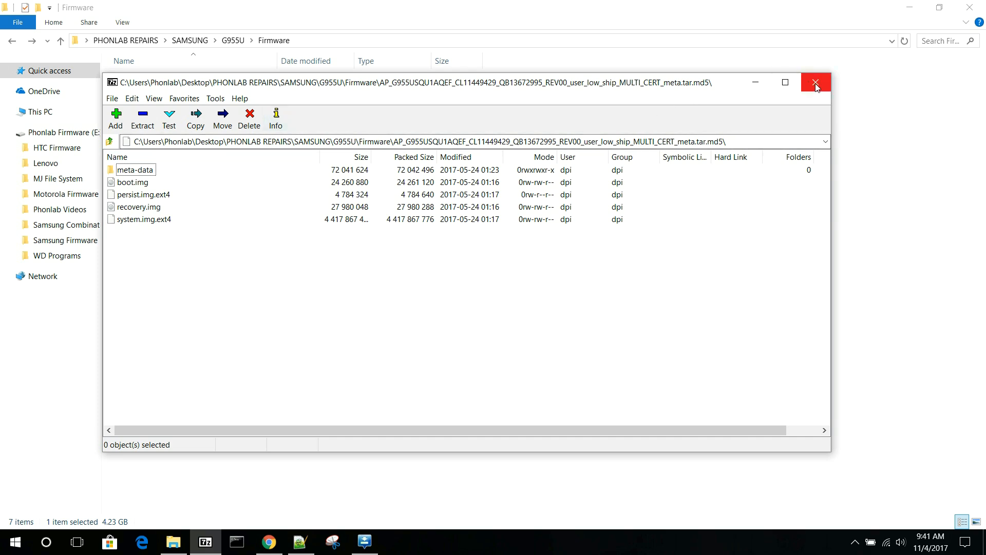
{"action": "left_click", "coordinate": [816, 82]}
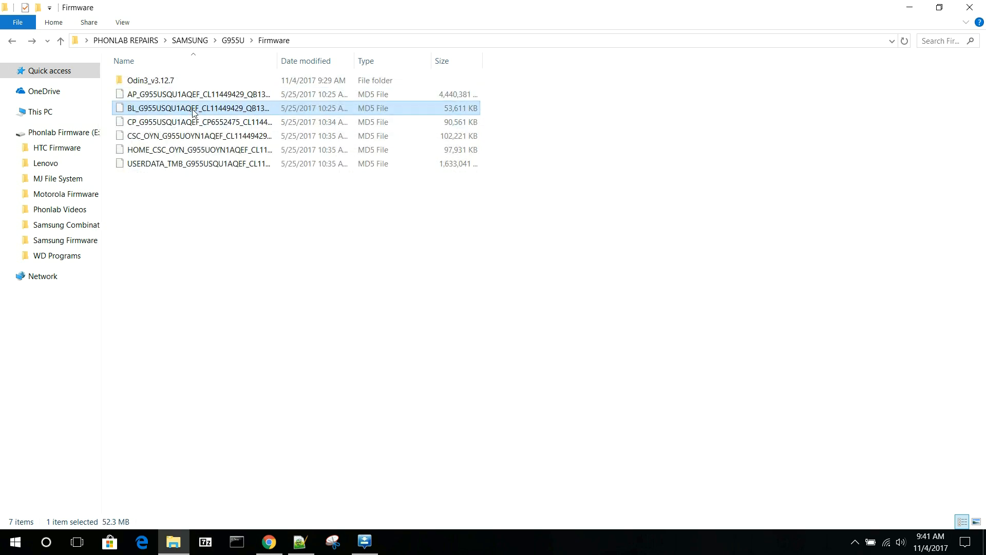
{"action": "mouse_move", "coordinate": [145, 118]}
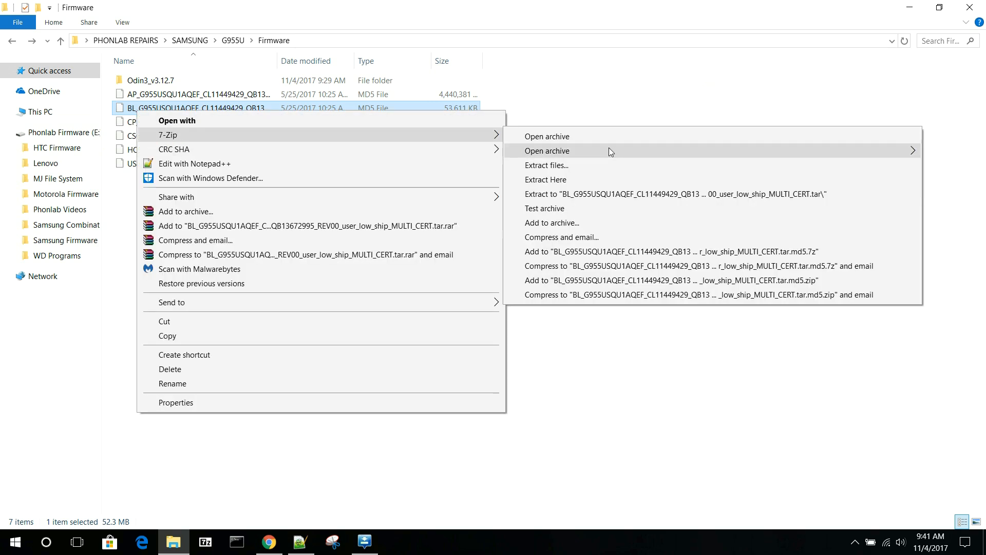
Browse the BL archive's bootloader files in 7-Zip, close it, then right-click the CP file
{"action": "left_click", "coordinate": [547, 151]}
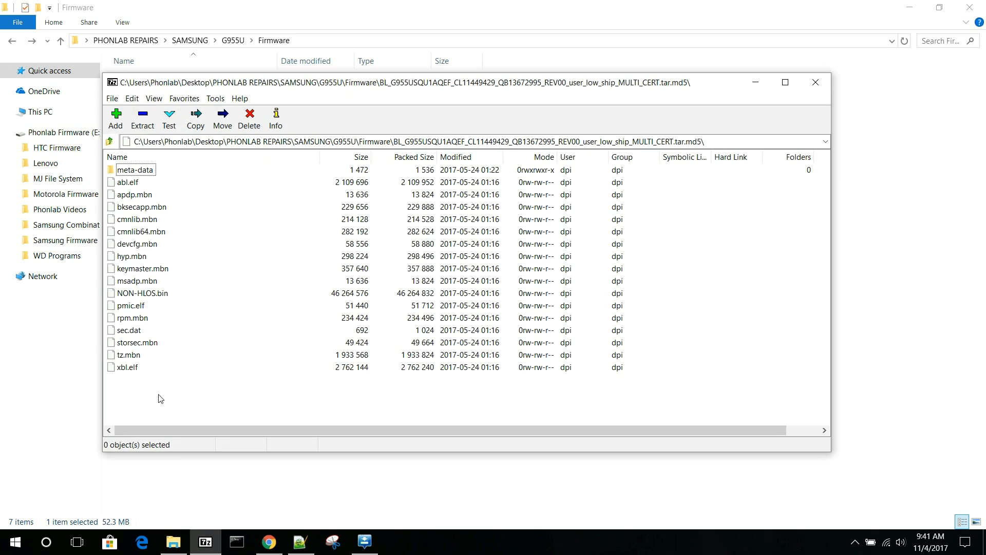
{"action": "left_click_drag", "start_coordinate": [129, 179], "coordinate": [132, 378]}
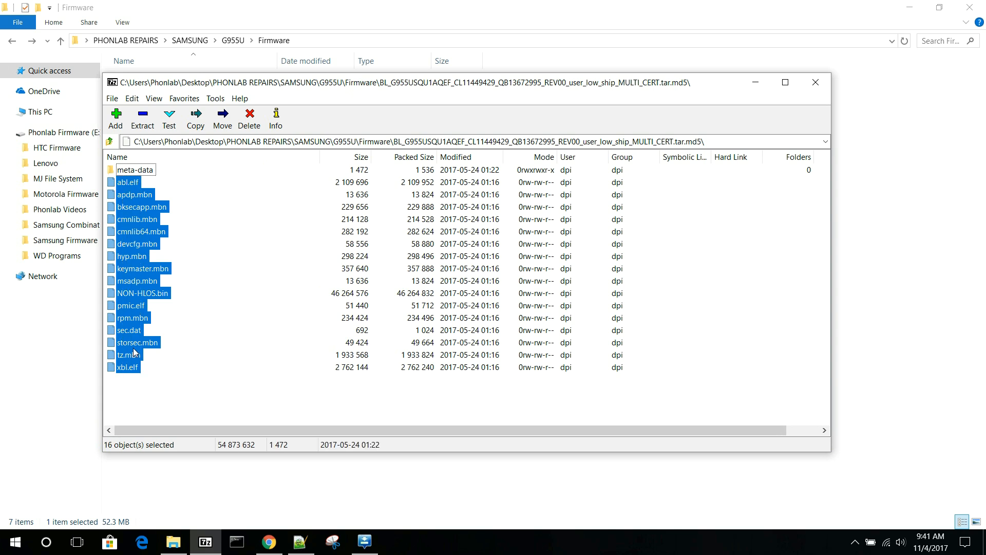
{"action": "mouse_move", "coordinate": [143, 197]}
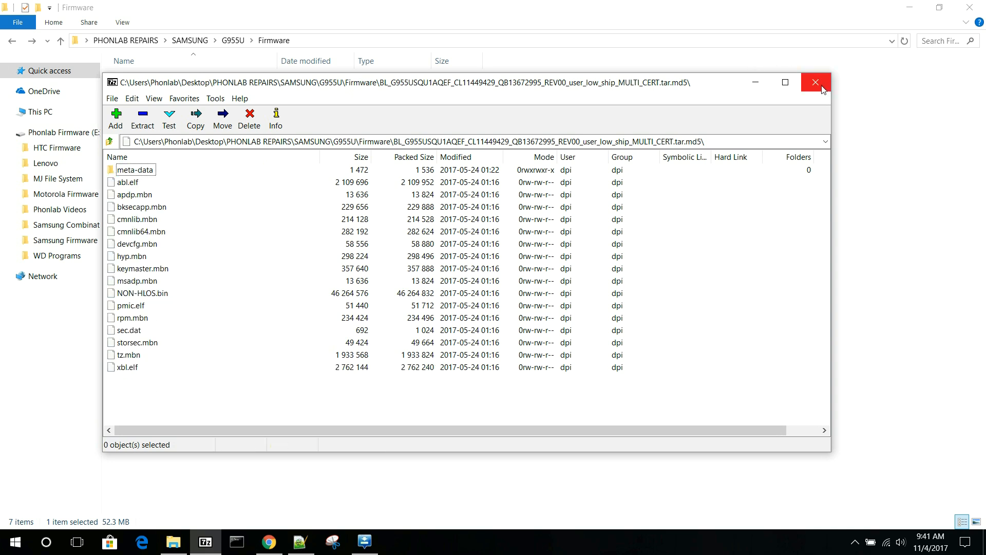
{"action": "left_click", "coordinate": [815, 83]}
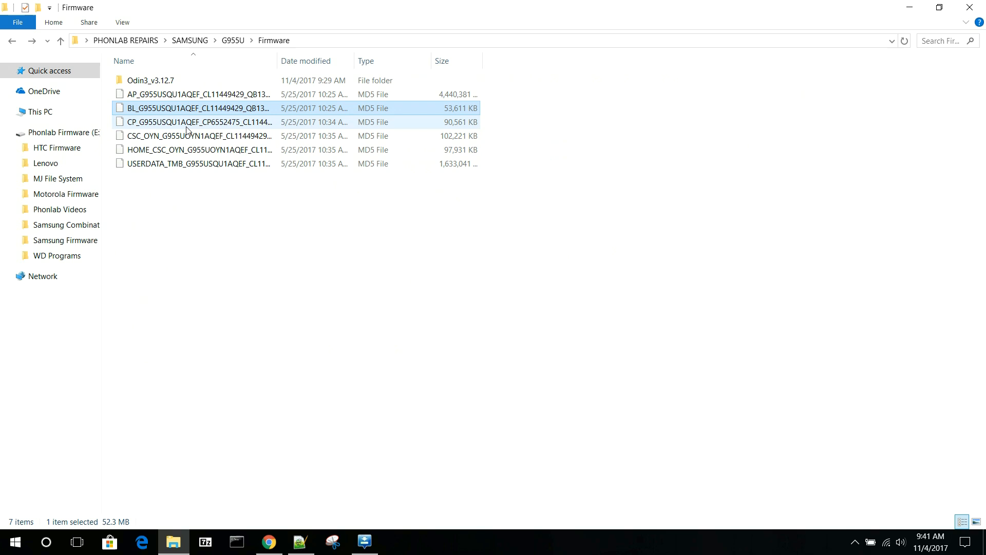
{"action": "right_click", "coordinate": [187, 122]}
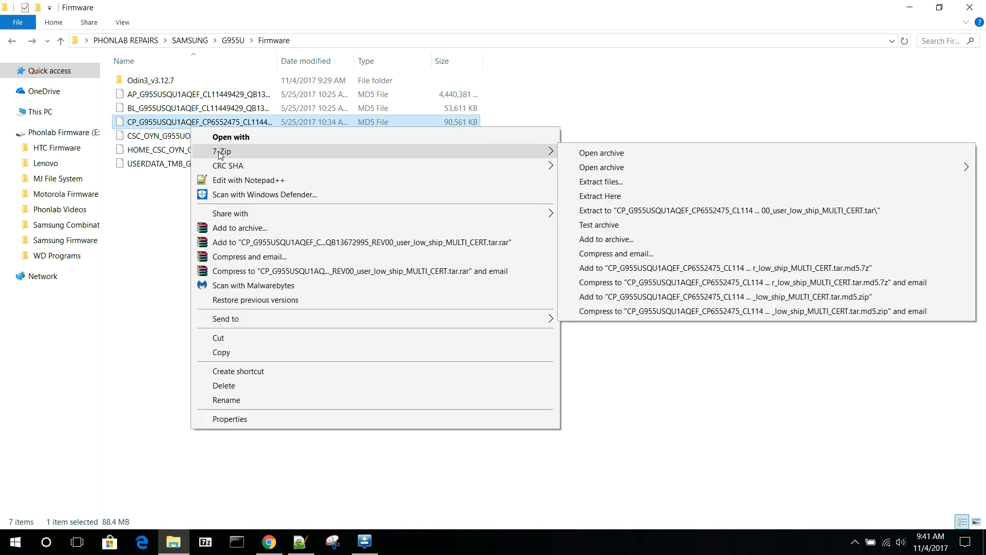
Open the CP archive in 7-Zip to show meta-data, adspso.bin and modem.bin
{"action": "left_click", "coordinate": [601, 152]}
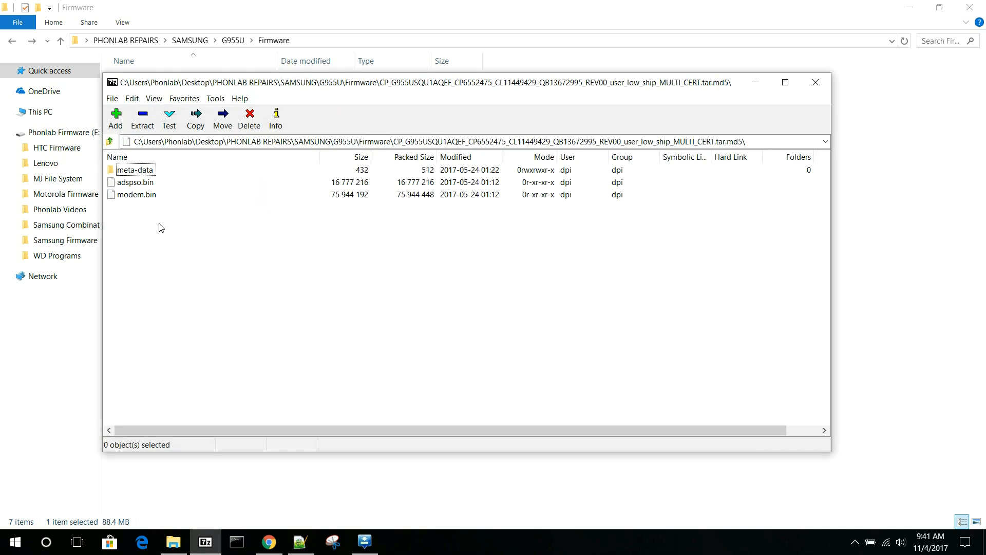
{"action": "mouse_move", "coordinate": [191, 90]}
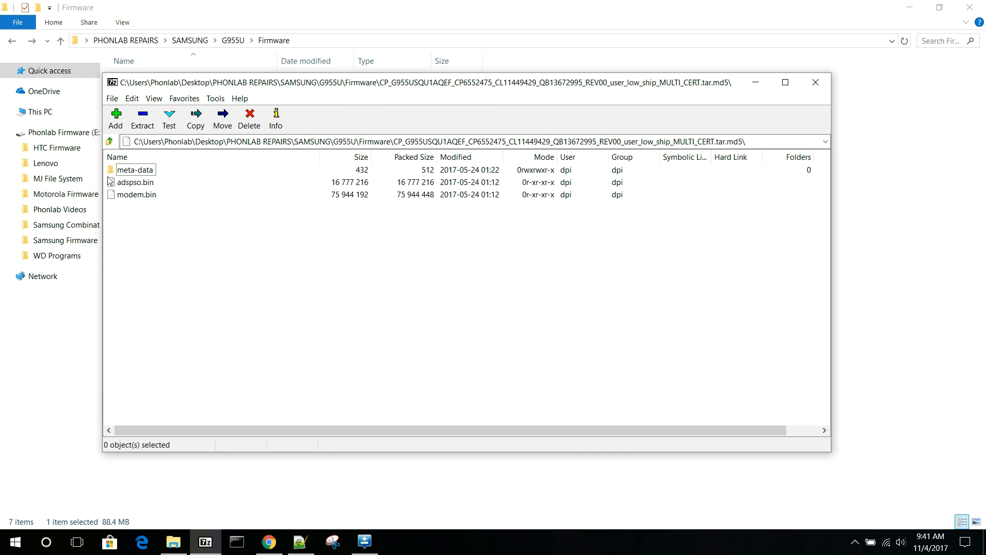
{"action": "mouse_move", "coordinate": [144, 224]}
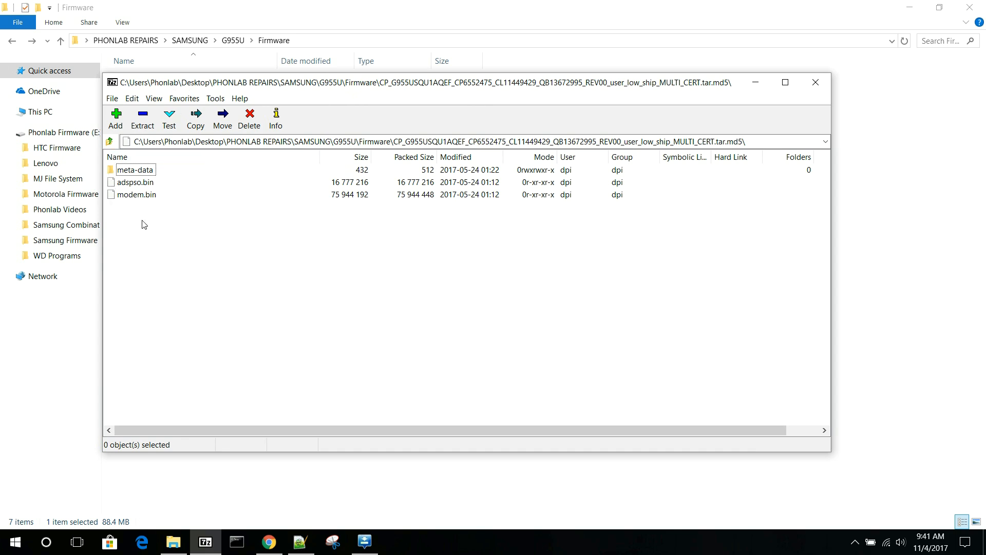
{"action": "mouse_move", "coordinate": [165, 193]}
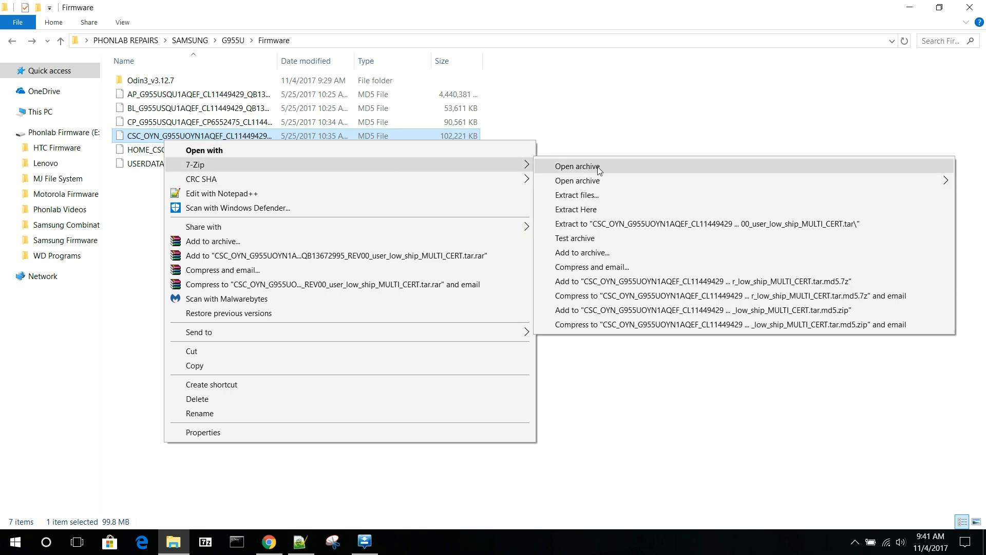
Close the CSC archive, then view HOME_CSC's meta-data and cache.img.ext4 in 7-Zip and close it
{"action": "left_click", "coordinate": [578, 166]}
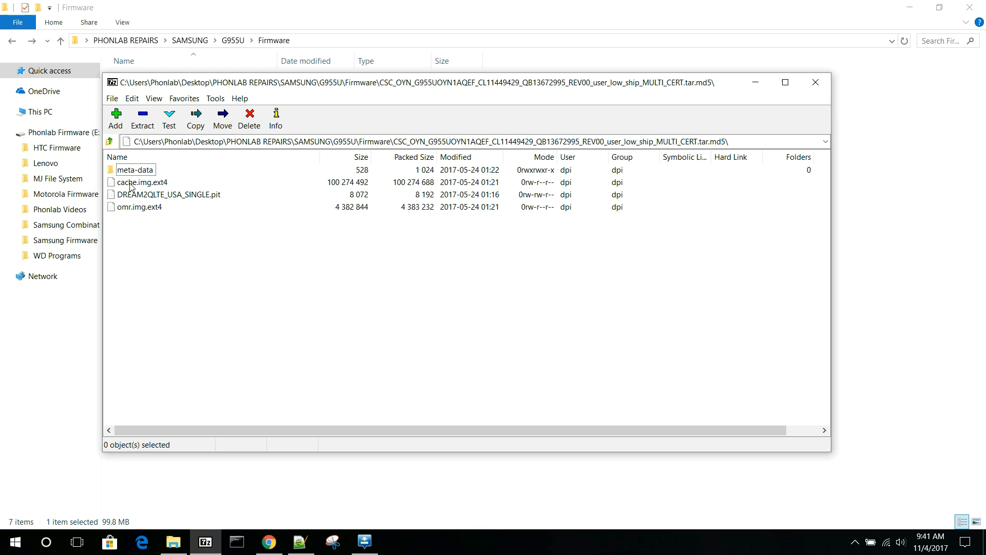
{"action": "mouse_move", "coordinate": [160, 185]}
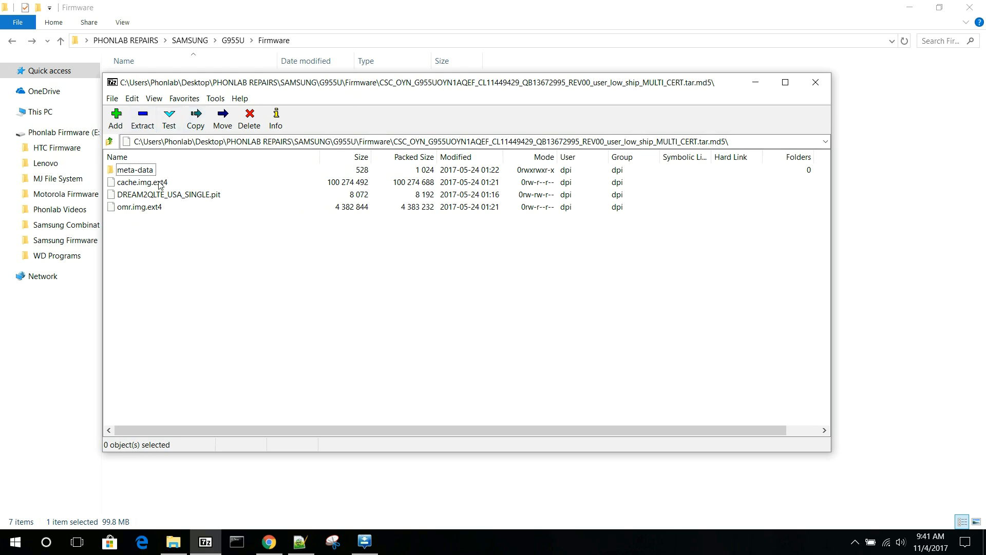
{"action": "mouse_move", "coordinate": [224, 198]}
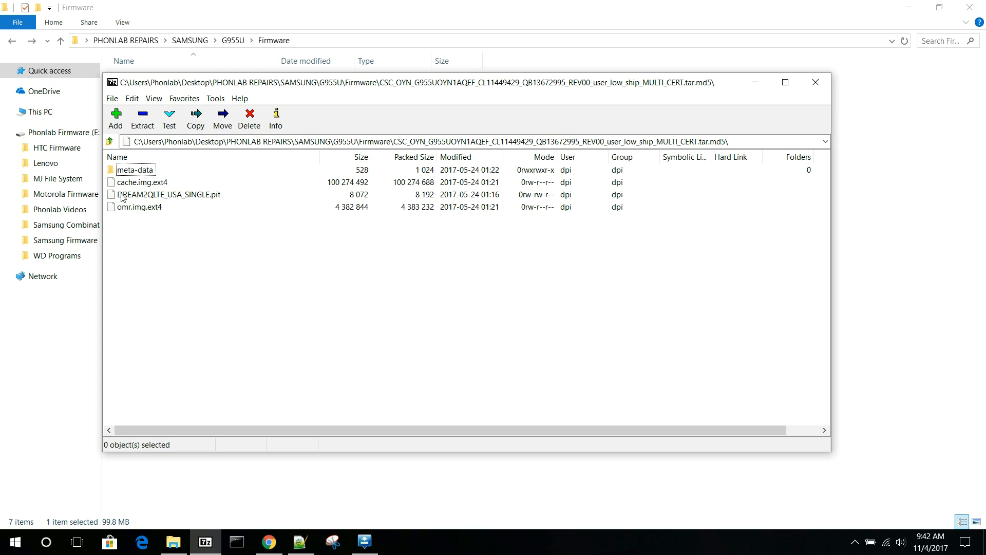
{"action": "mouse_move", "coordinate": [120, 211]}
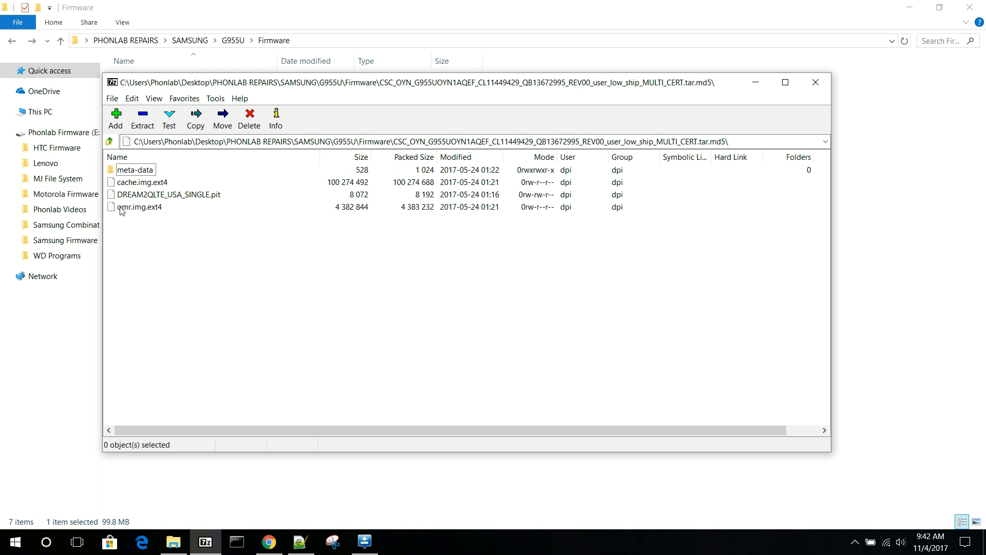
{"action": "mouse_move", "coordinate": [134, 189]}
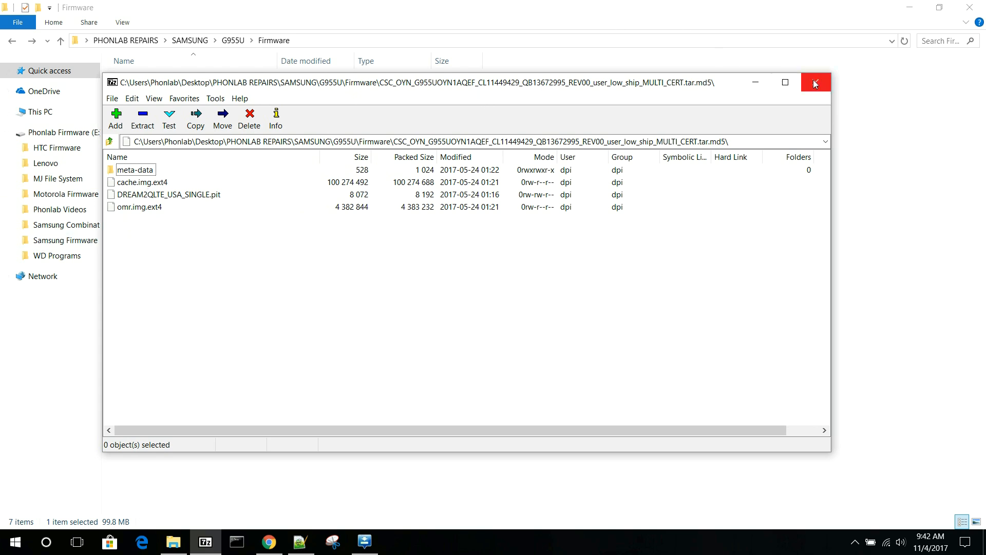
{"action": "left_click", "coordinate": [816, 83]}
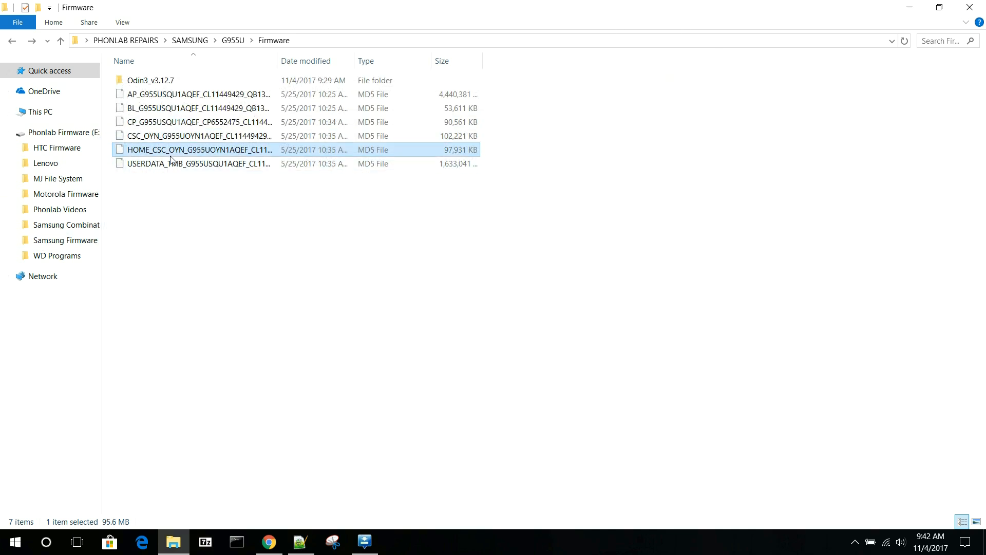
{"action": "right_click", "coordinate": [172, 149]}
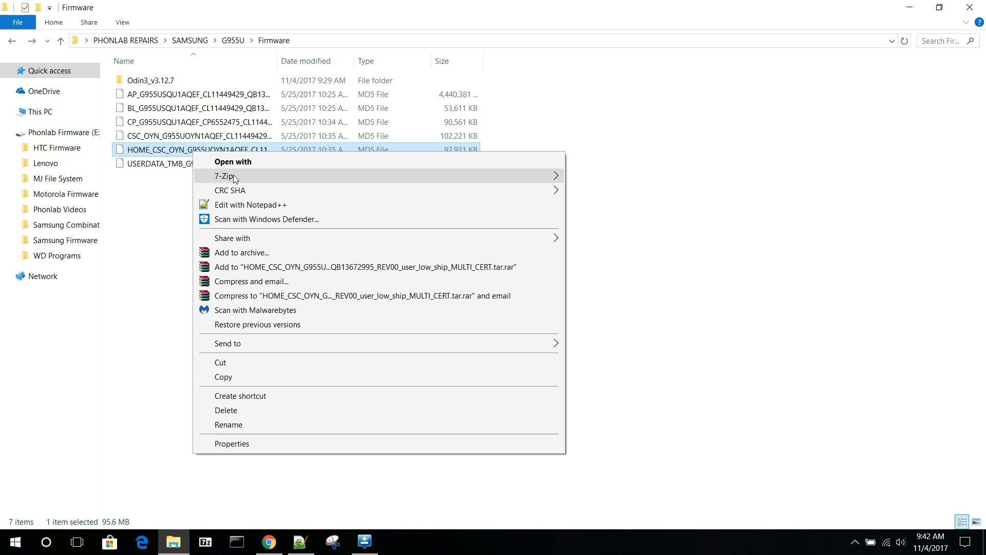
{"action": "left_click", "coordinate": [225, 177]}
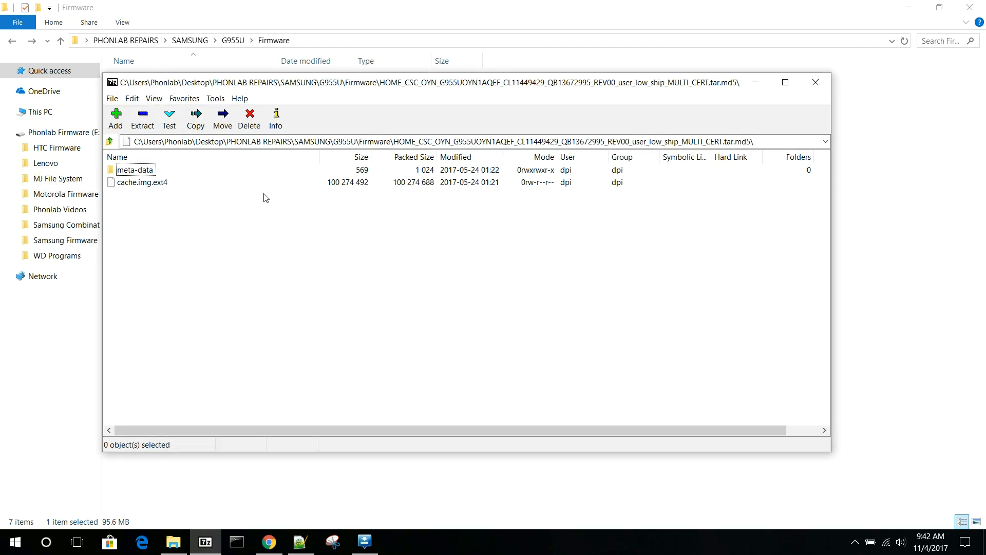
{"action": "mouse_move", "coordinate": [816, 82]}
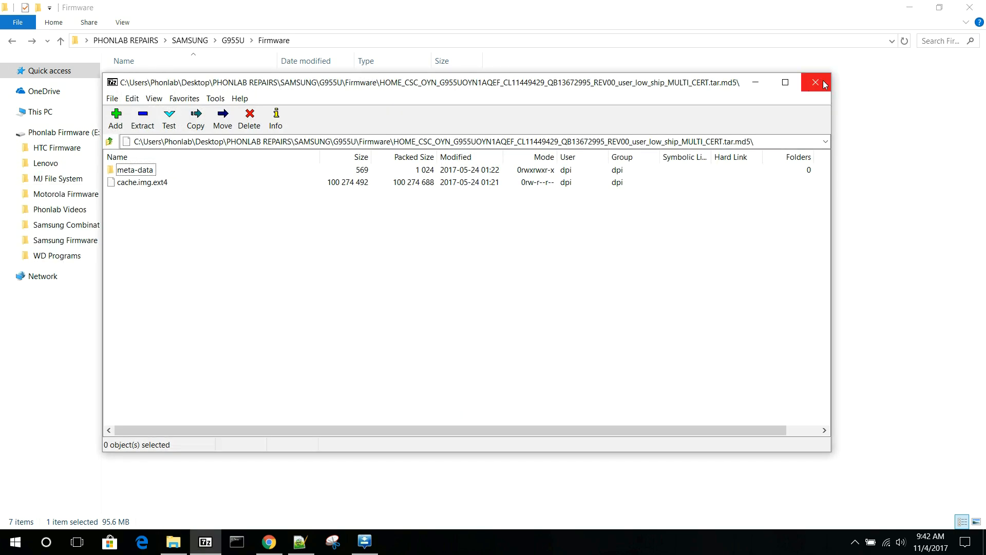
{"action": "left_click", "coordinate": [815, 82]}
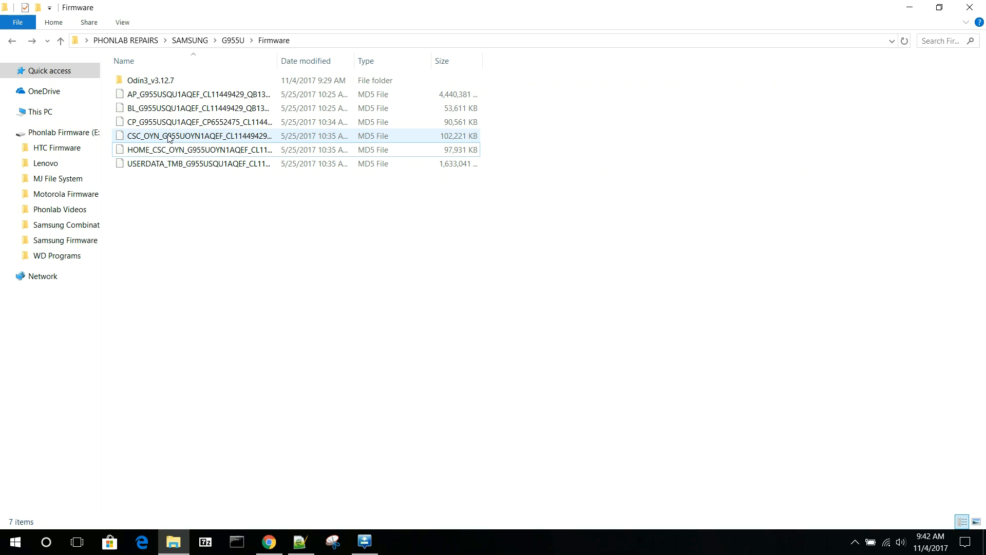
{"action": "left_click", "coordinate": [178, 135]}
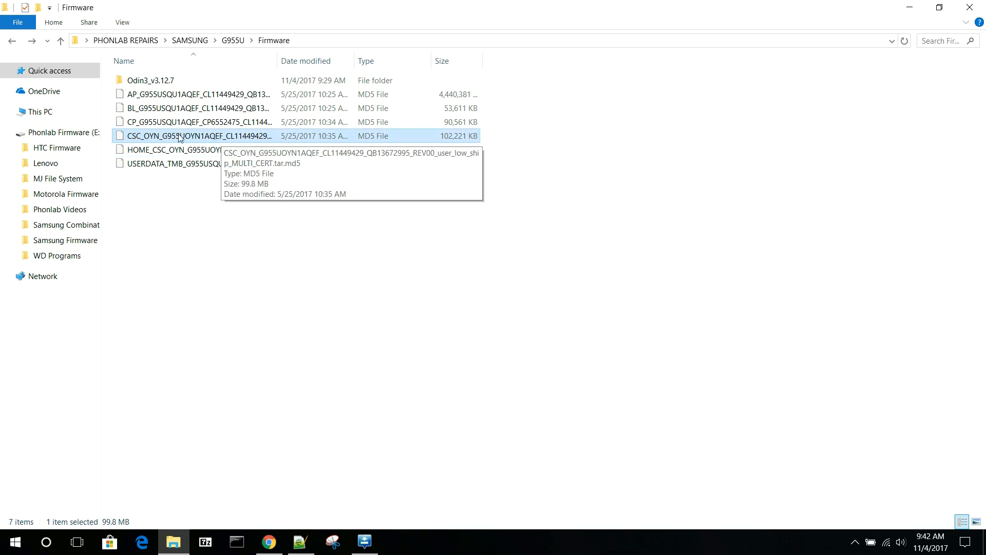
{"action": "mouse_move", "coordinate": [217, 140]}
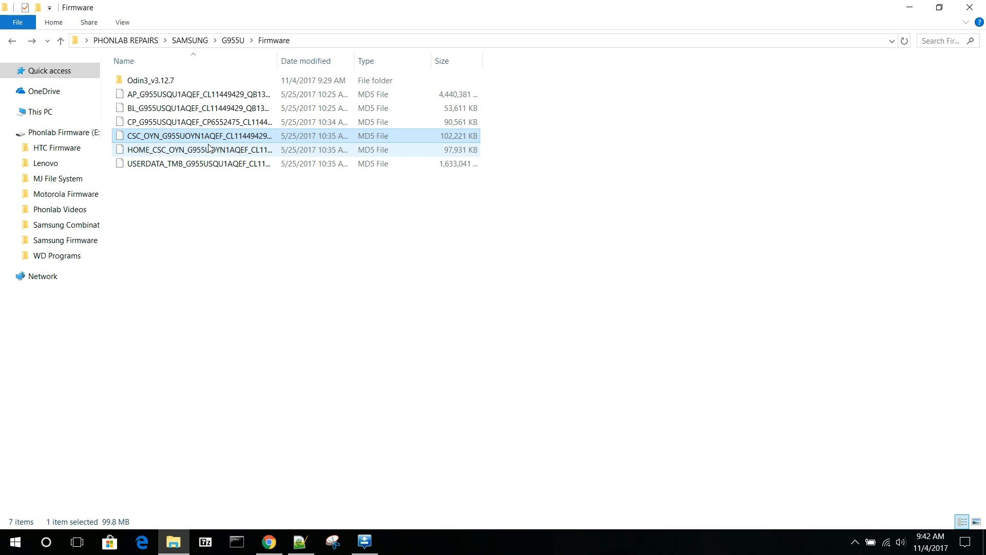
{"action": "left_click", "coordinate": [178, 150]}
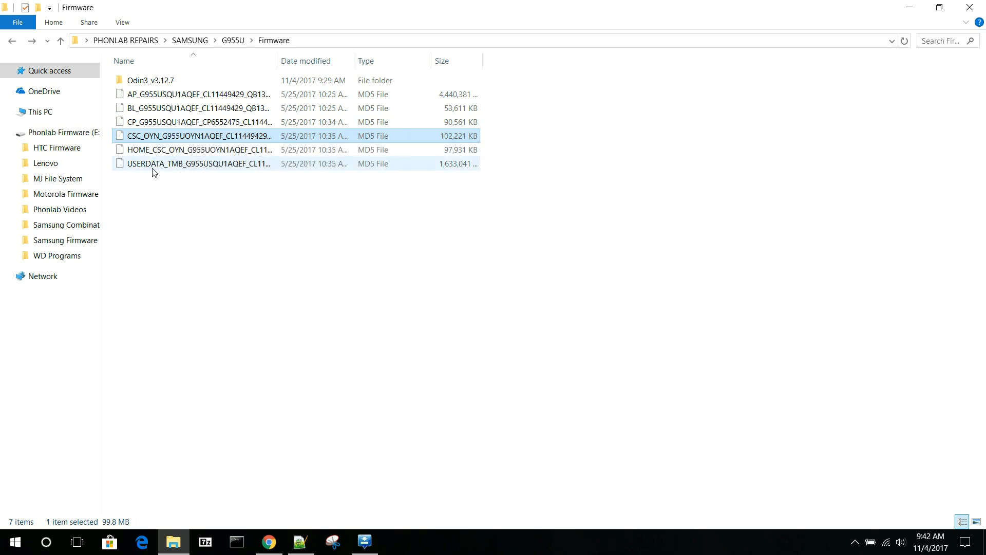
{"action": "right_click", "coordinate": [189, 164]}
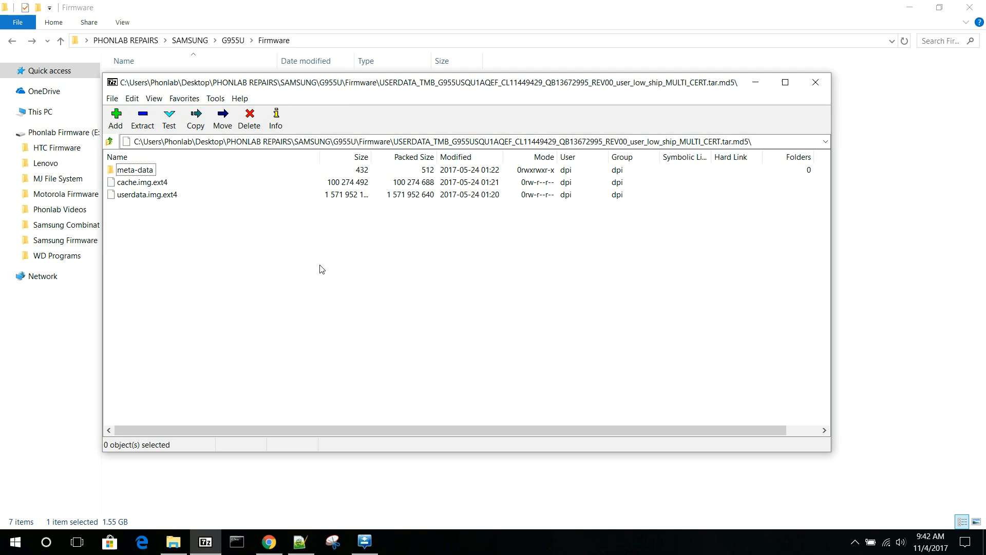
{"action": "mouse_move", "coordinate": [168, 189]}
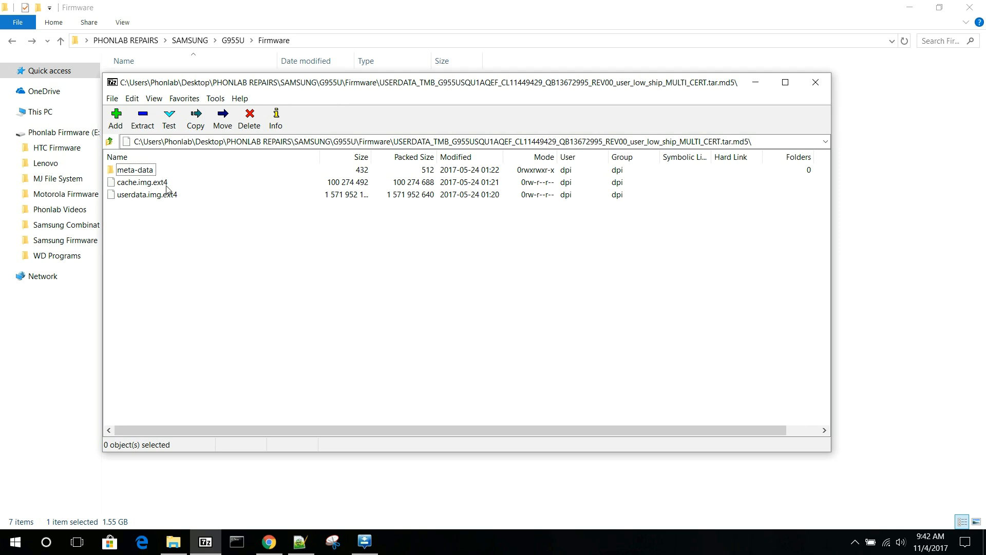
{"action": "mouse_move", "coordinate": [141, 198]}
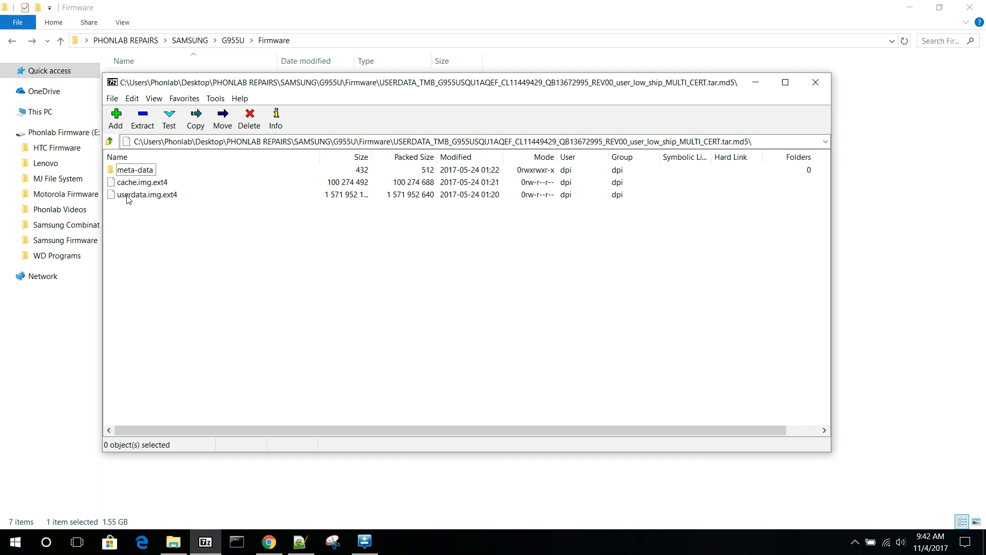
{"action": "mouse_move", "coordinate": [186, 202]}
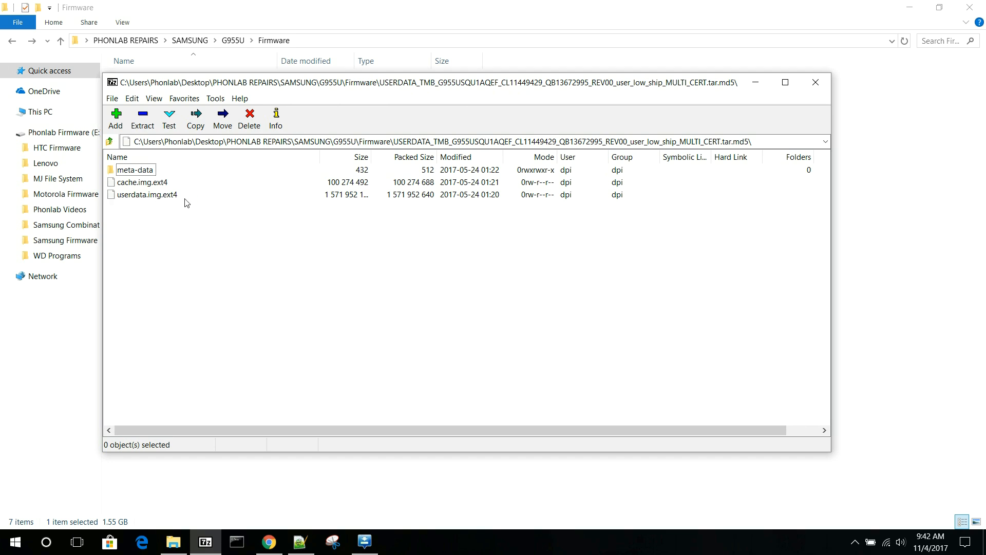
{"action": "mouse_move", "coordinate": [142, 198]}
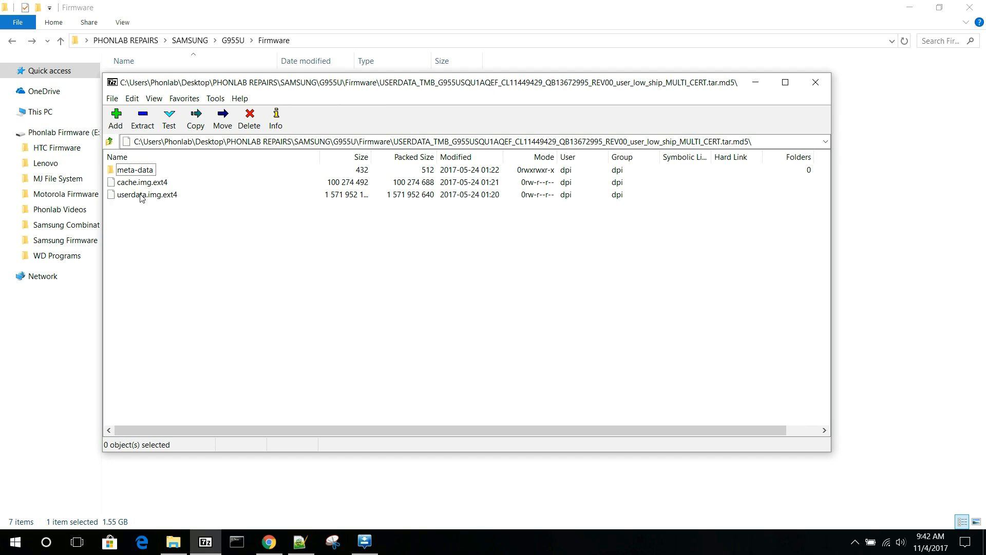
{"action": "mouse_move", "coordinate": [148, 199]}
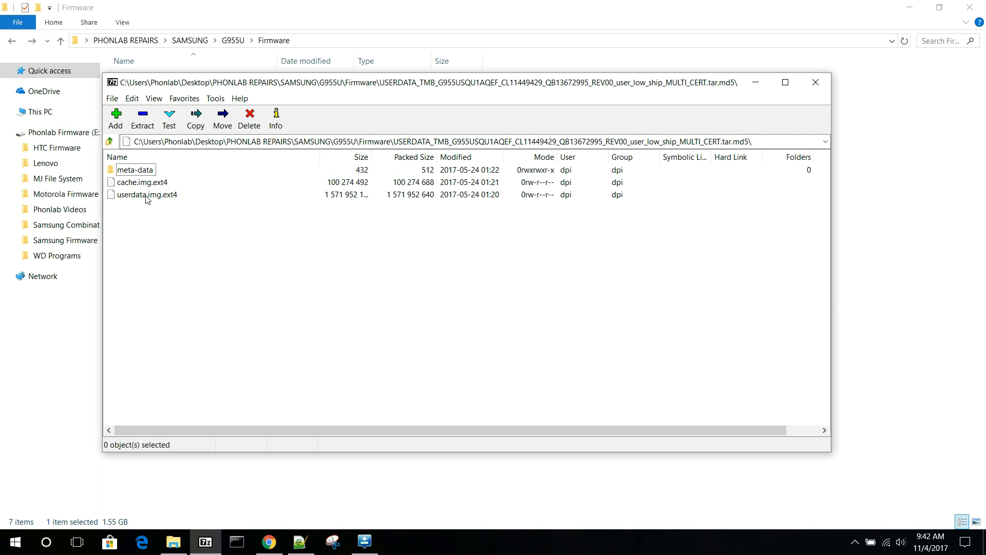
{"action": "mouse_move", "coordinate": [684, 107]}
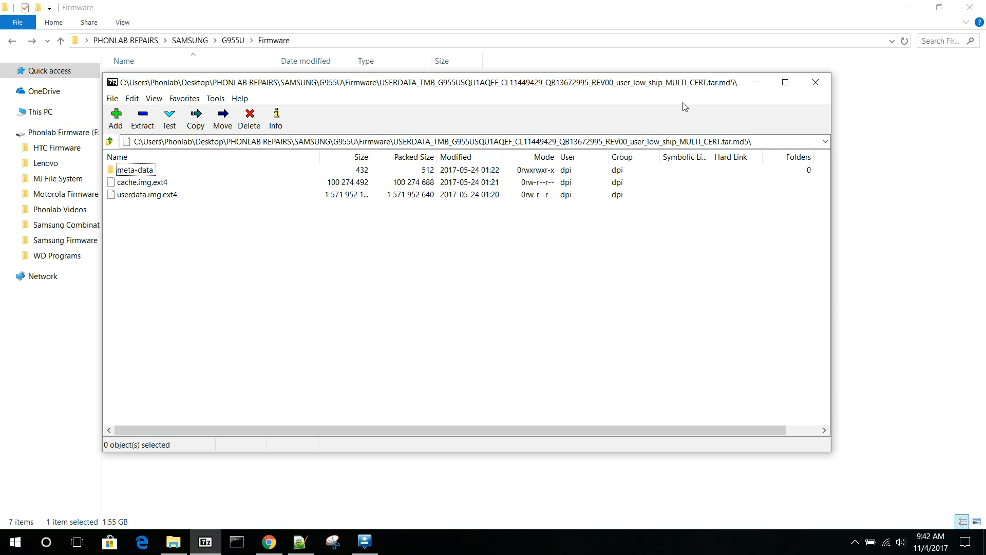
Close the USERDATA archive and select the USERDATA firmware file in File Explorer
{"action": "left_click", "coordinate": [816, 82]}
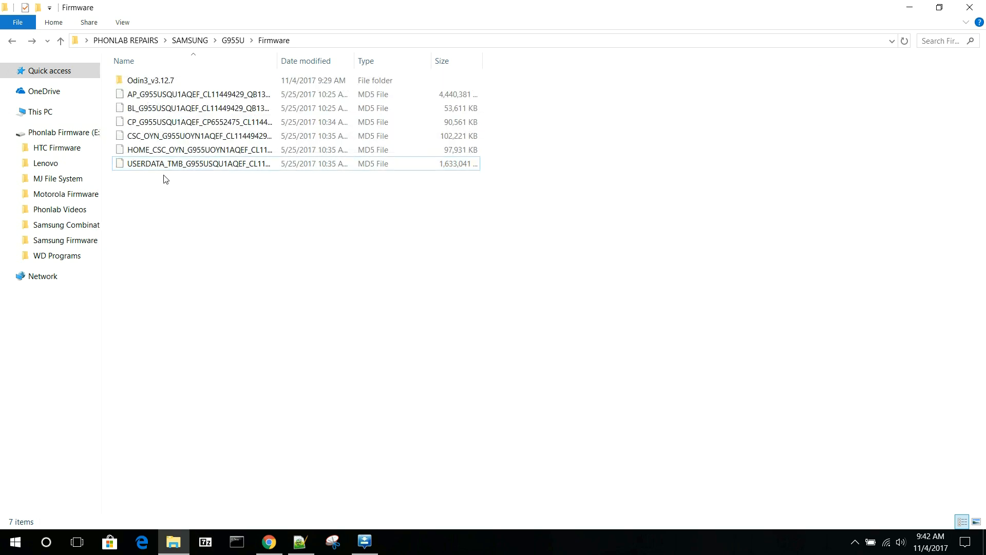
{"action": "left_click", "coordinate": [192, 163]}
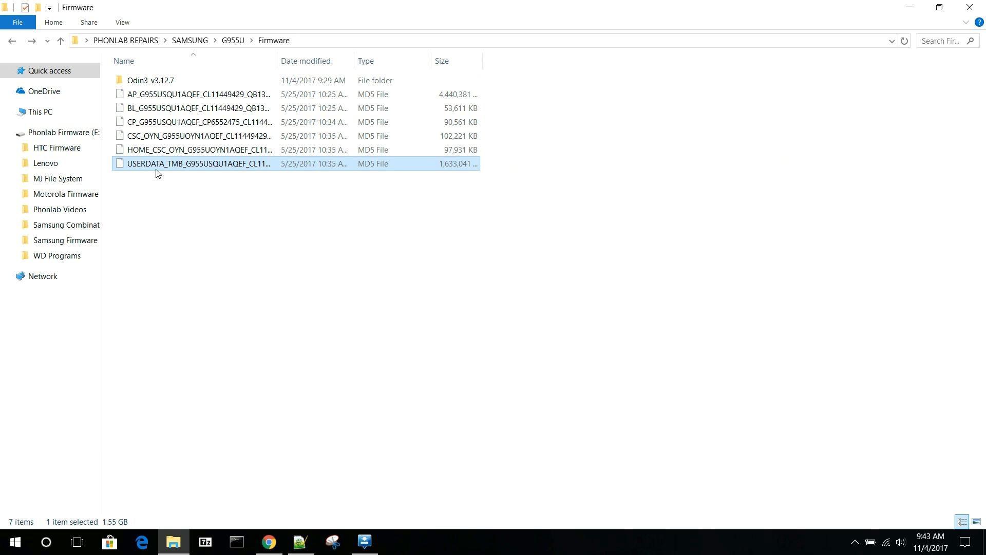
{"action": "mouse_move", "coordinate": [158, 170]}
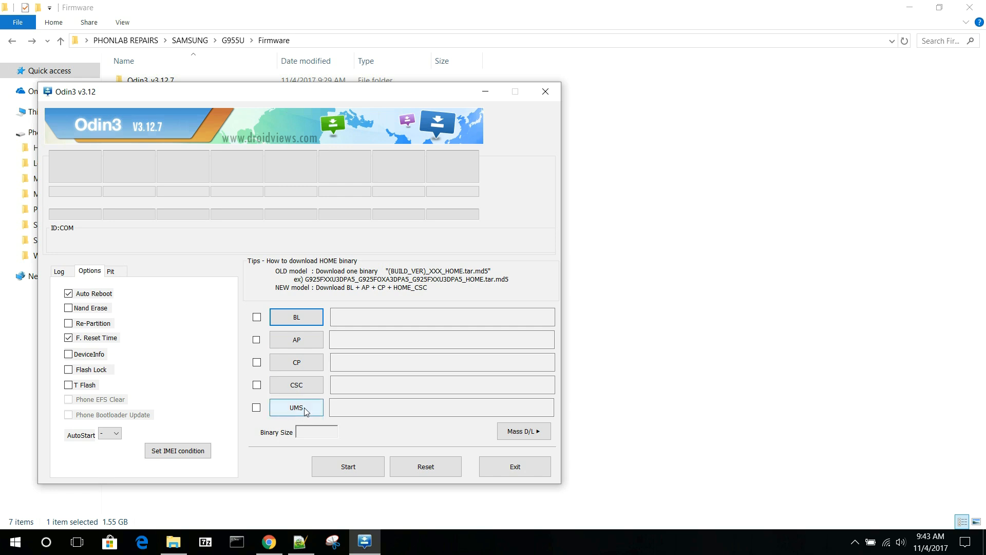
{"action": "mouse_move", "coordinate": [294, 399]}
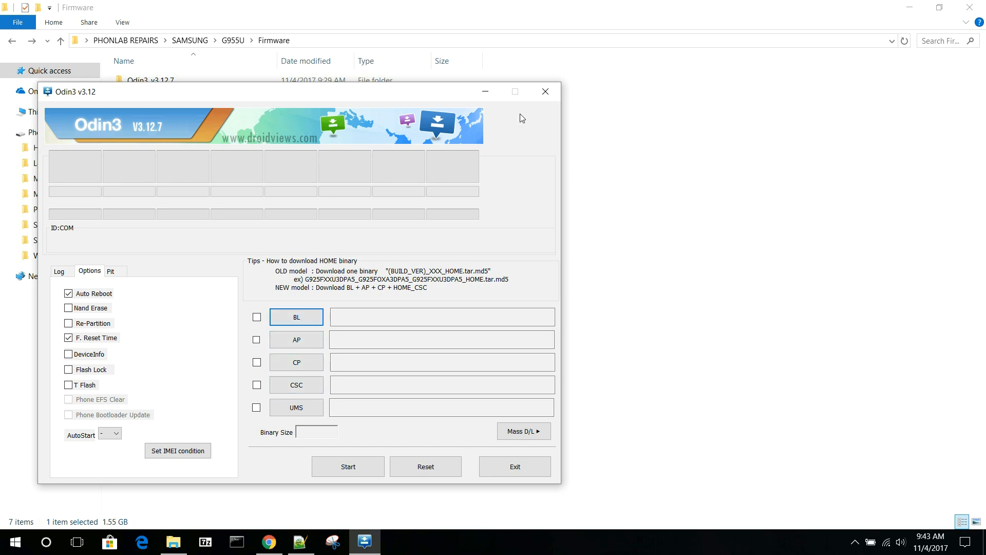
Close Odin3 and relaunch Odin3 v3.12.7.exe from the Odin3_v3.12.7 folder
{"action": "left_click", "coordinate": [546, 92]}
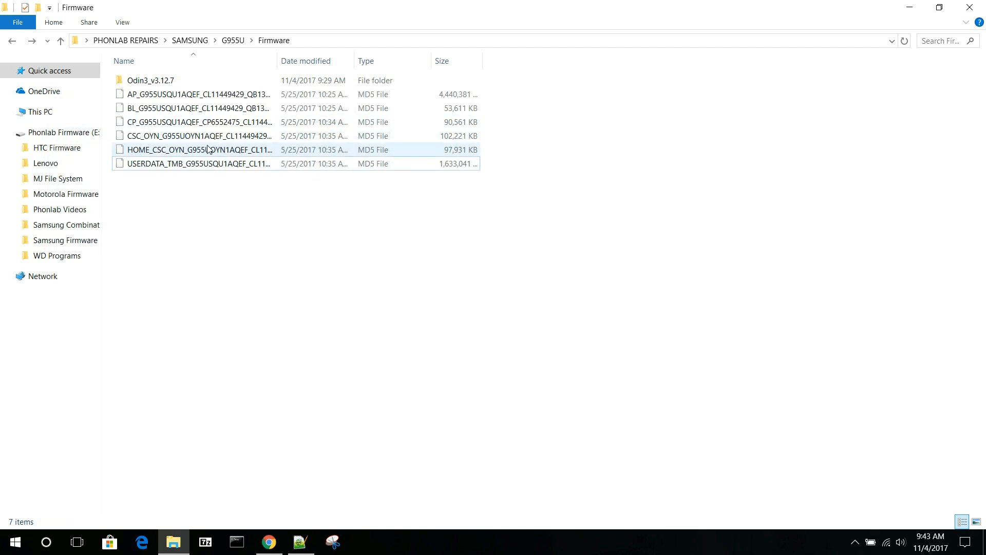
{"action": "left_click", "coordinate": [149, 80]}
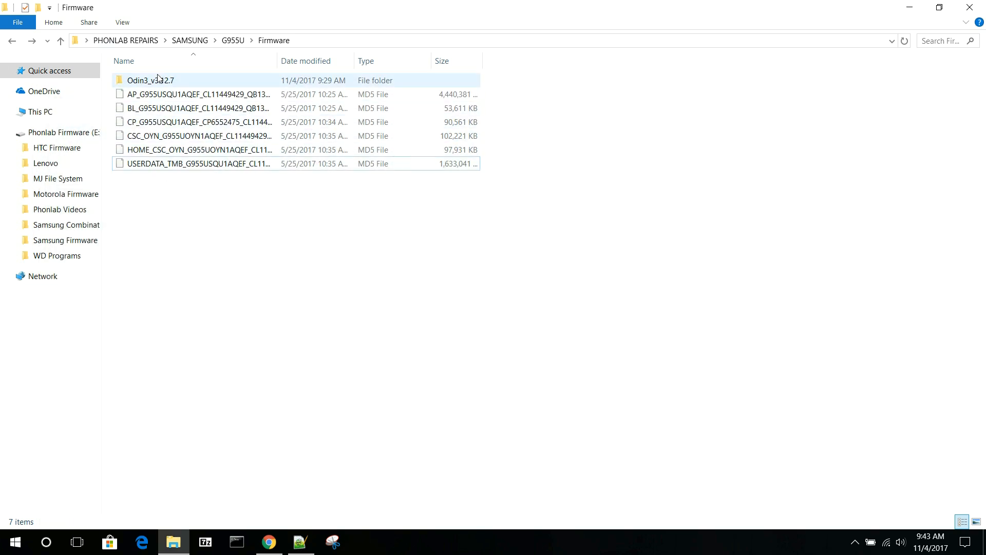
{"action": "double_click", "coordinate": [149, 80]}
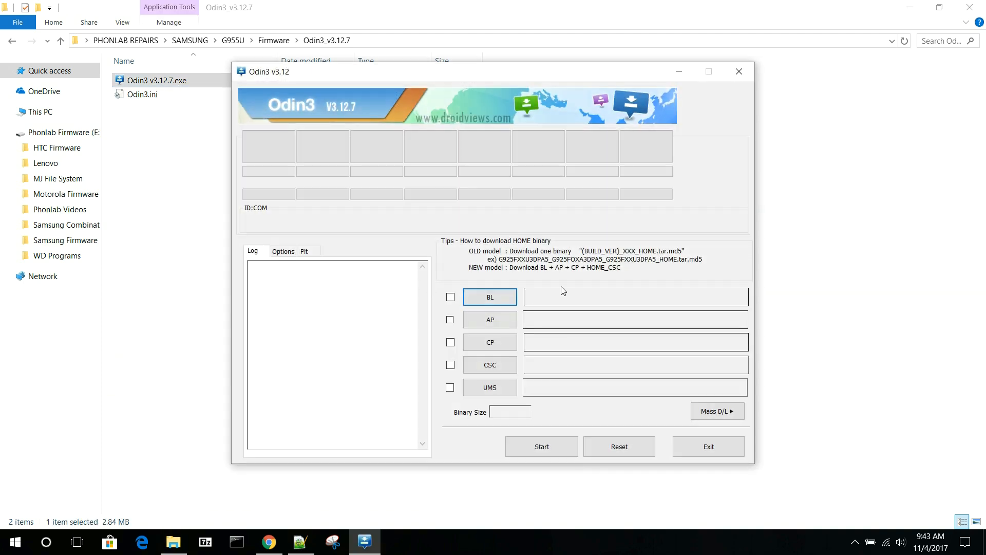
{"action": "mouse_move", "coordinate": [444, 286]}
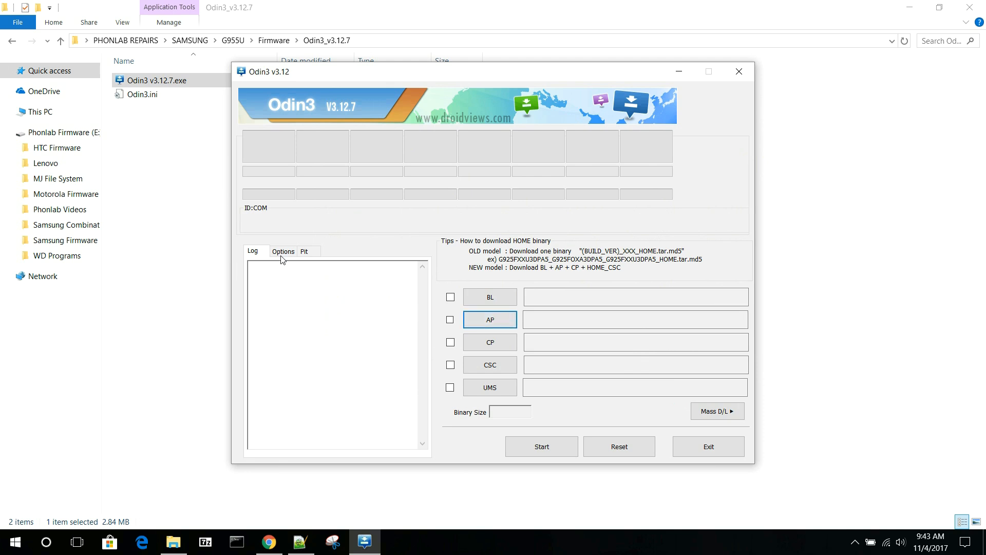
{"action": "mouse_move", "coordinate": [572, 253]}
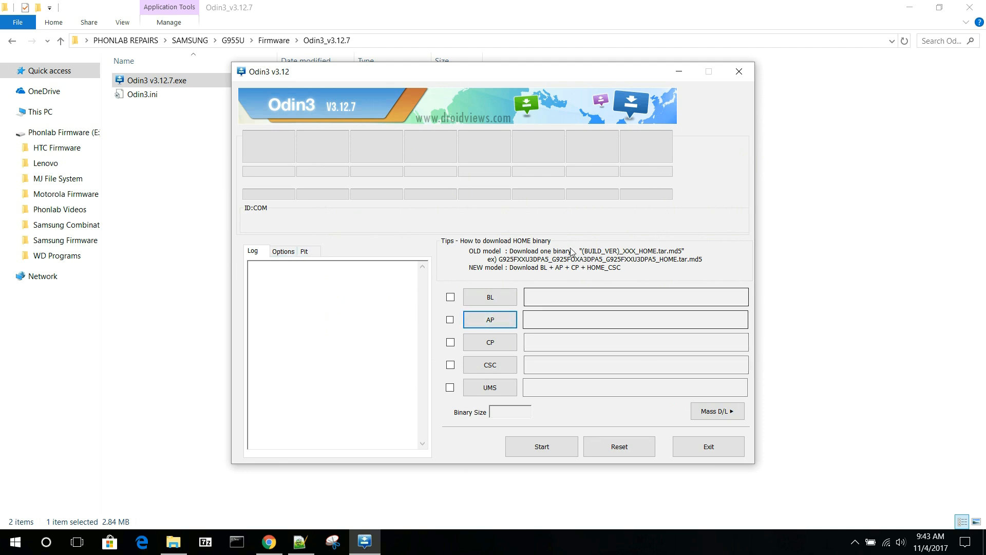
{"action": "mouse_move", "coordinate": [739, 72]}
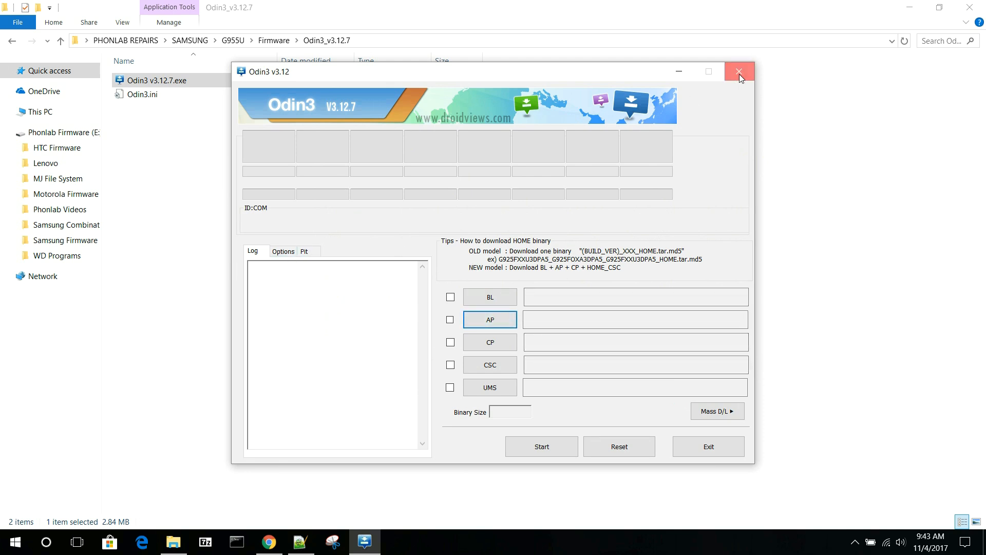
{"action": "left_click", "coordinate": [739, 71]}
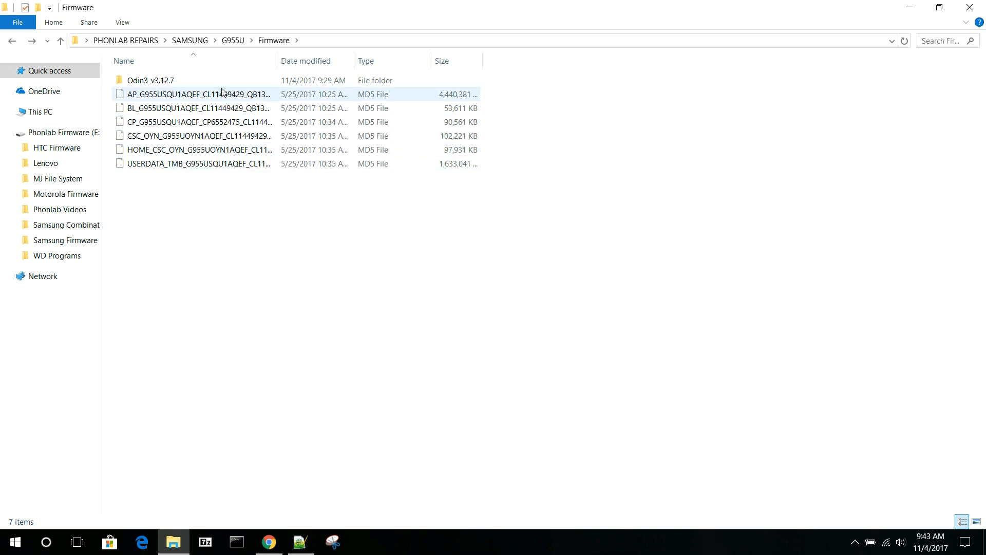
{"action": "mouse_move", "coordinate": [169, 101]}
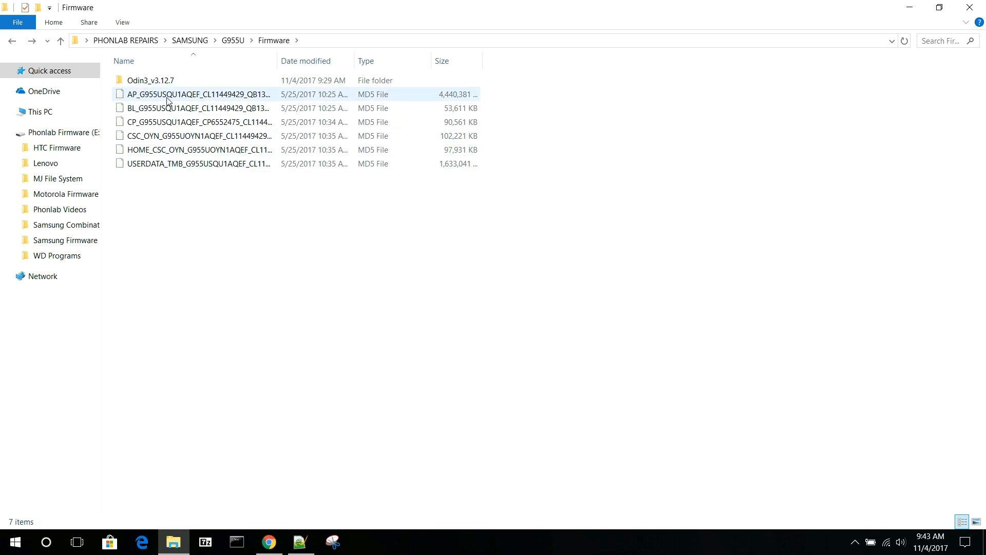
{"action": "double_click", "coordinate": [148, 80]}
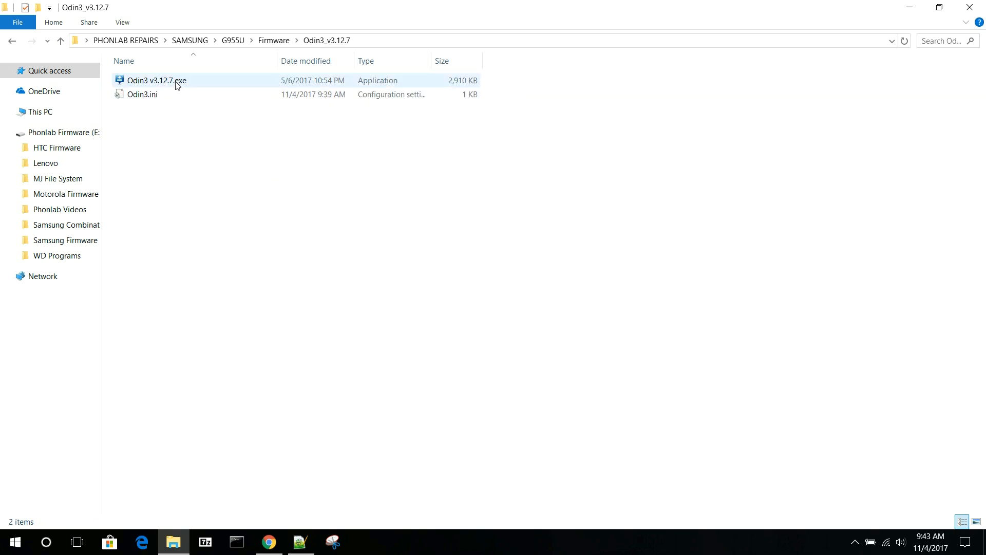
{"action": "double_click", "coordinate": [164, 80]}
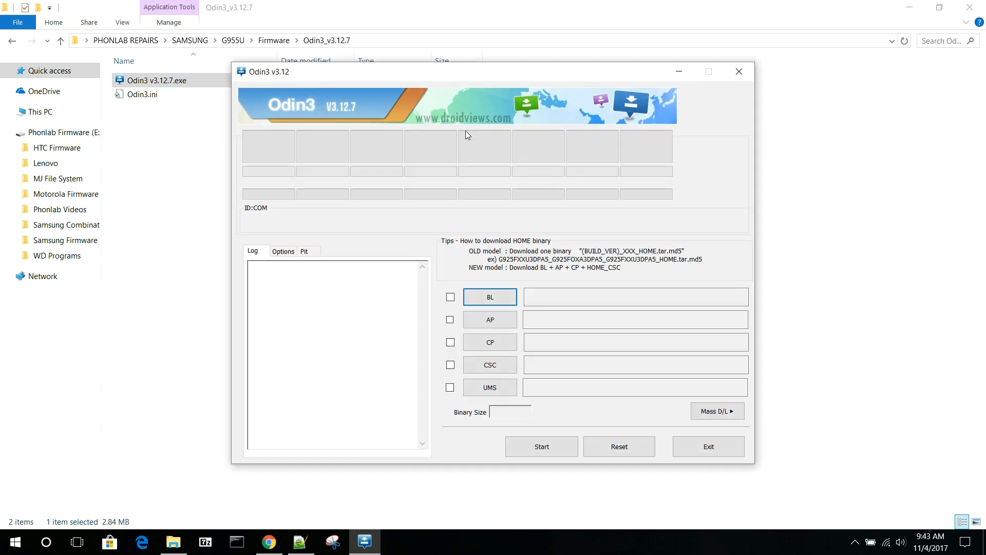
{"action": "mouse_move", "coordinate": [517, 285]}
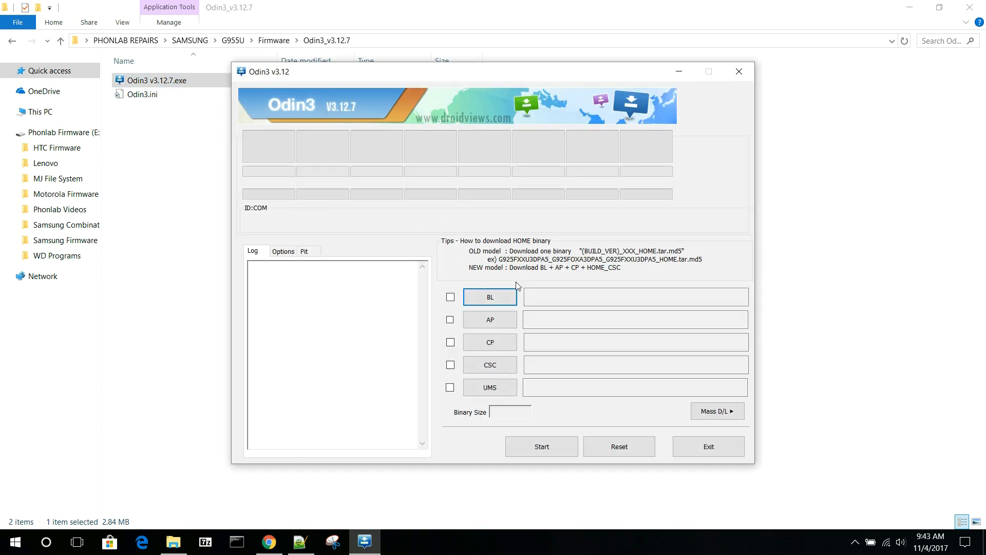
Show Odin3's Options tab, then the Pit tab with its PIT file field
{"action": "left_click", "coordinate": [283, 251]}
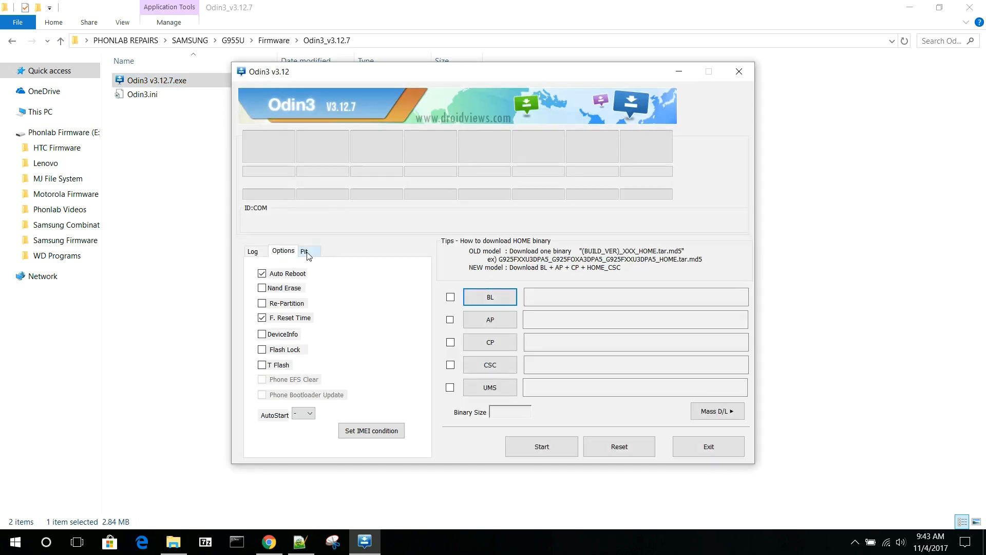
{"action": "left_click", "coordinate": [305, 252]}
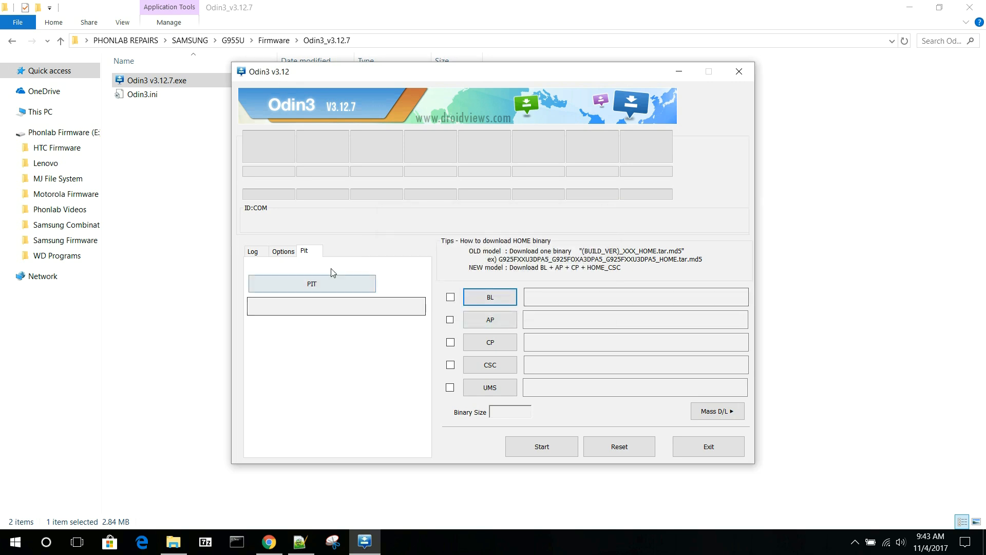
{"action": "mouse_move", "coordinate": [327, 281]}
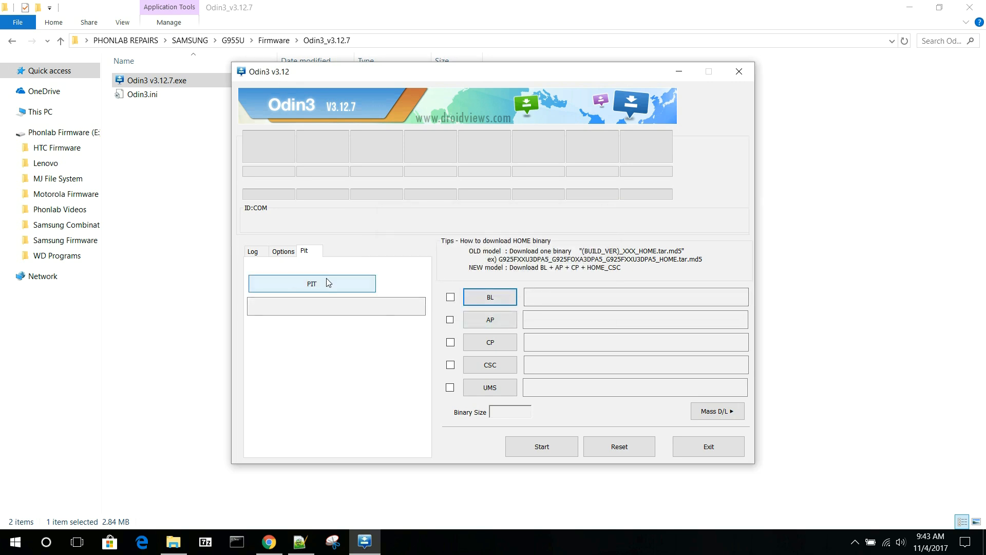
{"action": "mouse_move", "coordinate": [317, 288]}
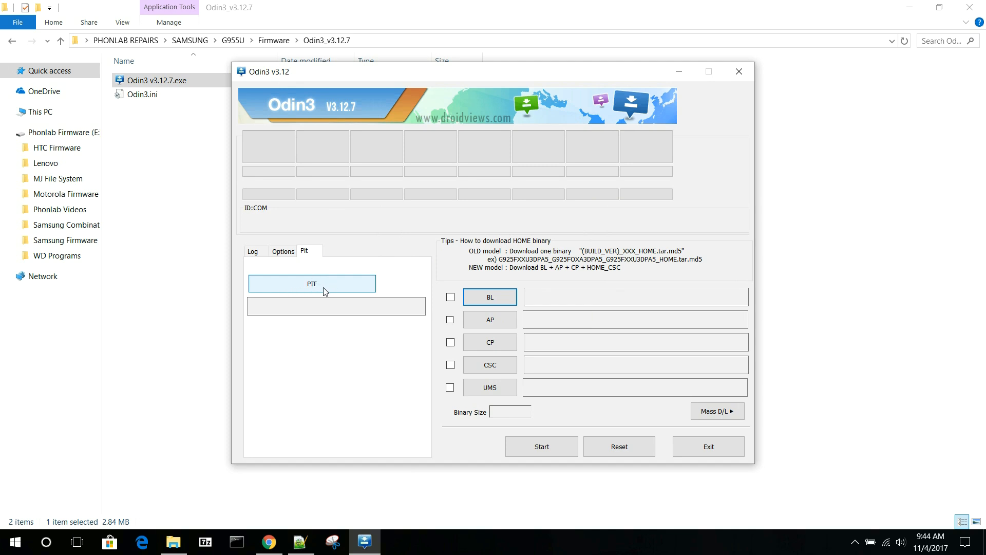
{"action": "mouse_move", "coordinate": [340, 283]}
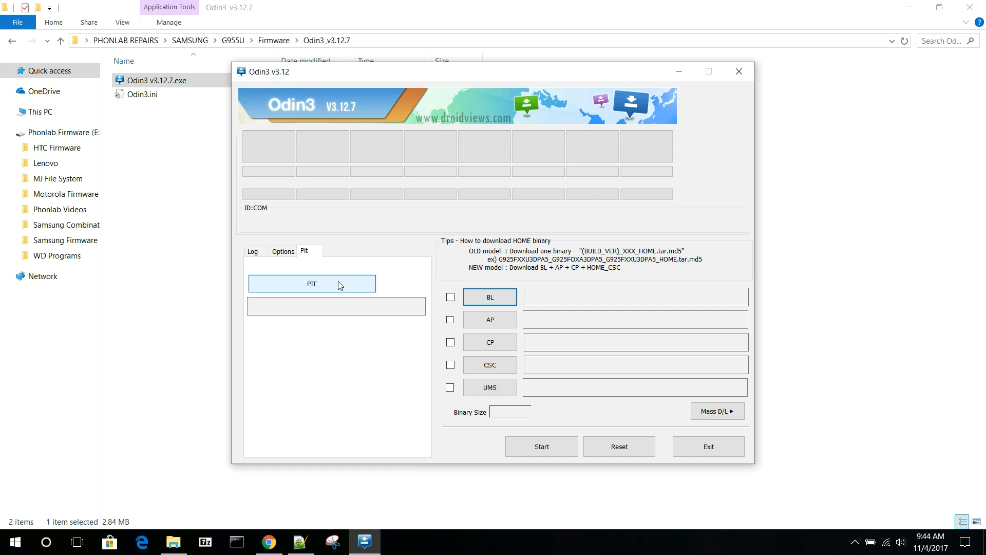
{"action": "mouse_move", "coordinate": [284, 254]}
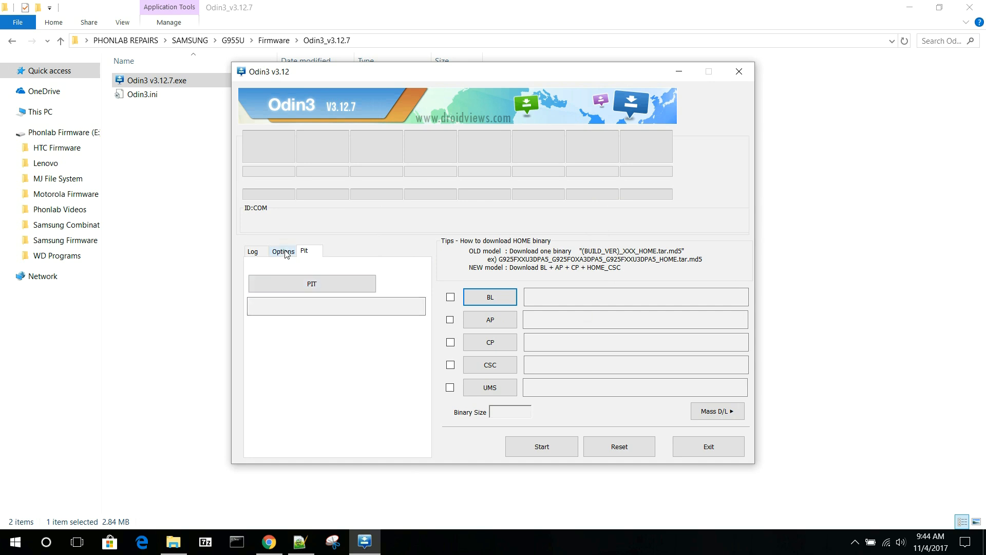
{"action": "mouse_move", "coordinate": [305, 265]}
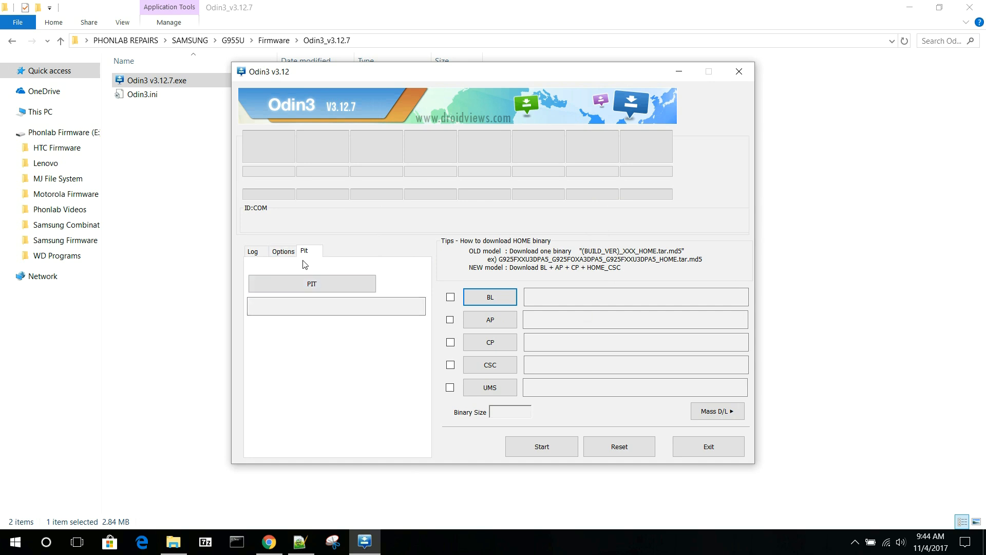
{"action": "mouse_move", "coordinate": [283, 255]}
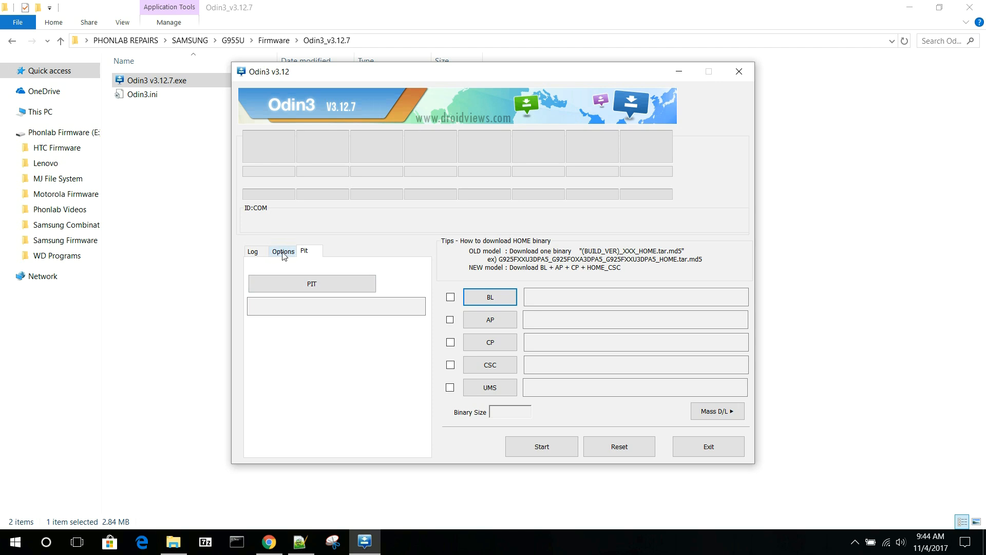
{"action": "mouse_move", "coordinate": [293, 254]}
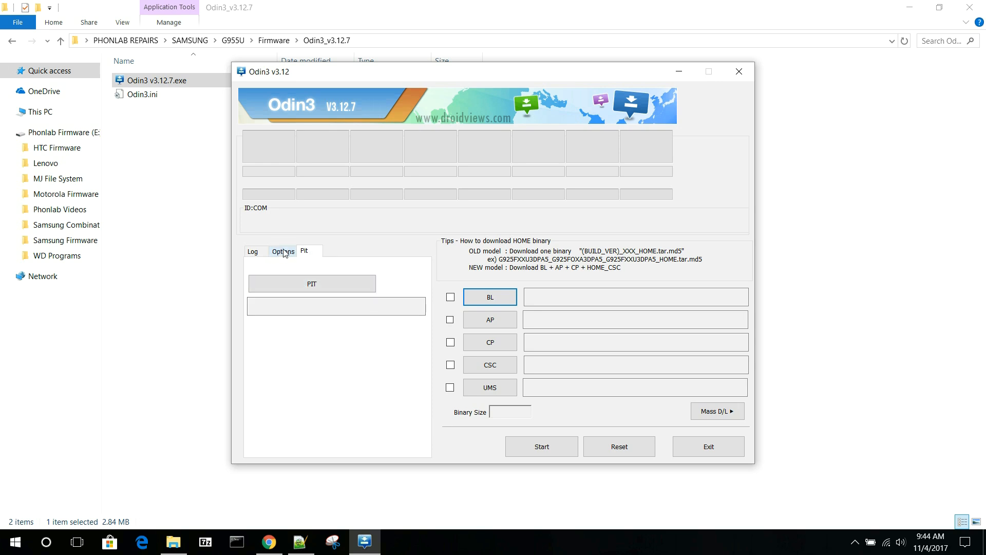
Review the Options tab's Auto Reboot and F. Reset Time settings, then return to the Log tab
{"action": "left_click", "coordinate": [282, 251]}
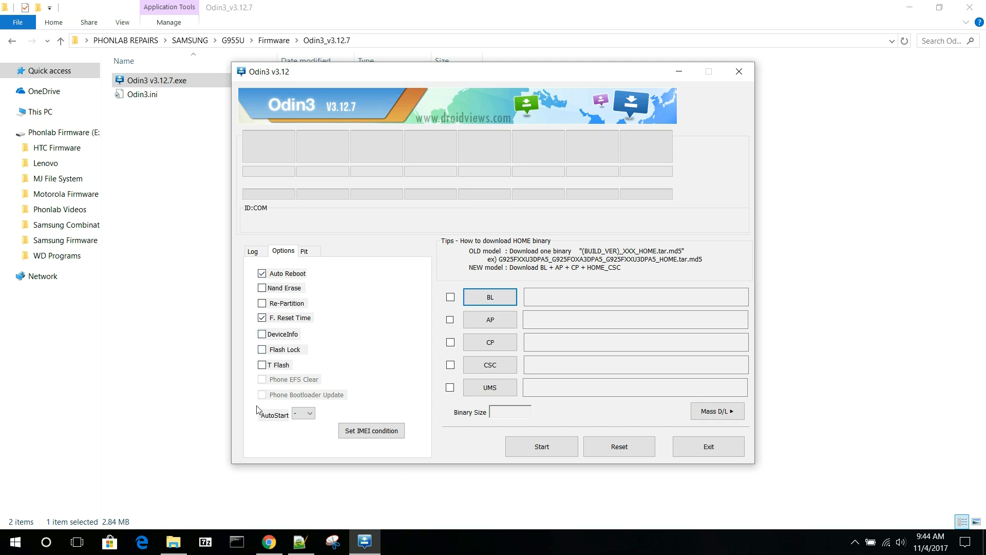
{"action": "mouse_move", "coordinate": [344, 413]}
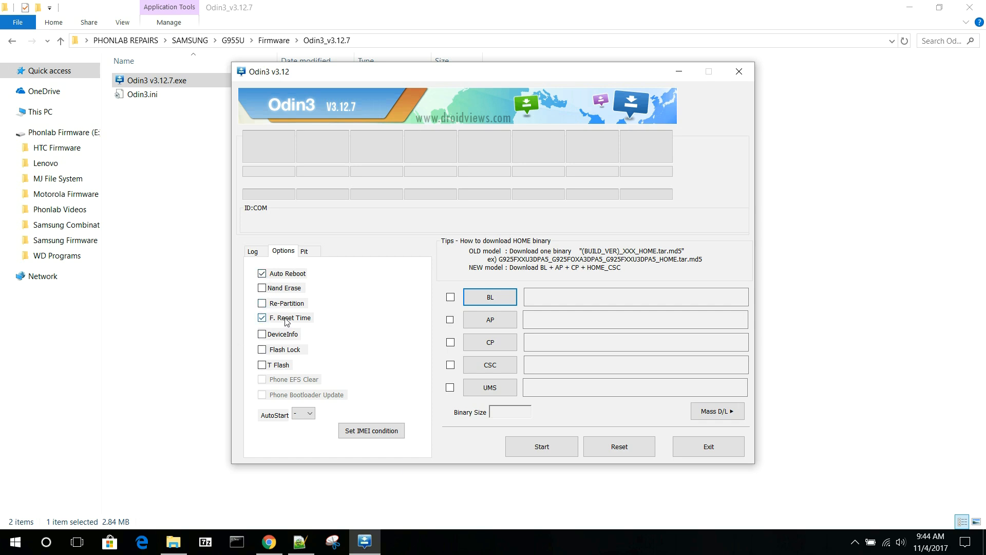
{"action": "left_click", "coordinate": [262, 274]}
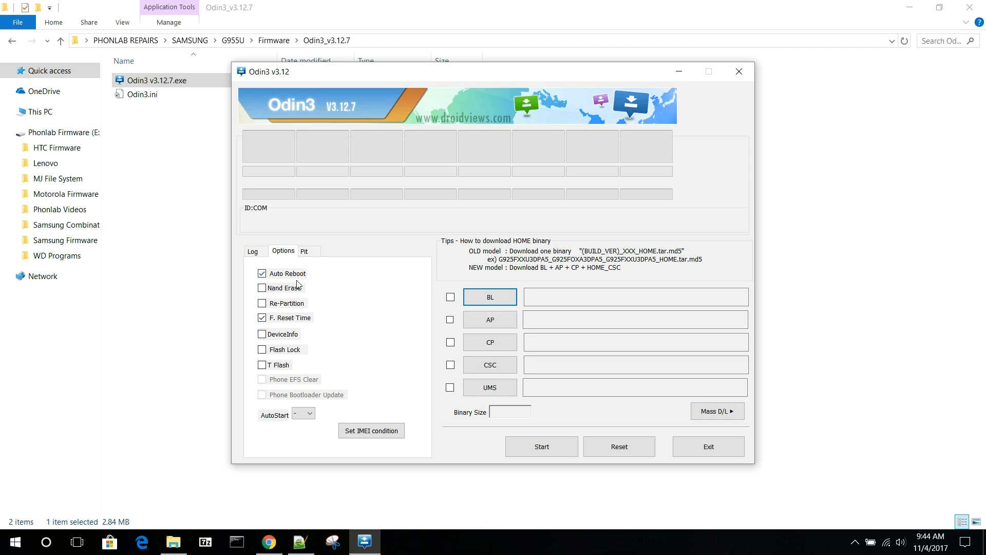
{"action": "mouse_move", "coordinate": [399, 389]}
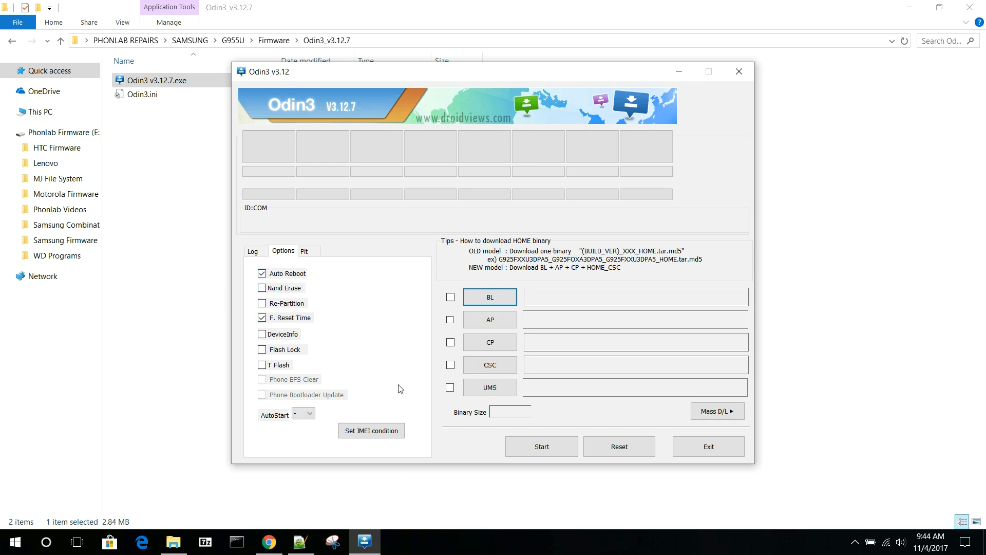
{"action": "left_click", "coordinate": [252, 251]}
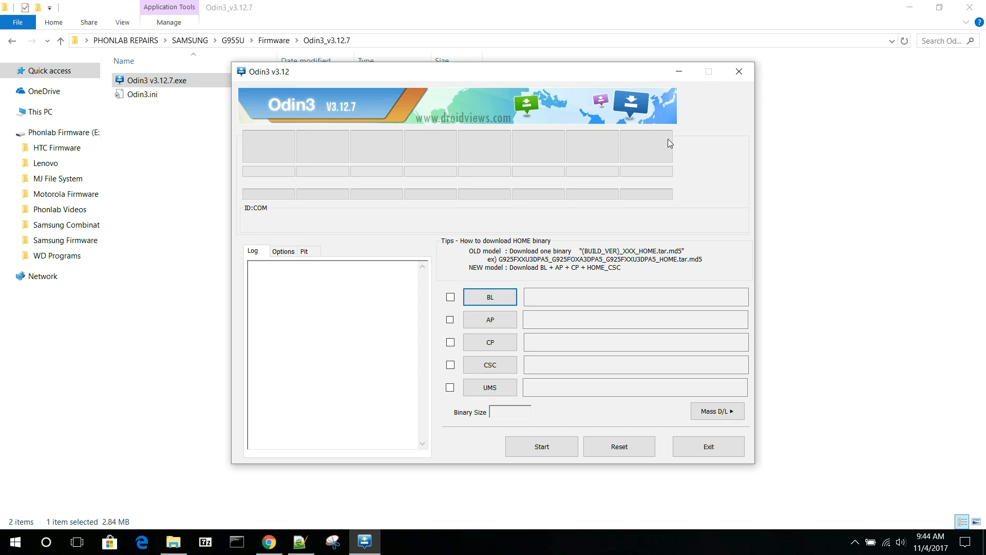
Close Odin3, leaving File Explorer in the G955U Firmware folder
{"action": "left_click", "coordinate": [739, 72]}
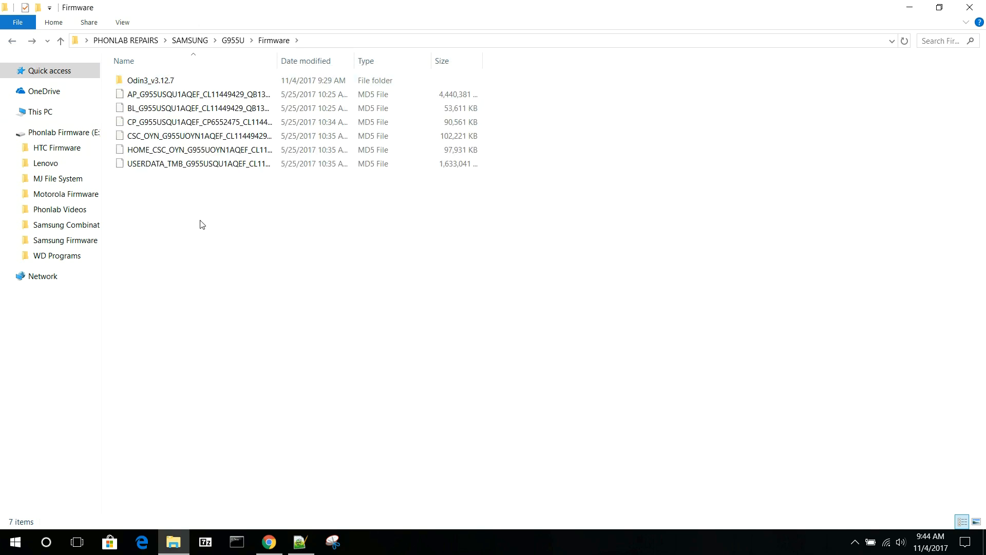
{"action": "mouse_move", "coordinate": [166, 198]}
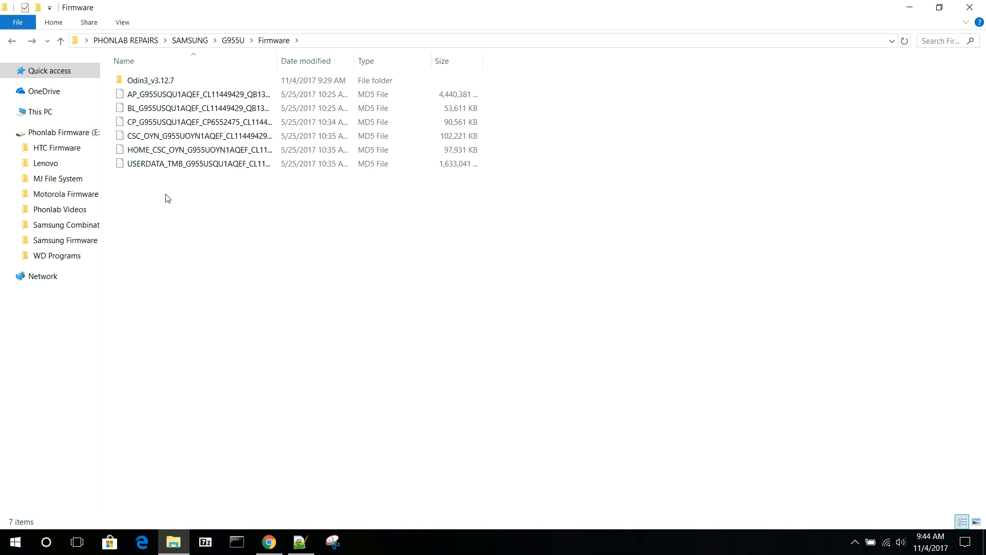
{"action": "mouse_move", "coordinate": [193, 244]}
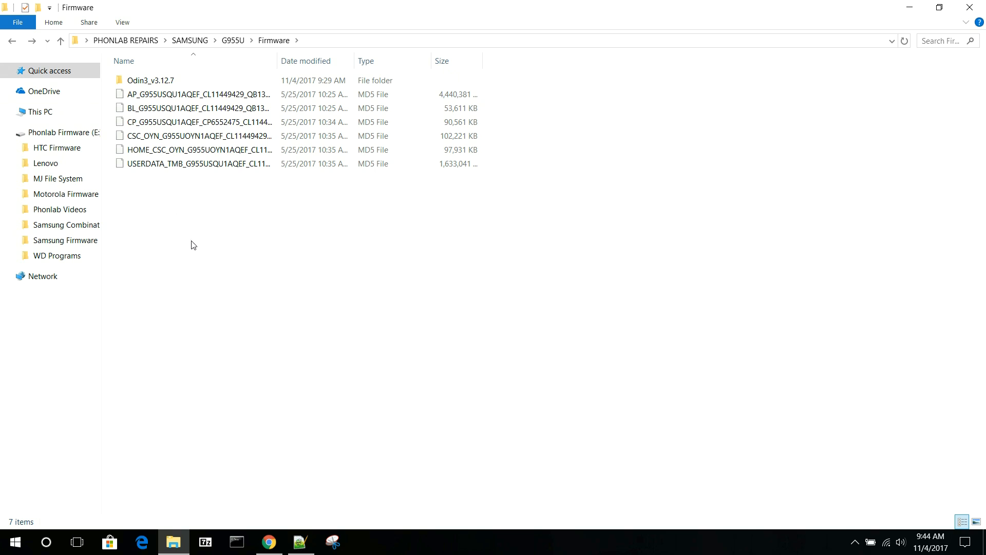
{"action": "mouse_move", "coordinate": [265, 271]}
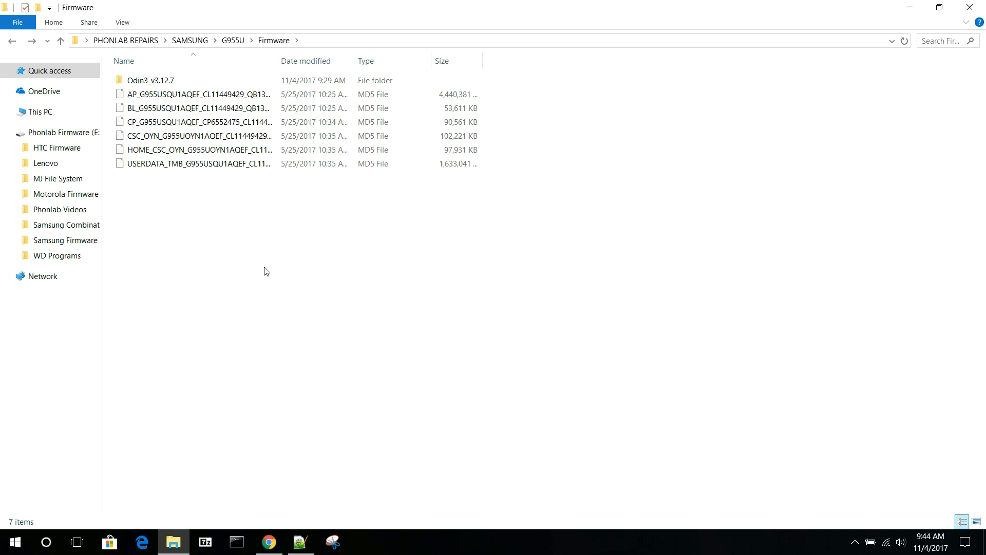